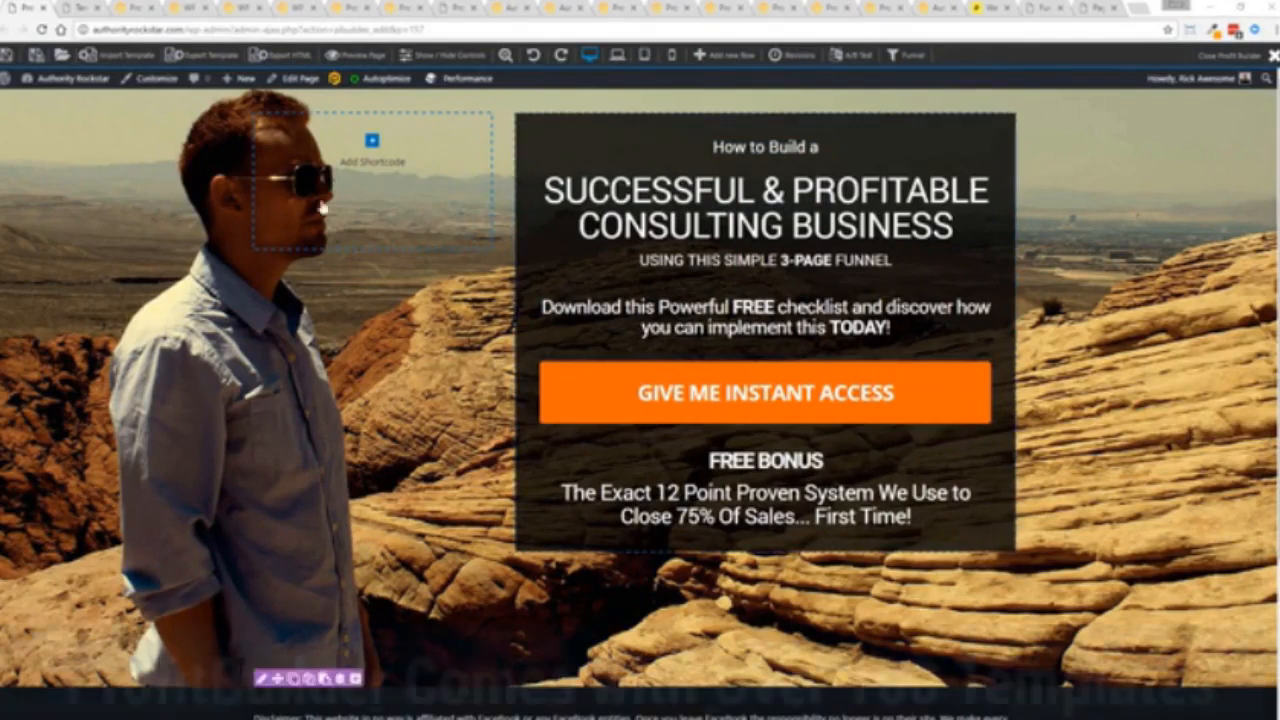
- Change the main headline text to read MARKETING AGENCY
click(763, 392)
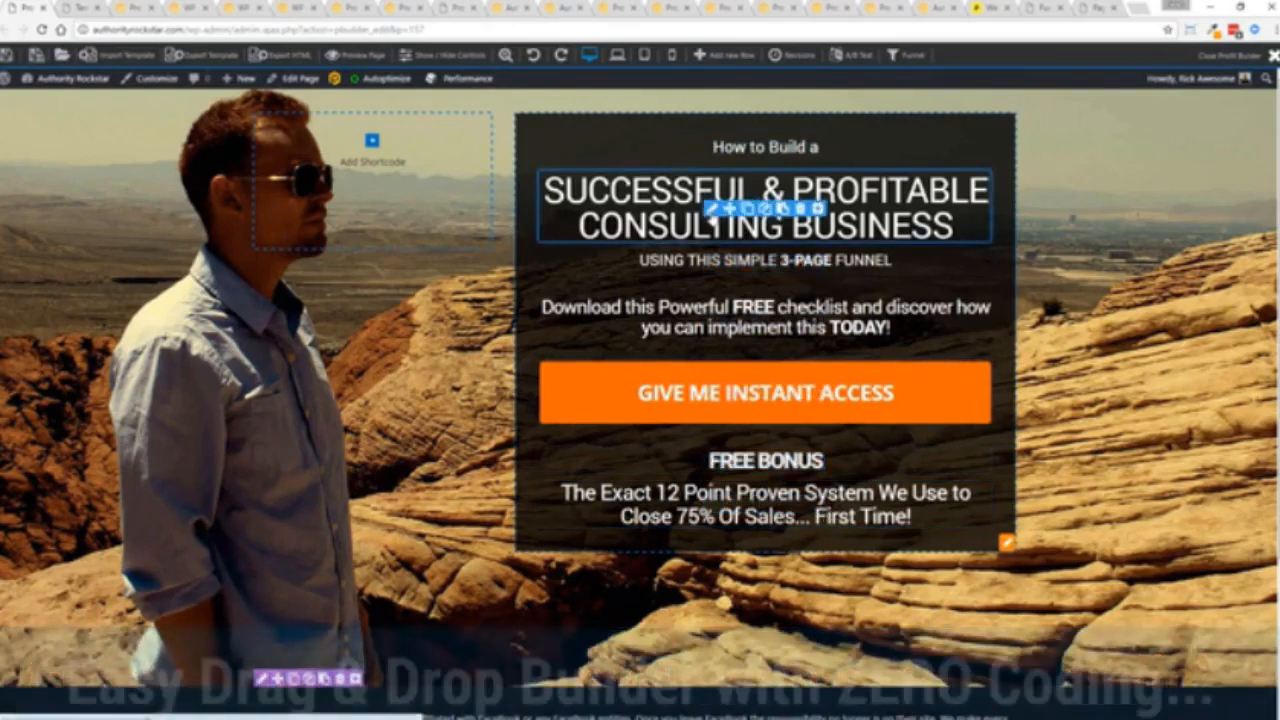
click(762, 207)
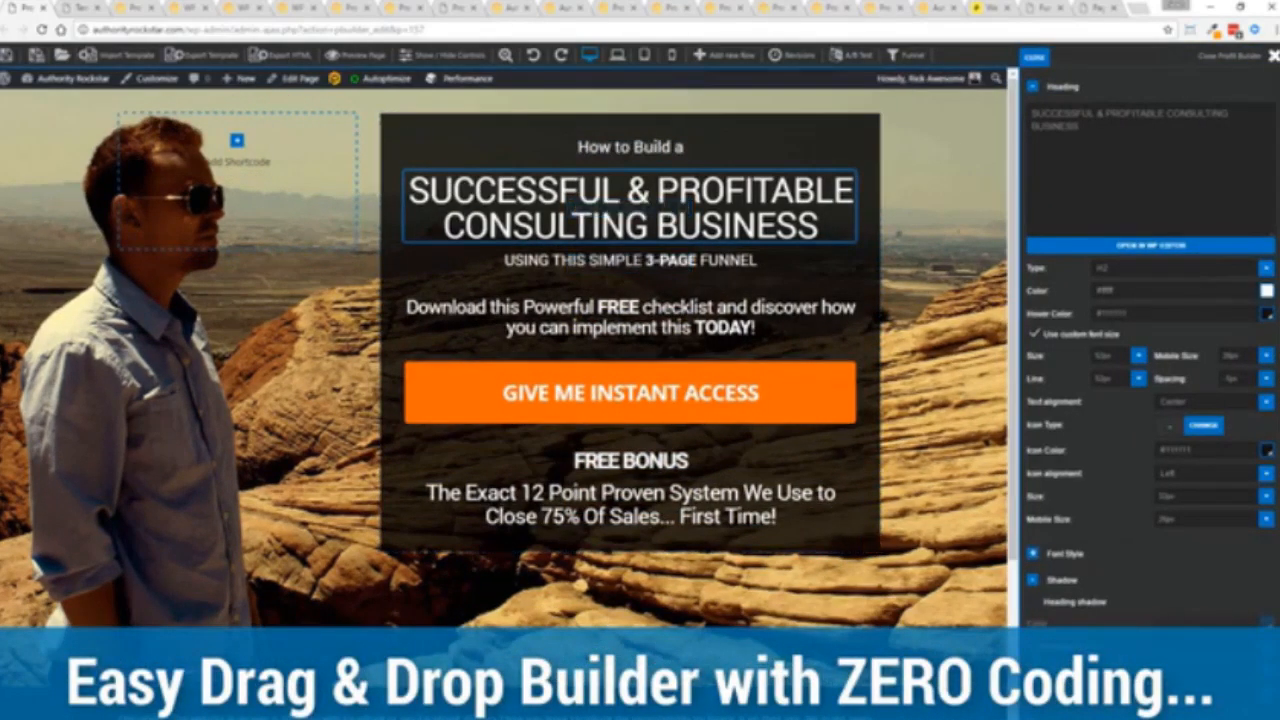
click(630, 147)
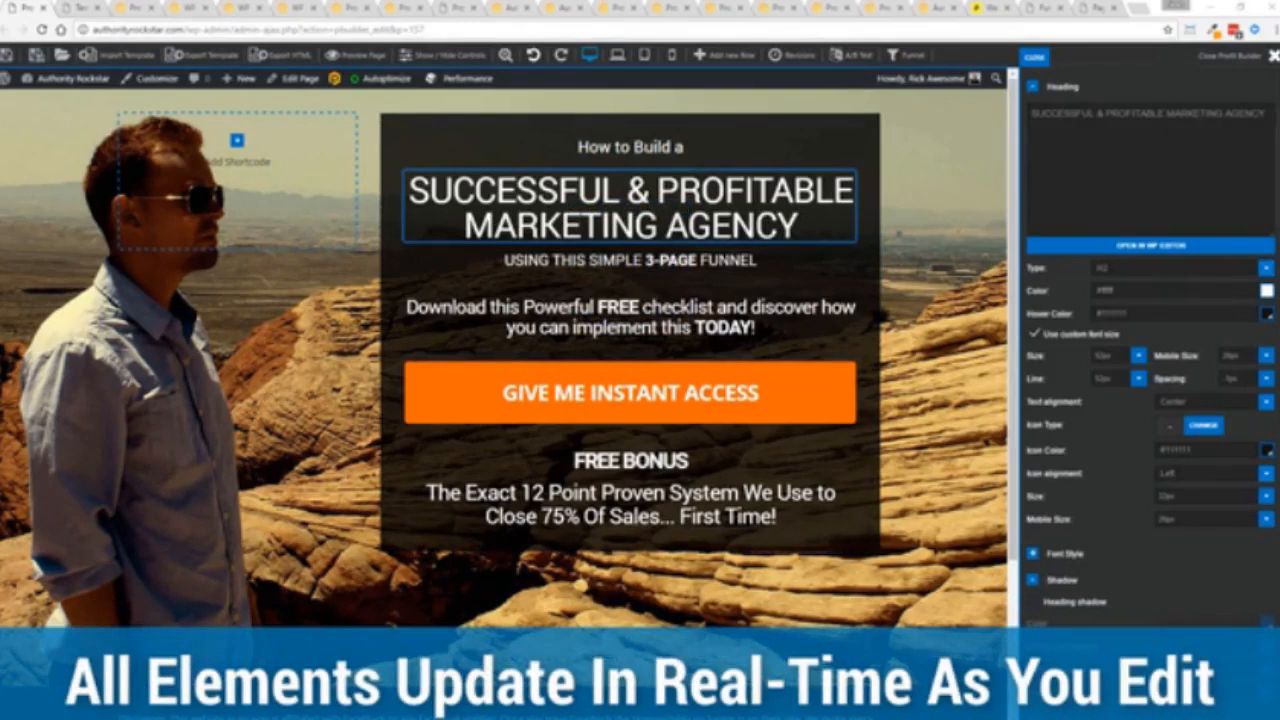
- Make the subheading end with CLOSING SYSTEM instead of FUNNEL, then delete an element
click(628, 260)
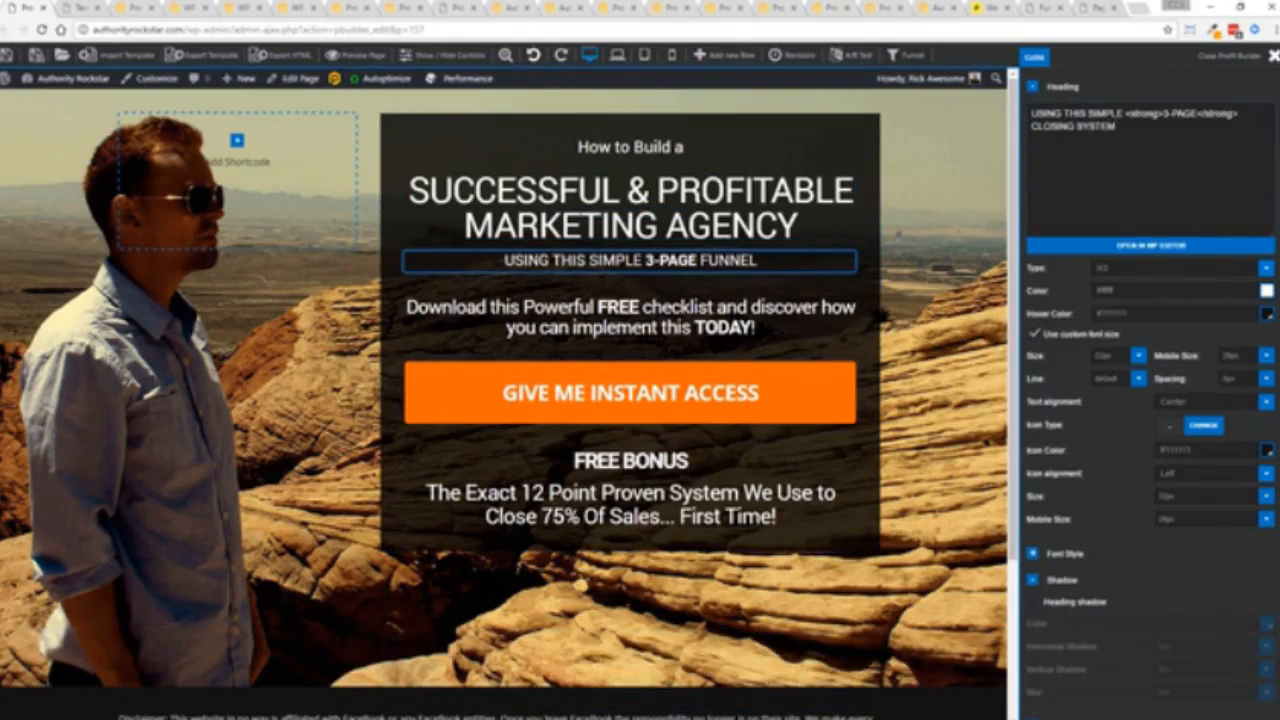
click(629, 260)
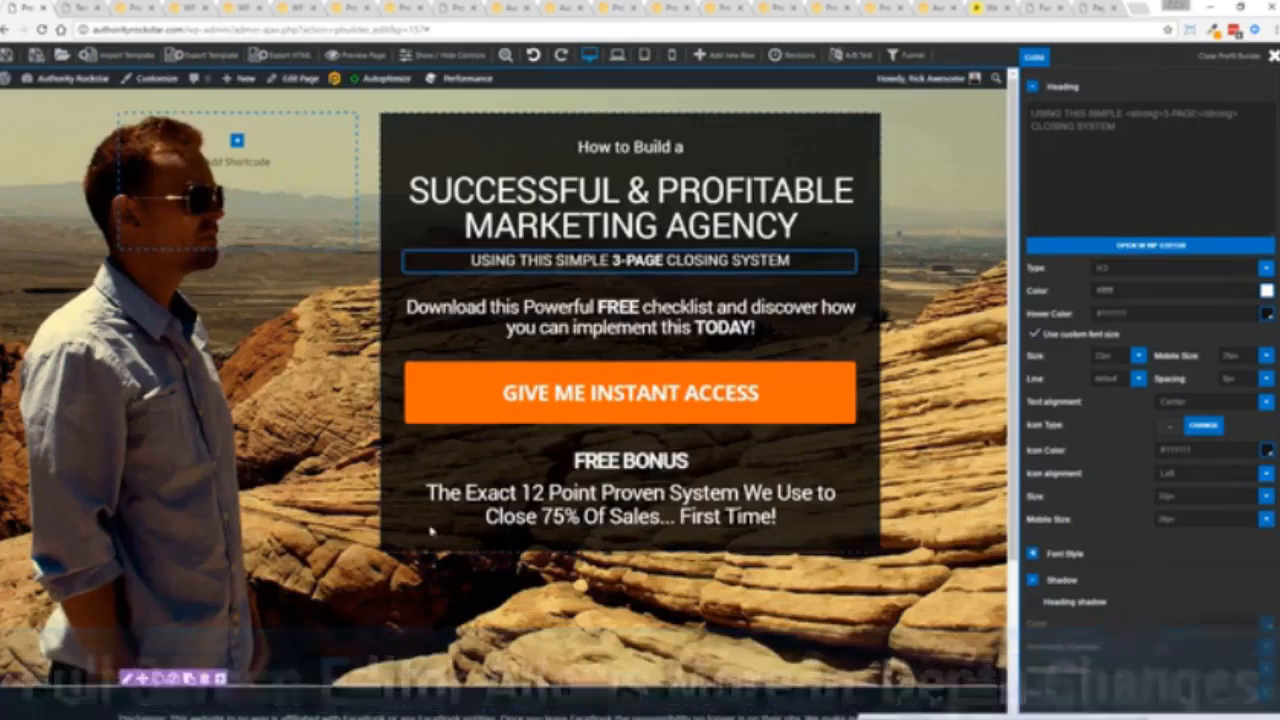
click(629, 461)
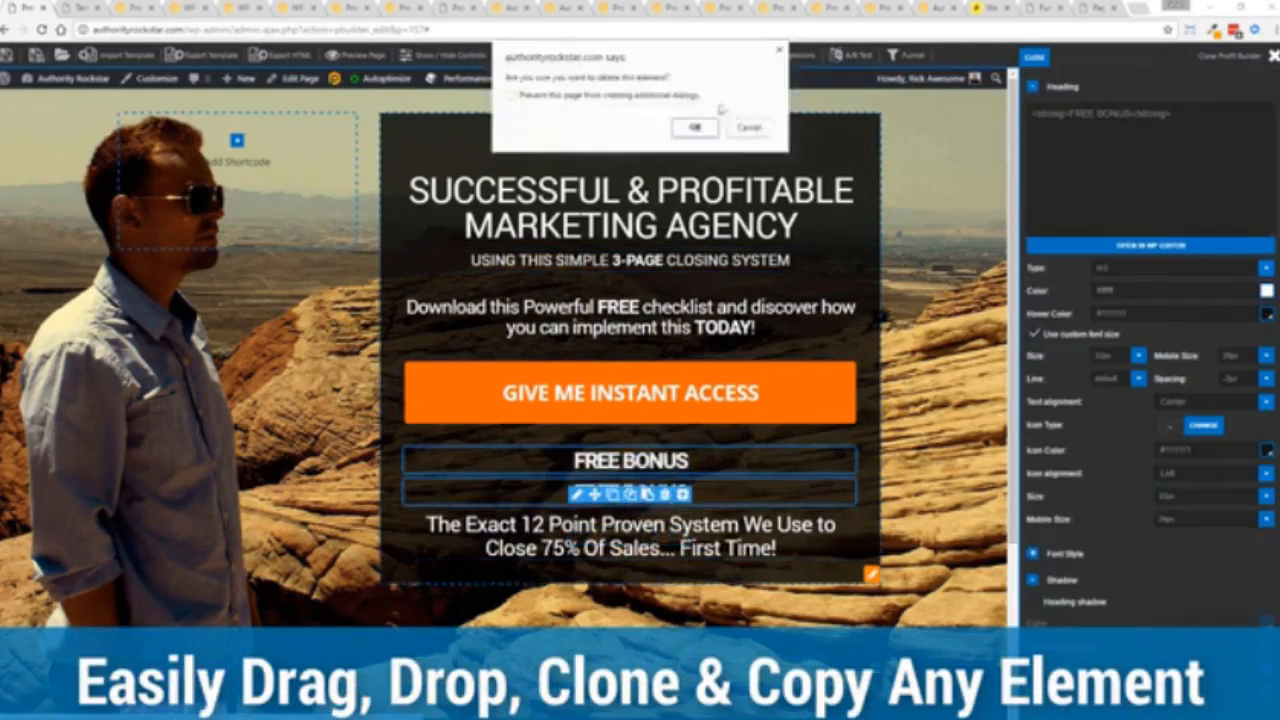
- Add a Creative group Video element showing the ProfitBuilder YouTube video above the headline
click(694, 127)
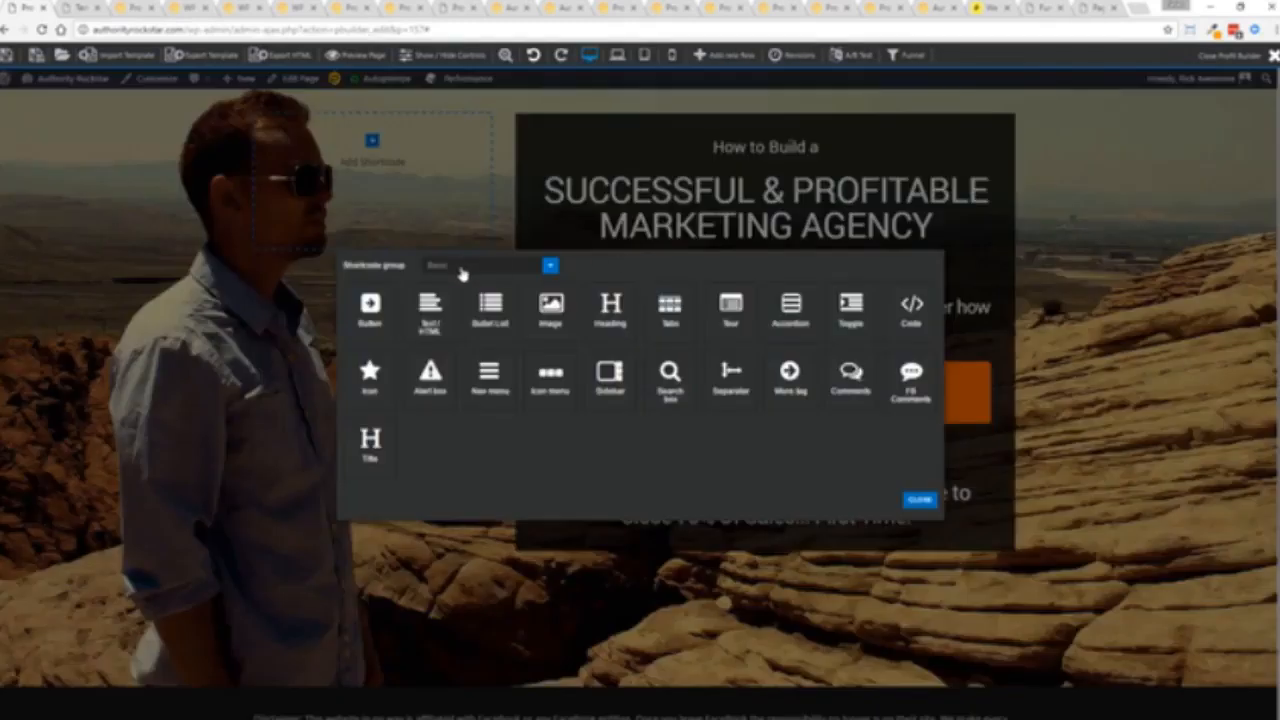
click(485, 265)
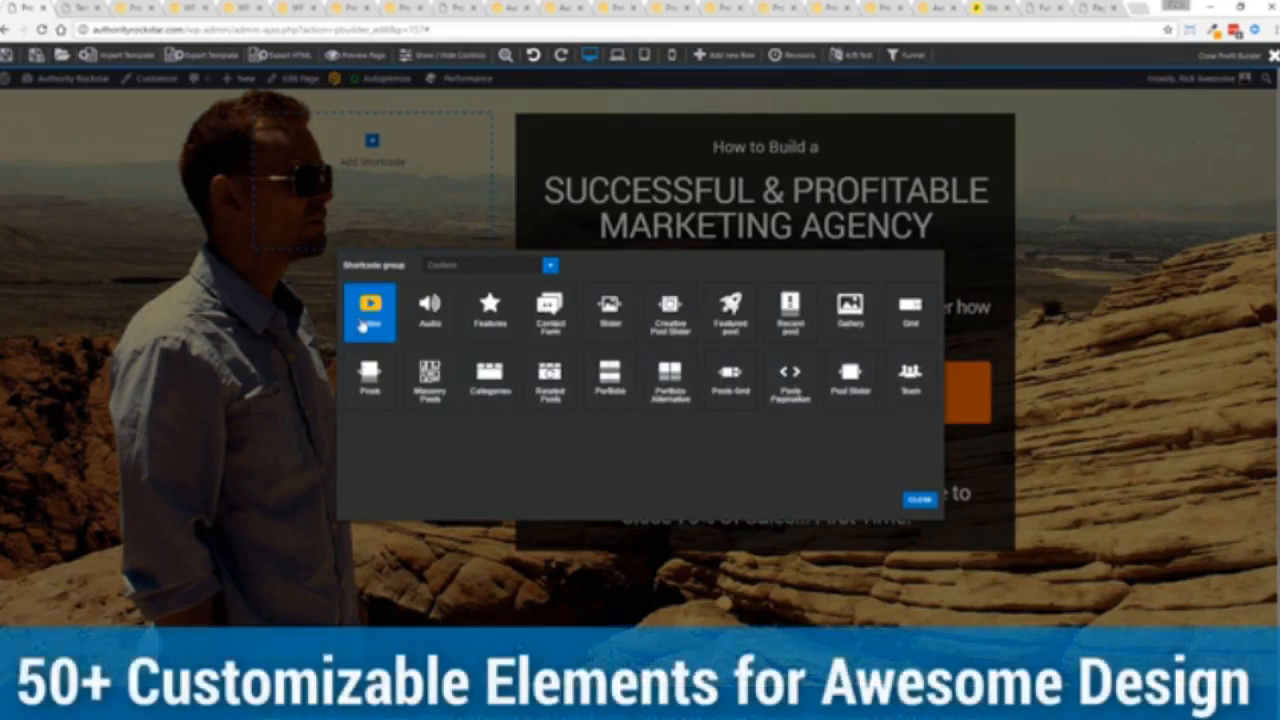
click(370, 305)
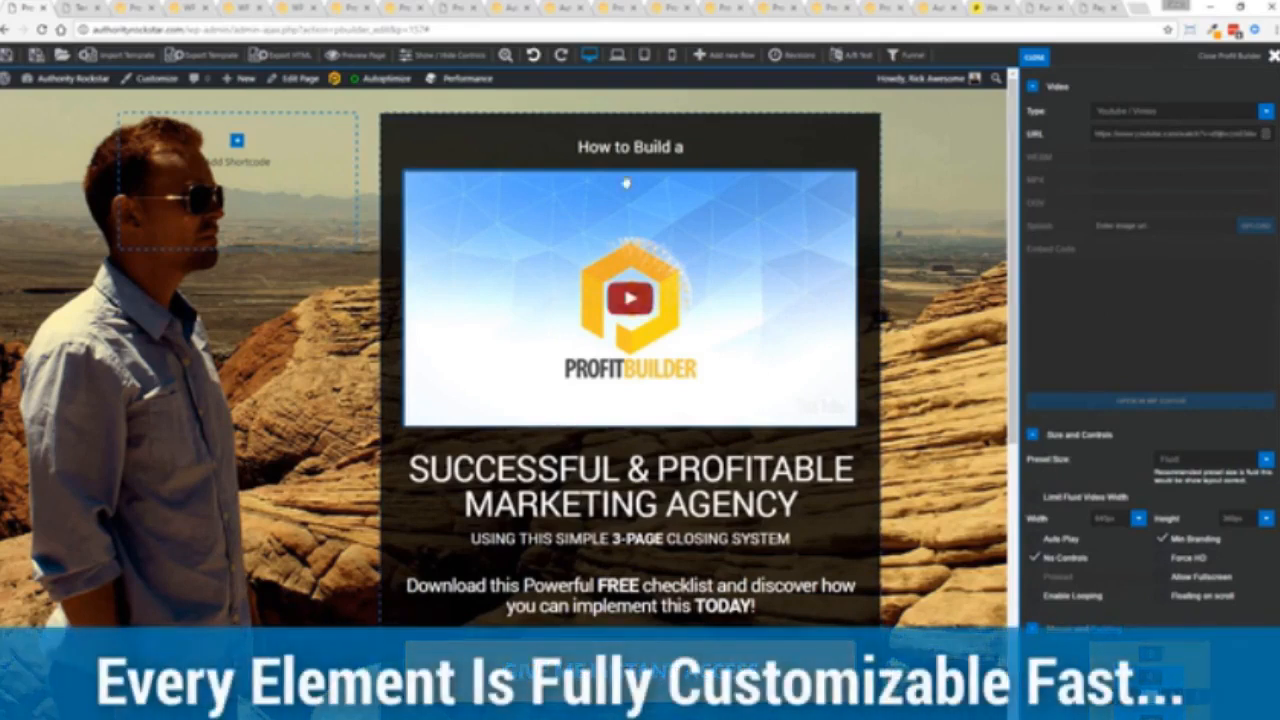
click(668, 300)
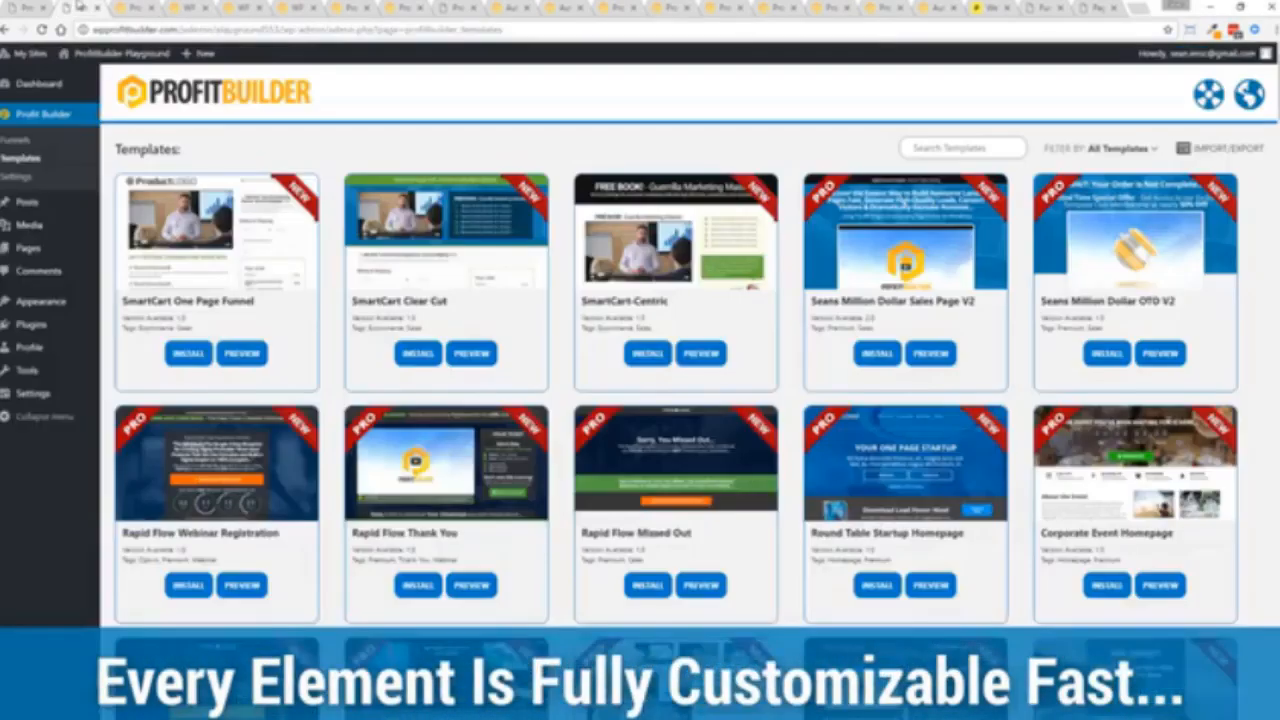
scroll(down, 3)
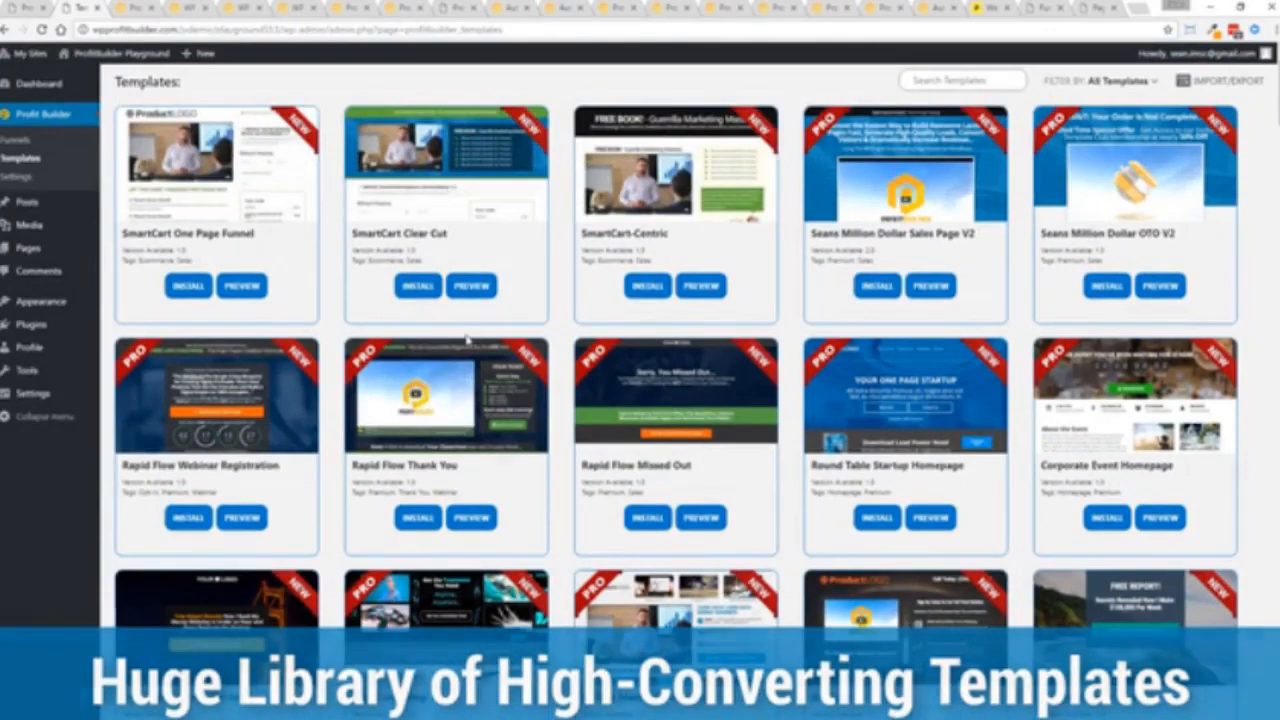
scroll(down, 3)
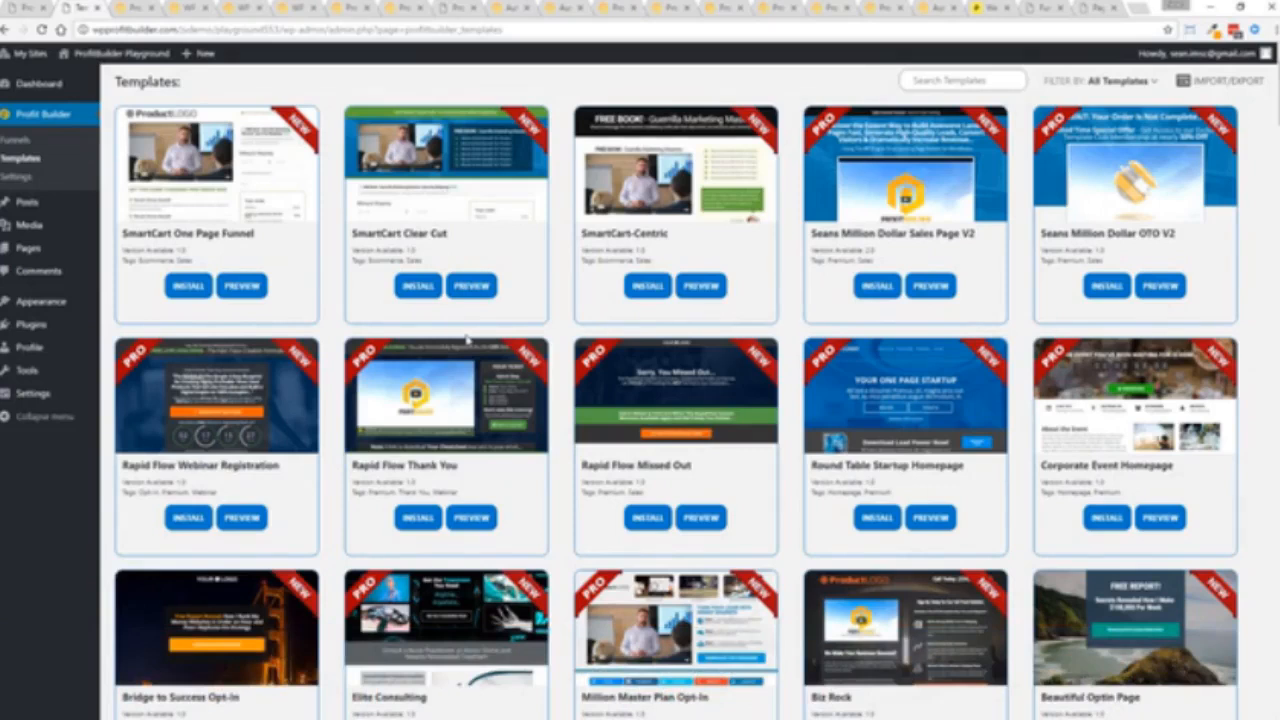
scroll(down, 3)
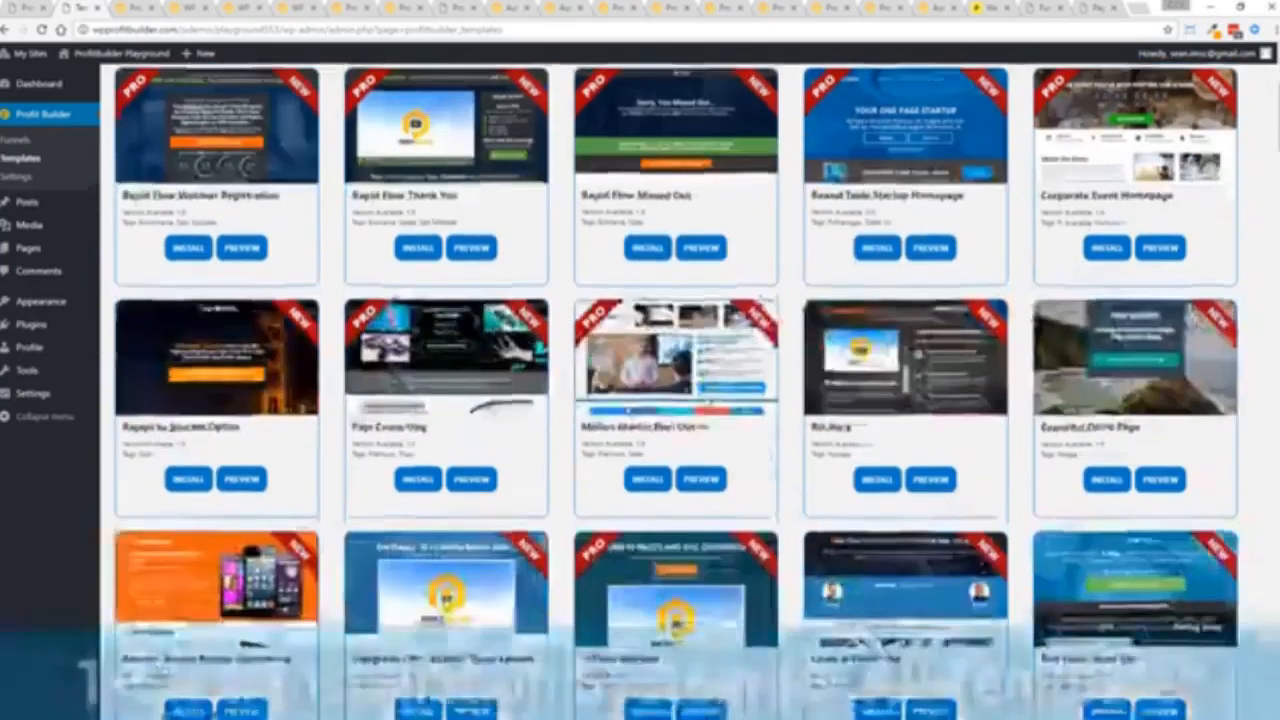
scroll(down, 3)
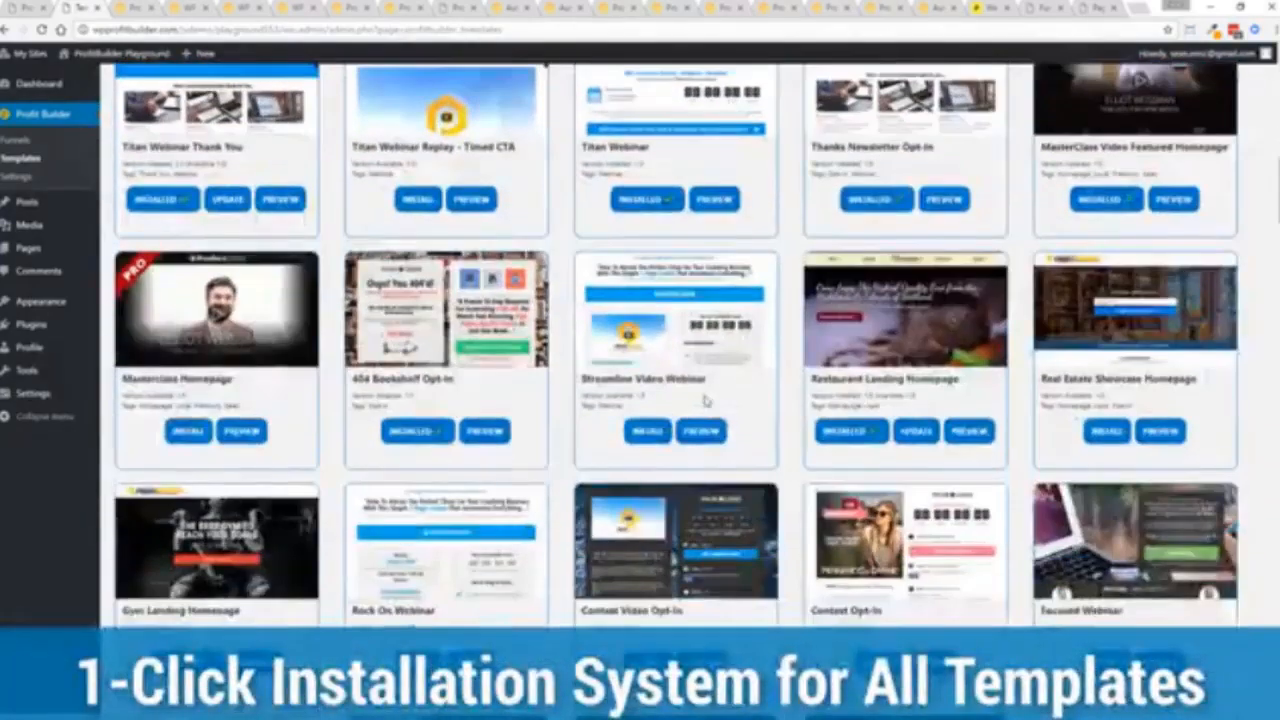
scroll(down, 3)
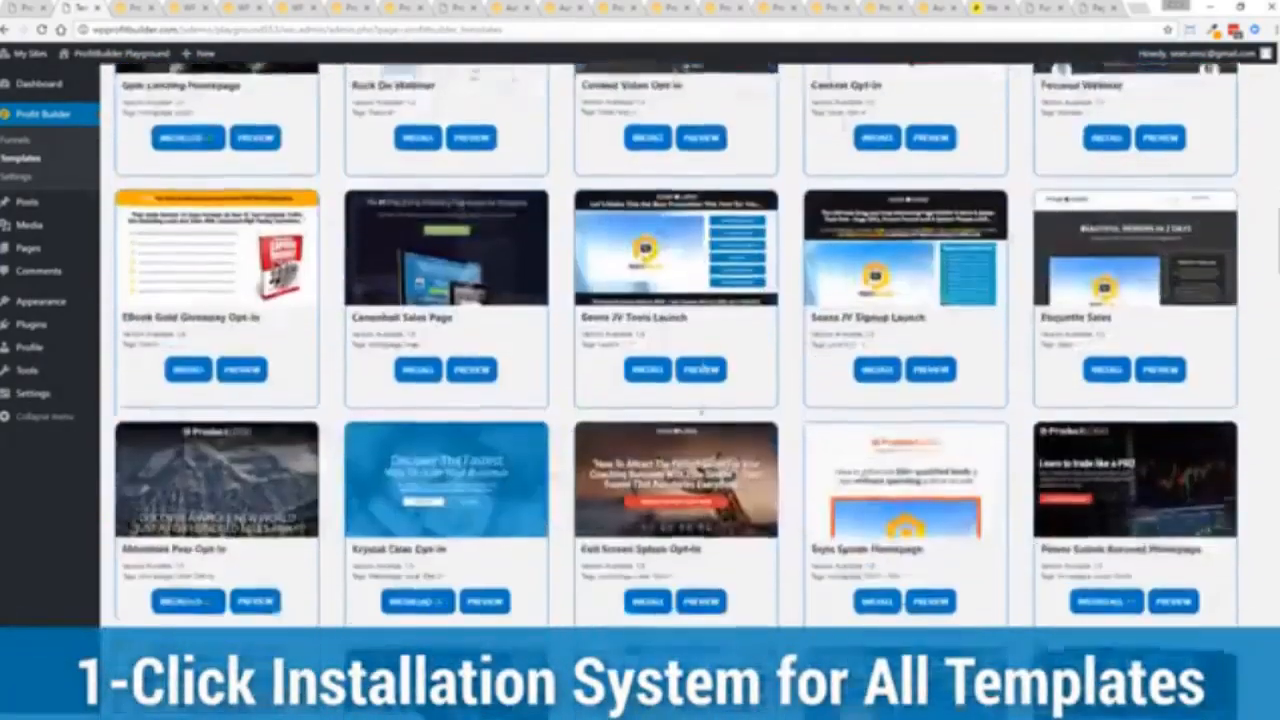
scroll(down, 3)
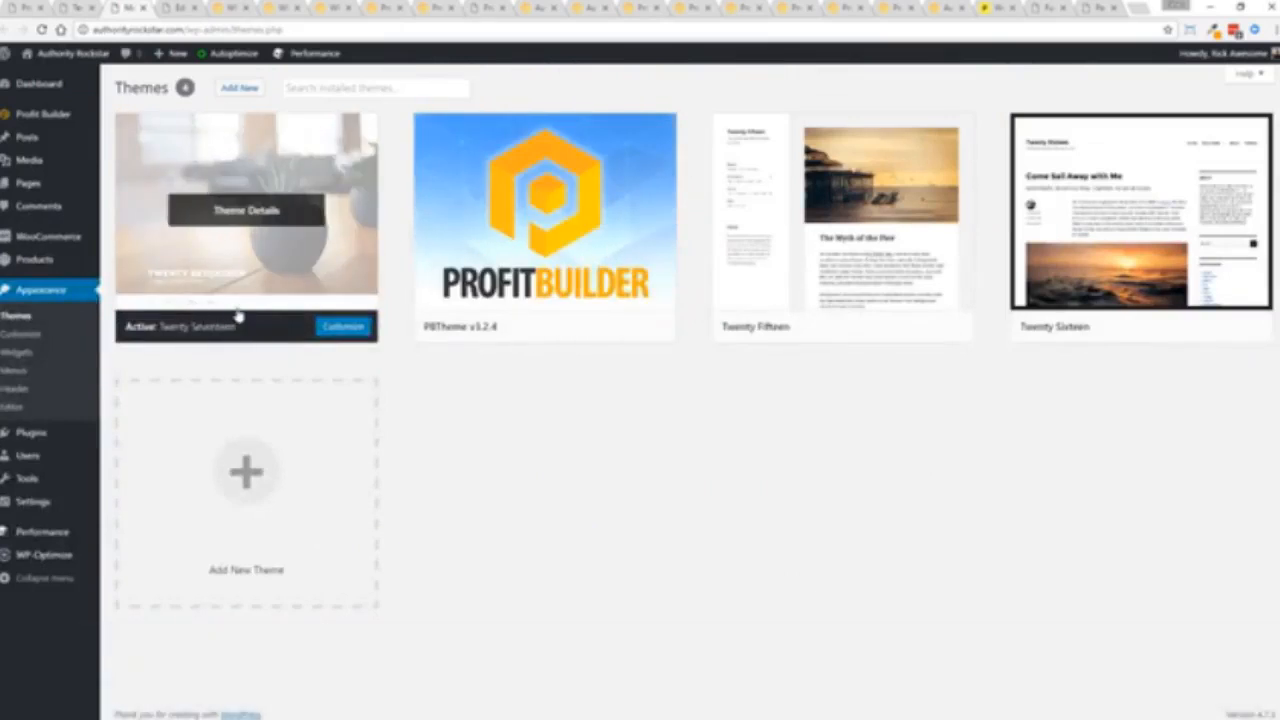
mouse_move(487, 147)
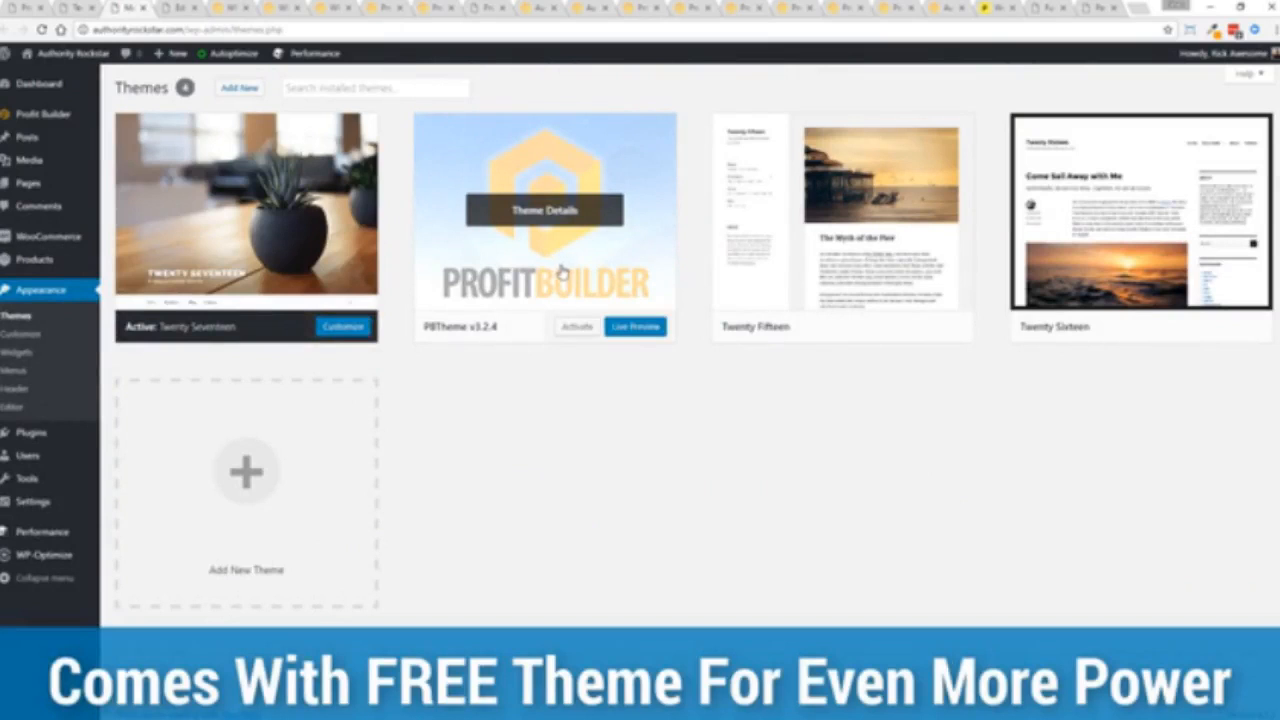
mouse_move(607, 475)
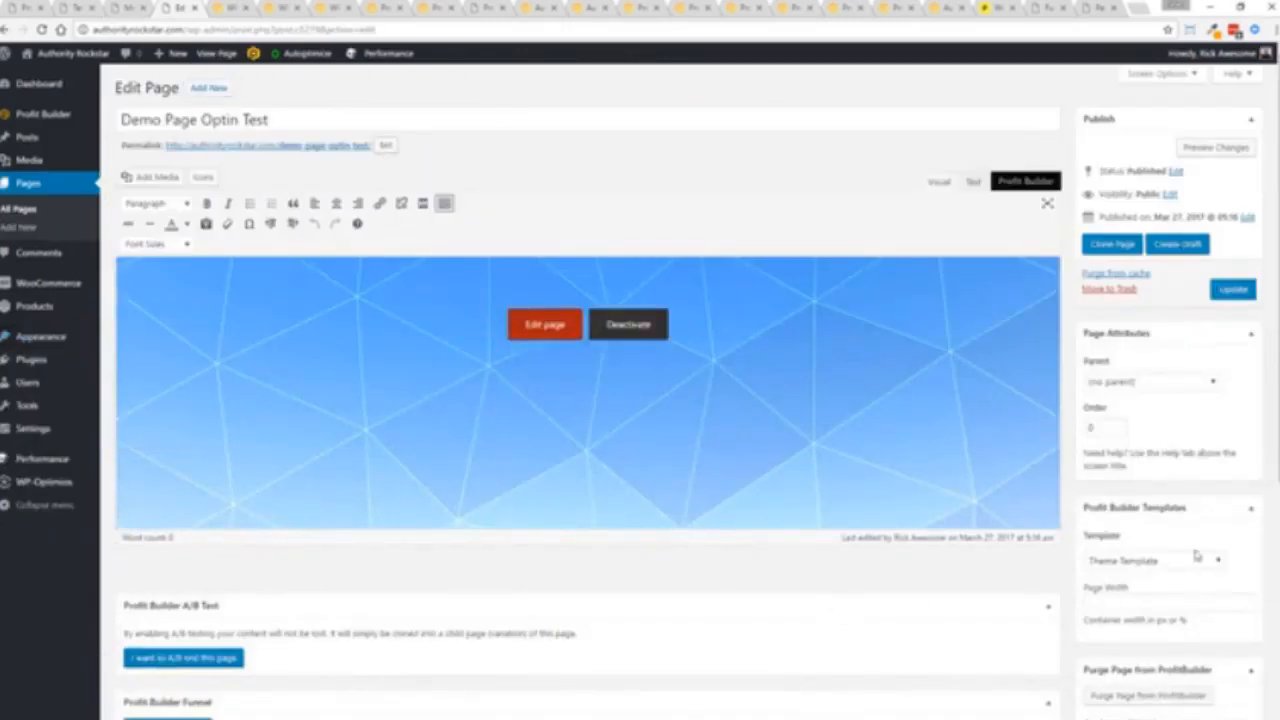
- Set the page template to Profit Builder Full Width Page and update the page
scroll(down, 3)
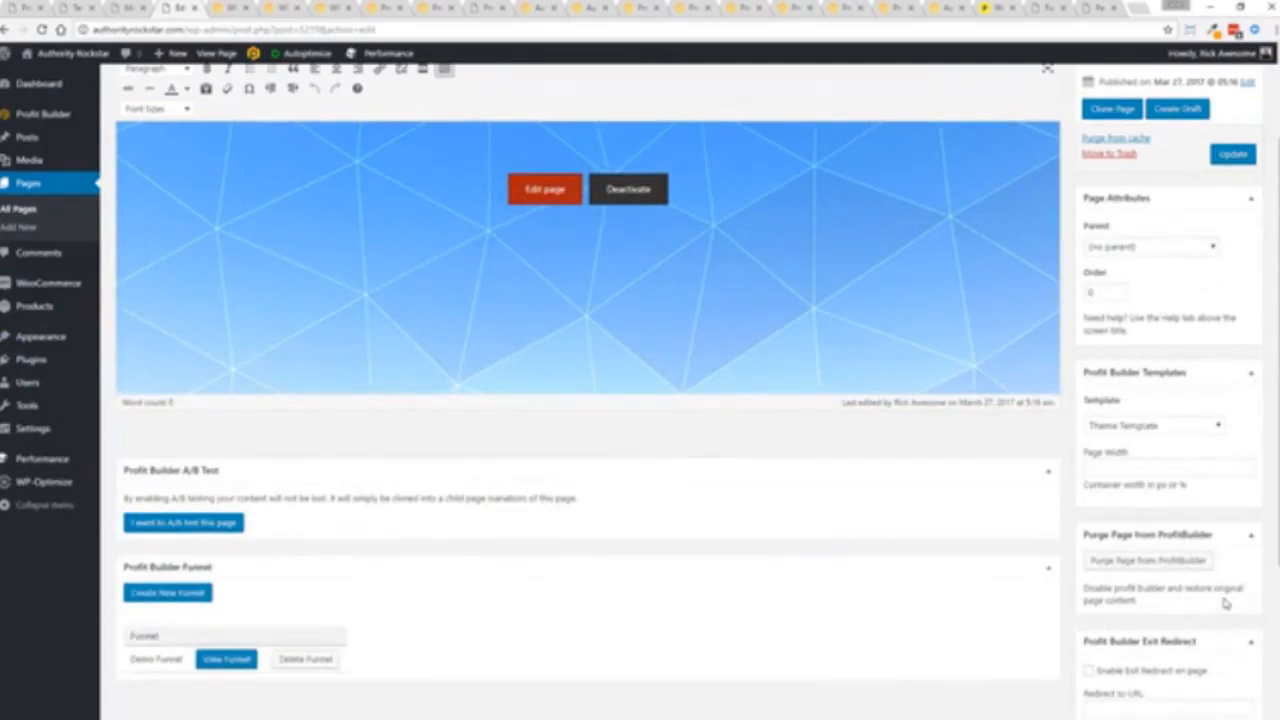
click(1153, 425)
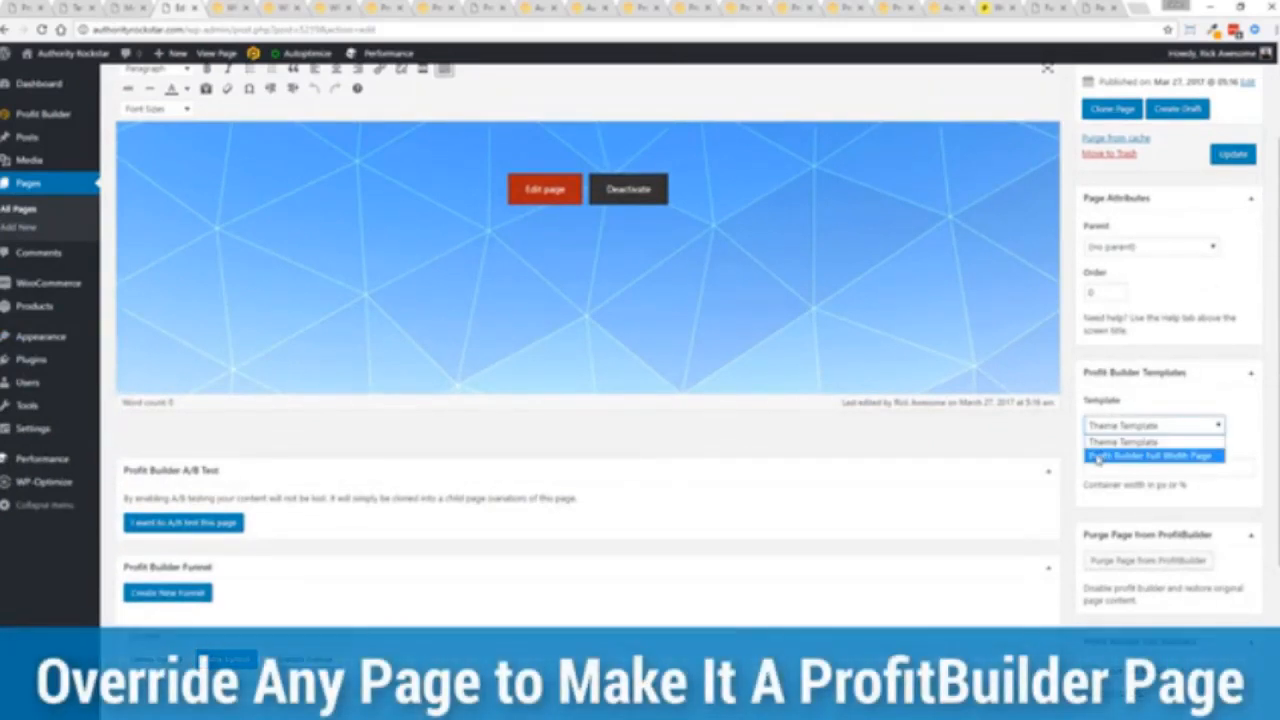
click(1152, 455)
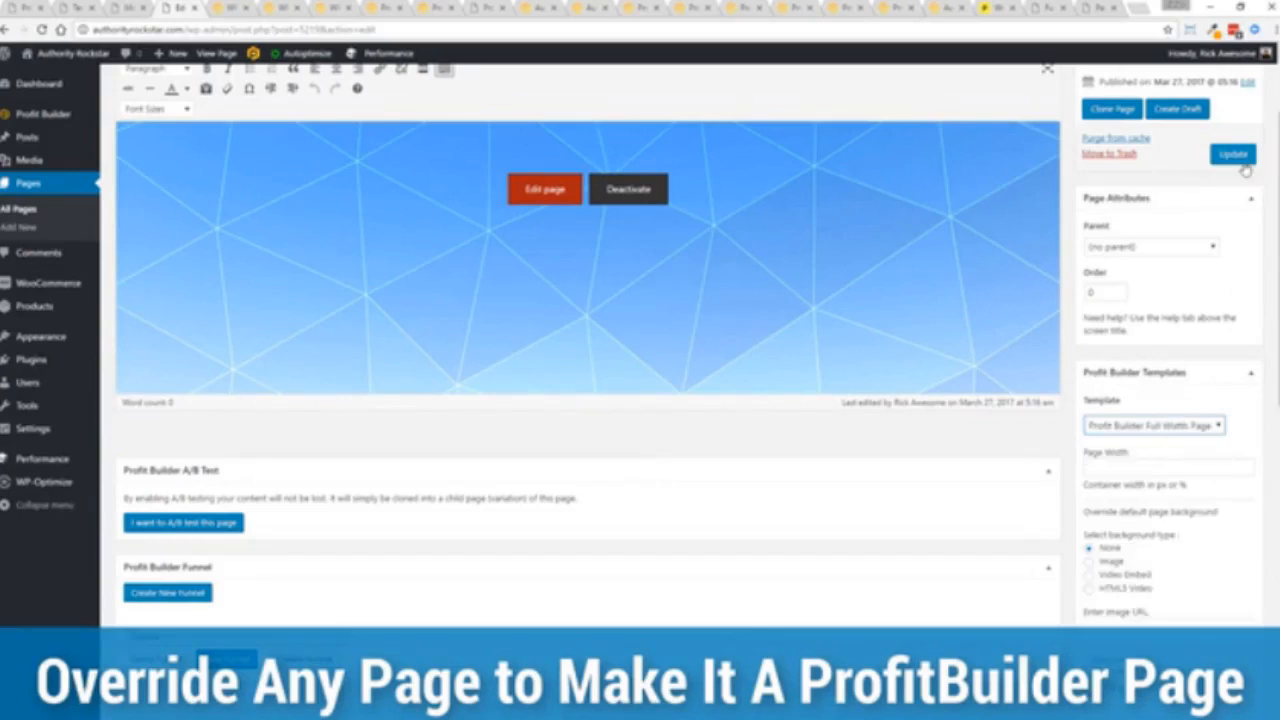
click(1232, 153)
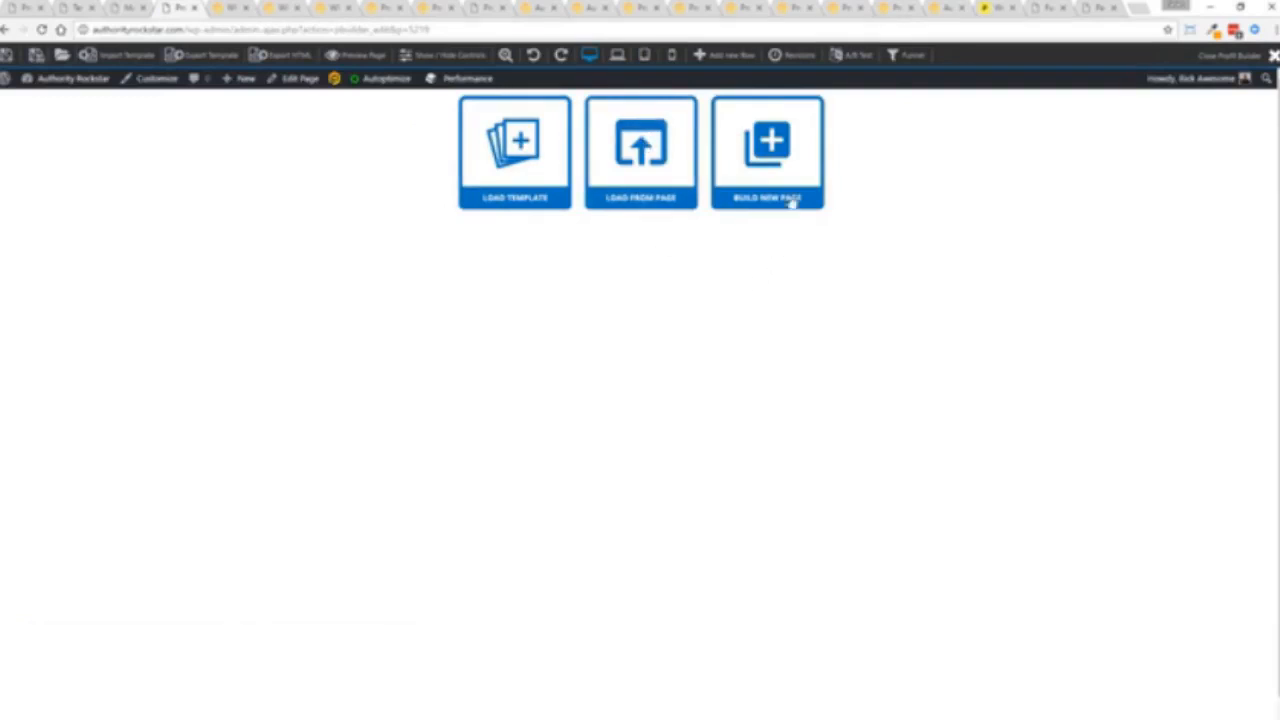
- Build a new page with a Video shortcode and load the Bridge to Success Opt-In template
click(767, 152)
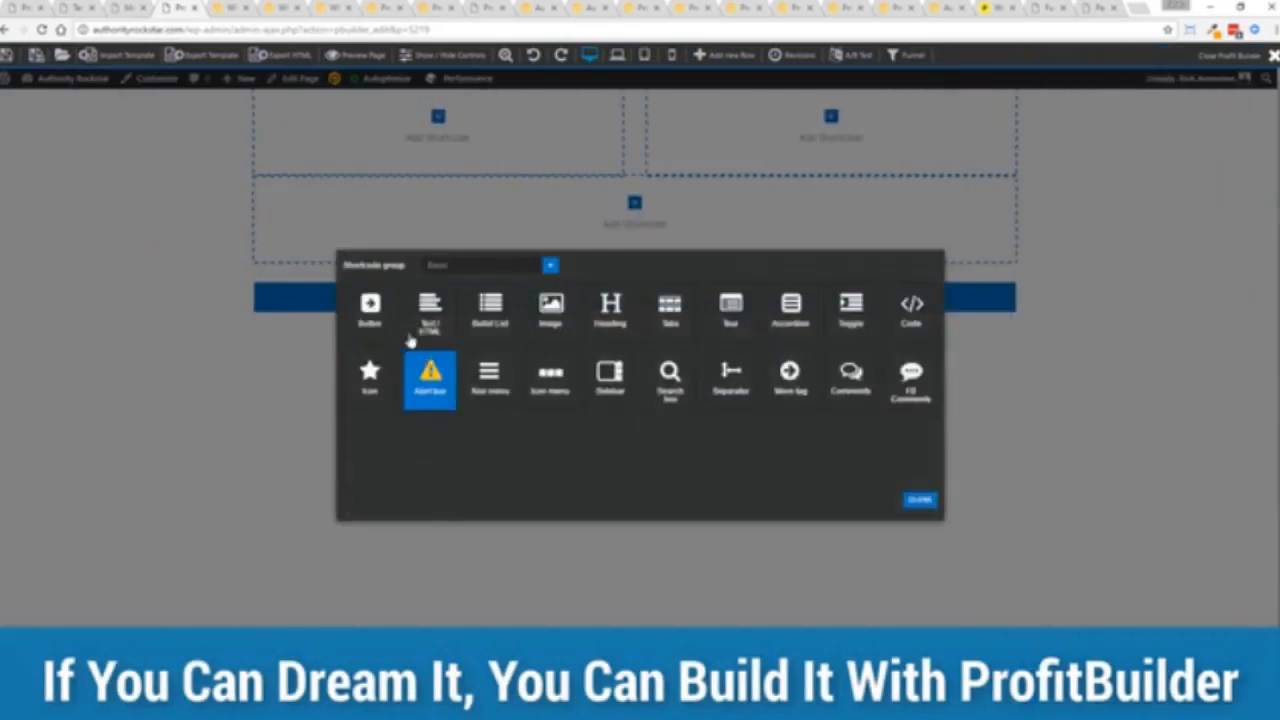
click(485, 265)
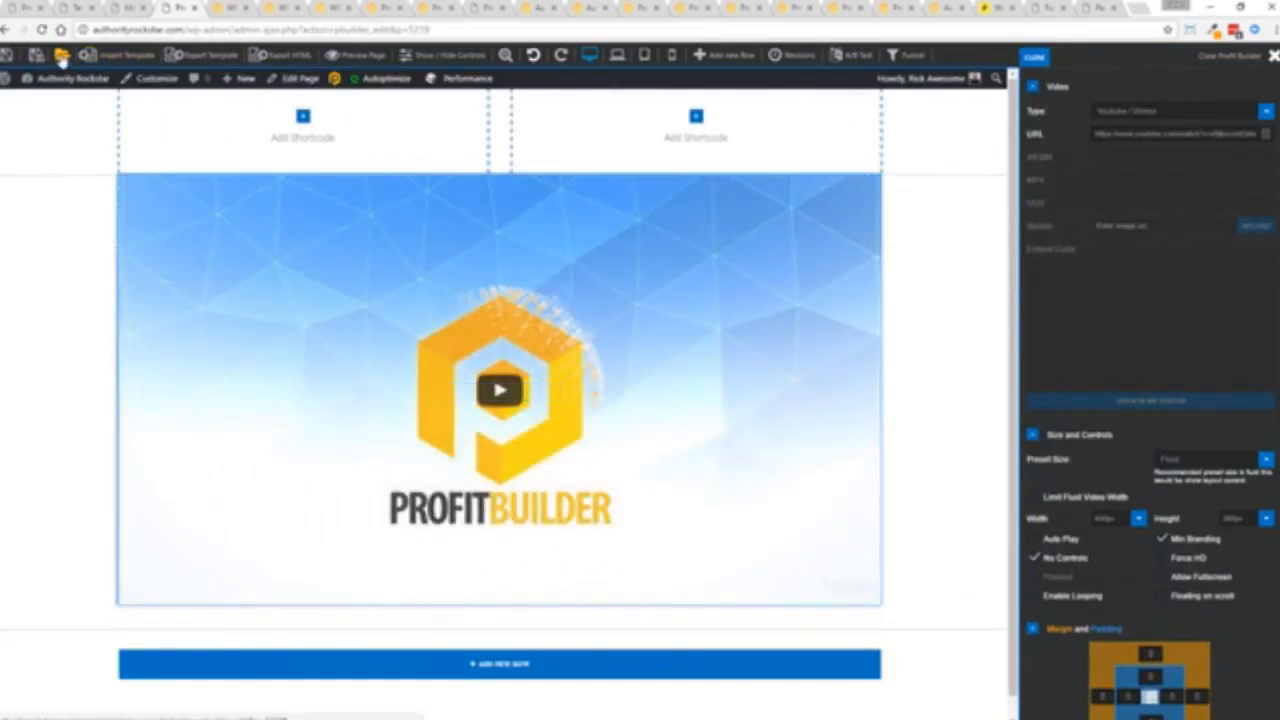
click(118, 55)
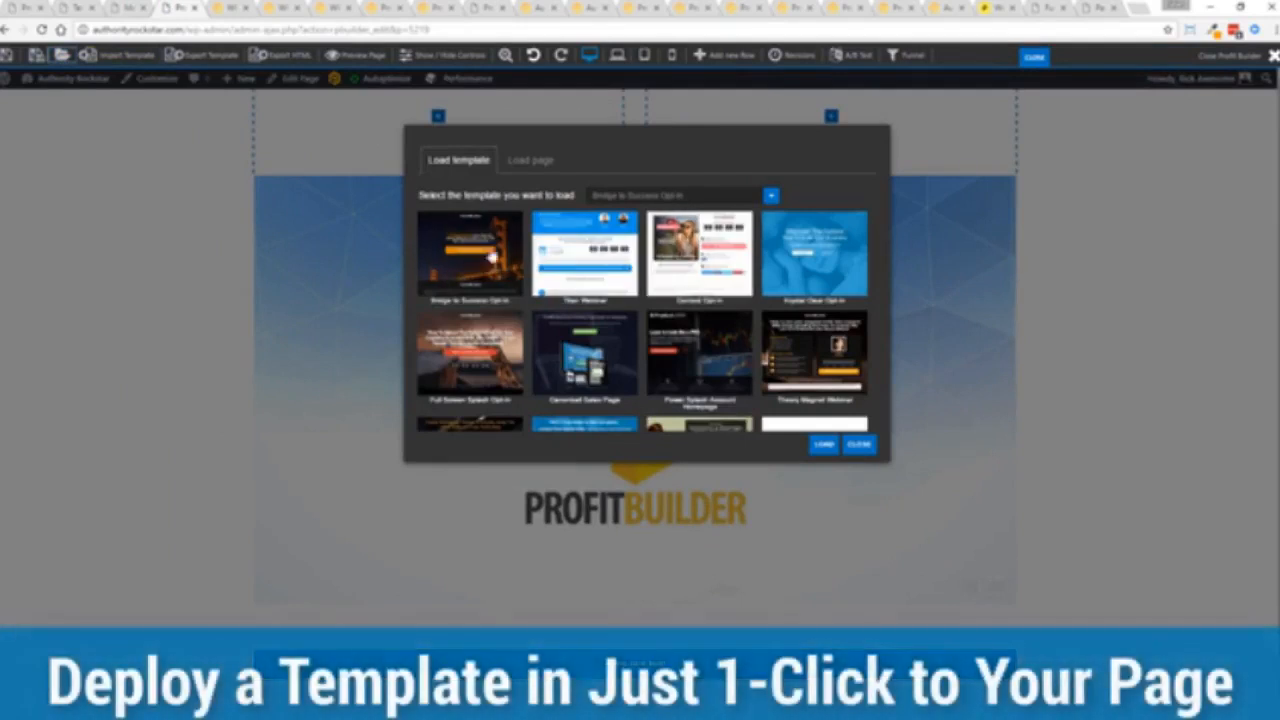
click(470, 255)
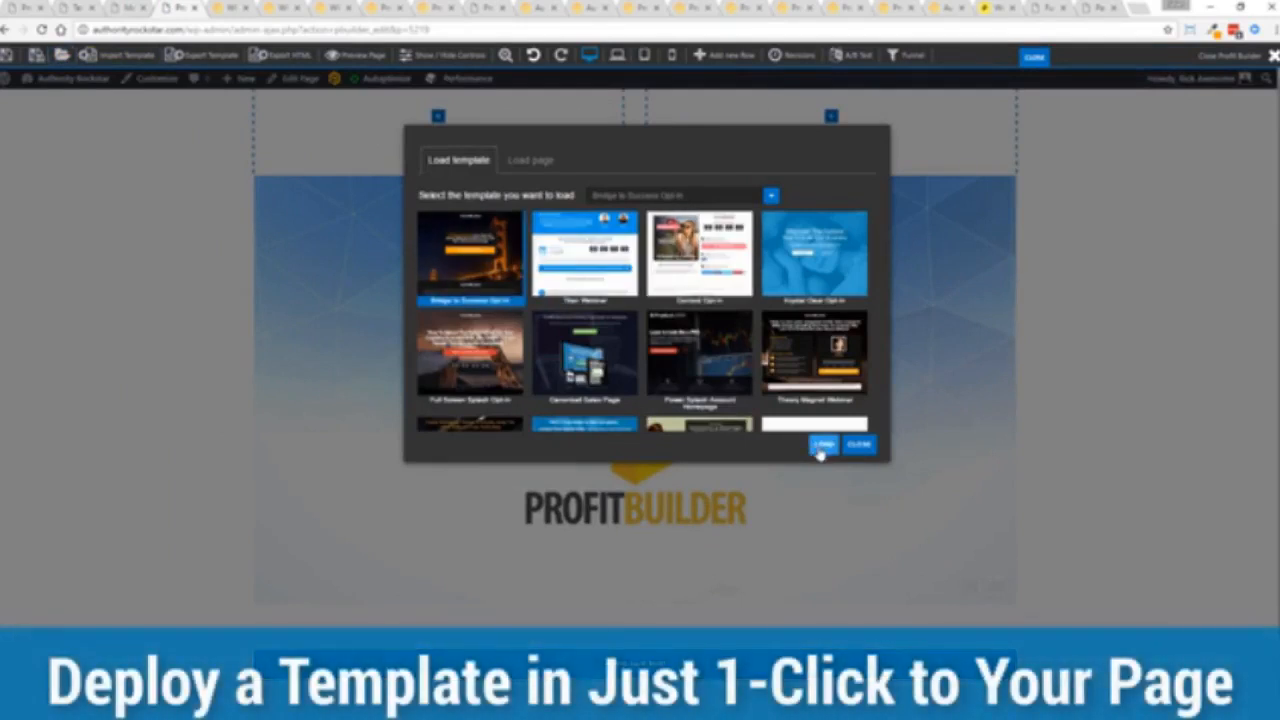
click(823, 445)
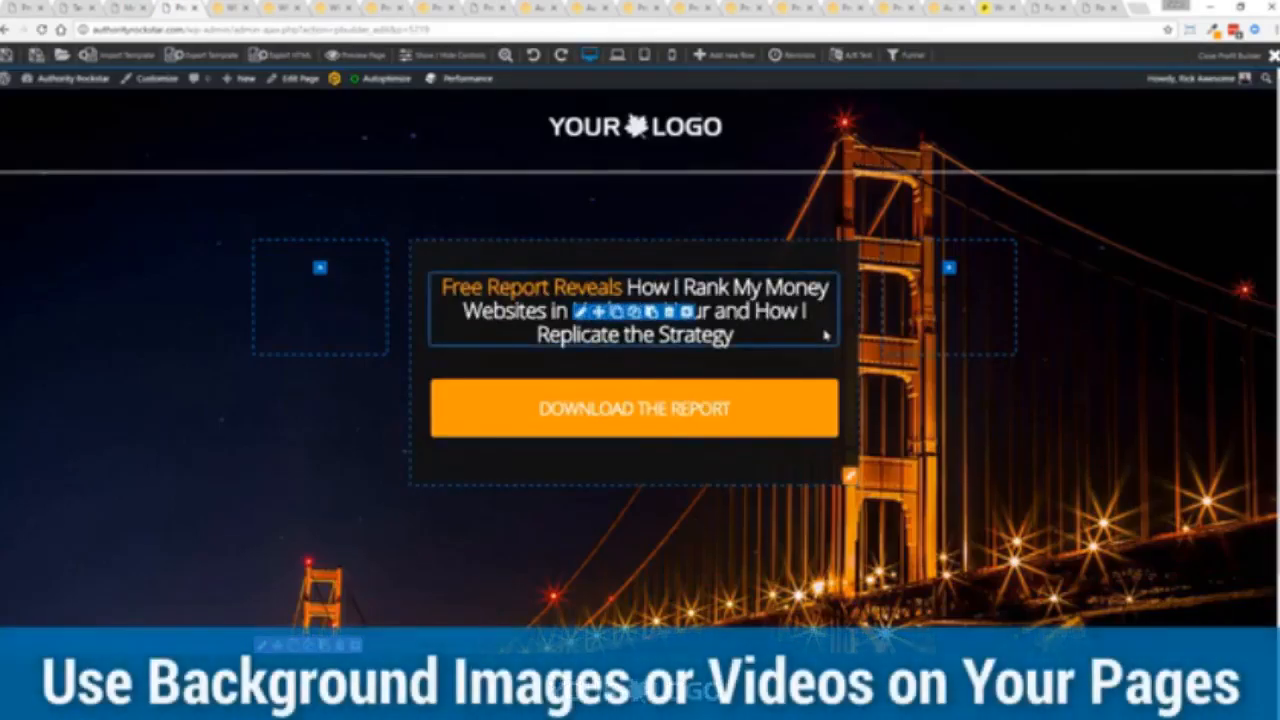
- Open the DOWNLOAD THE REPORT button's settings sidebar on the bridge landing page
click(633, 408)
text(GET INSTANT ACC)
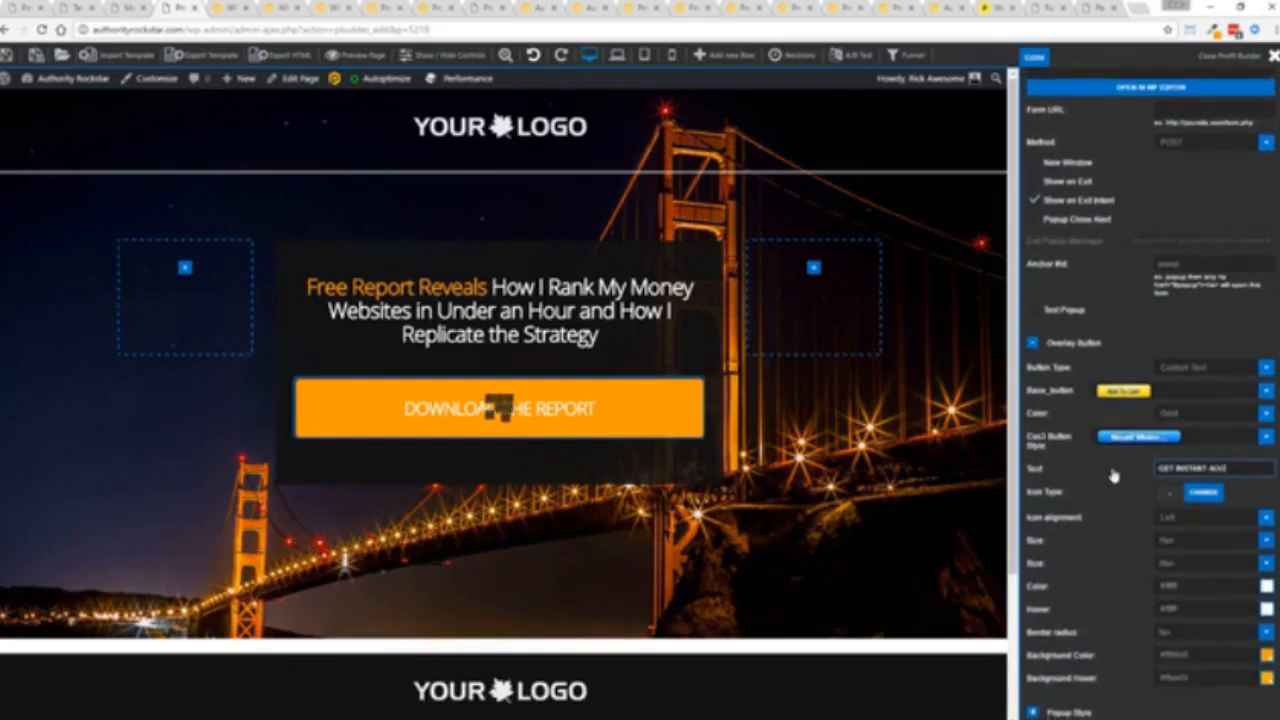
click(498, 408)
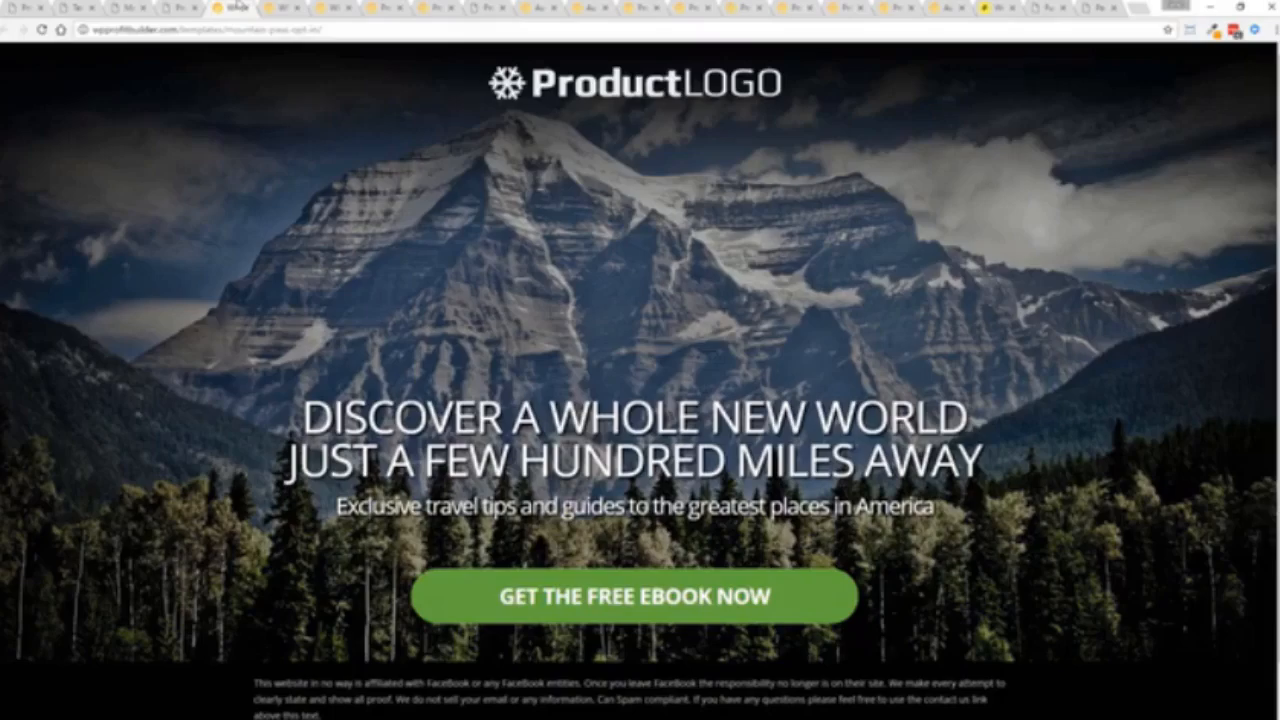
- Show the mountain opt-in template demo headlined 'Discover a Whole New World'
click(633, 596)
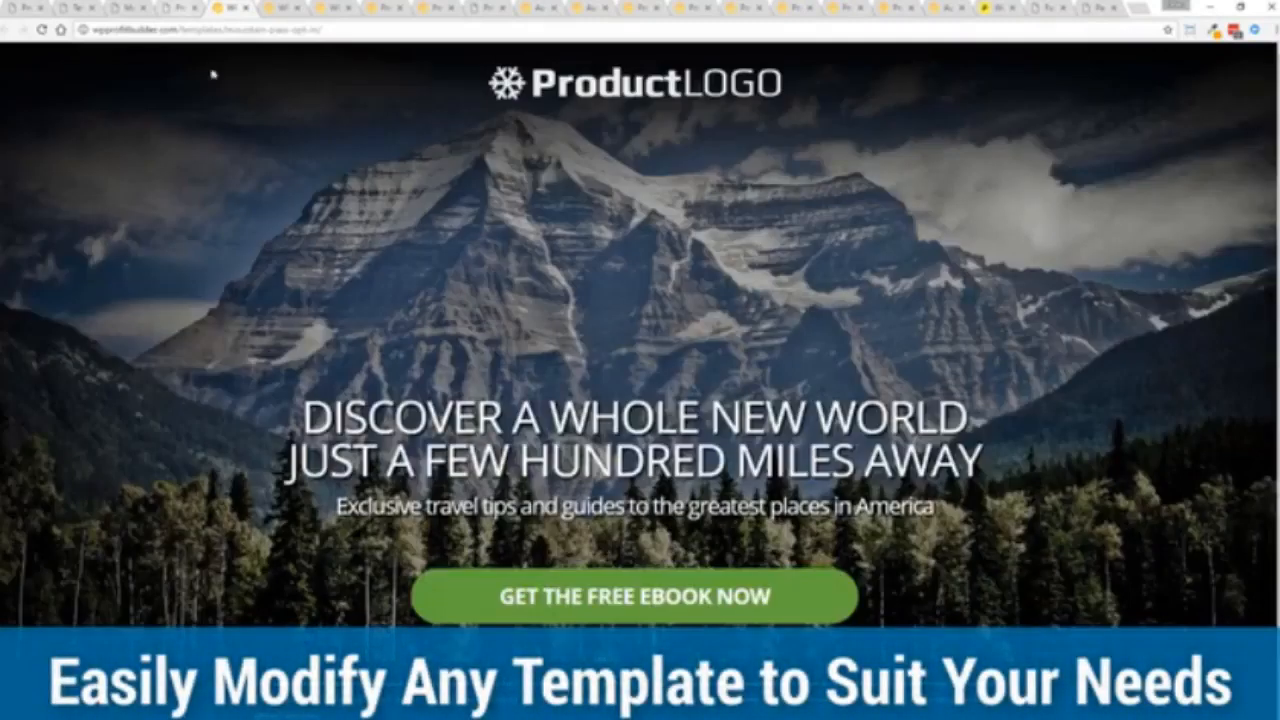
mouse_move(1110, 310)
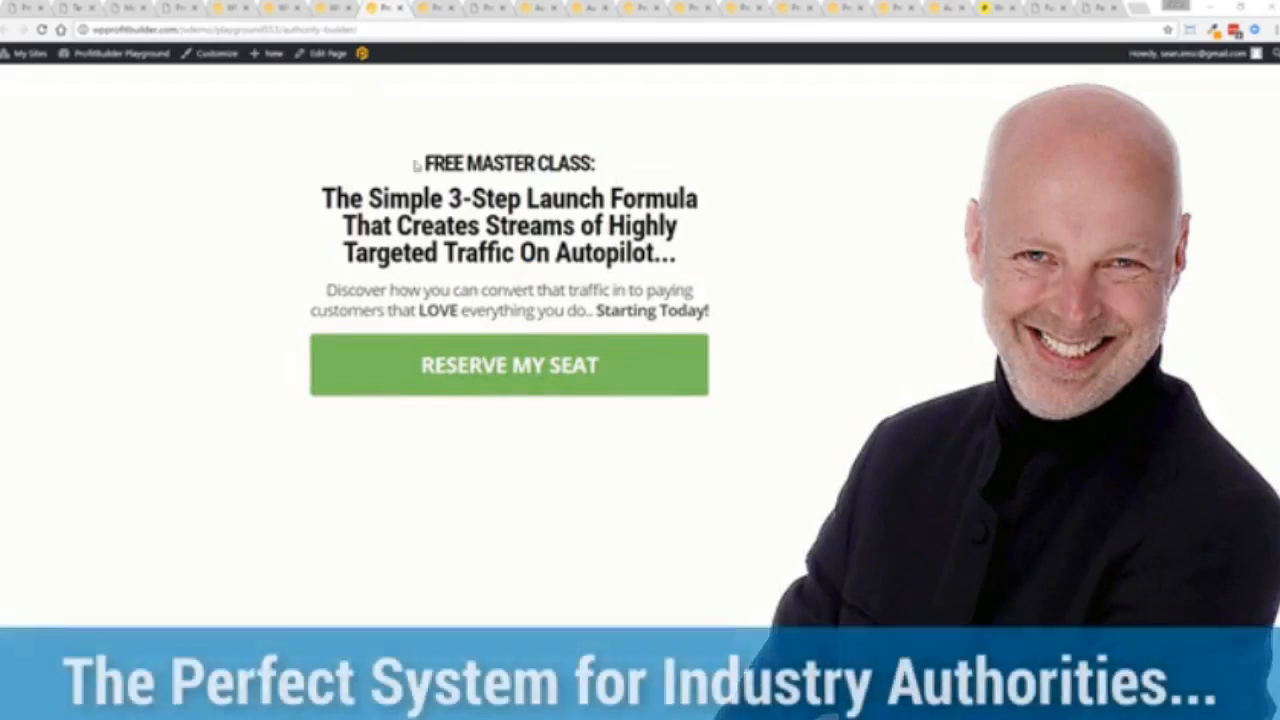
mouse_move(880, 210)
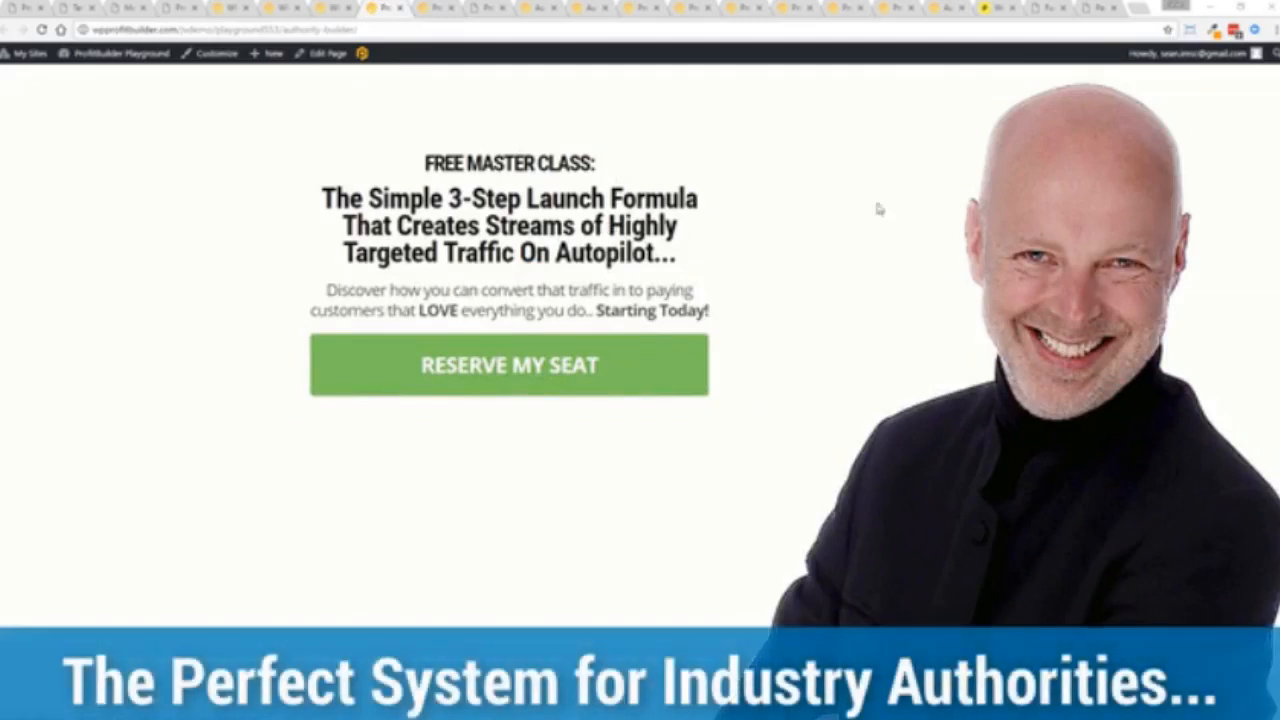
mouse_move(266, 241)
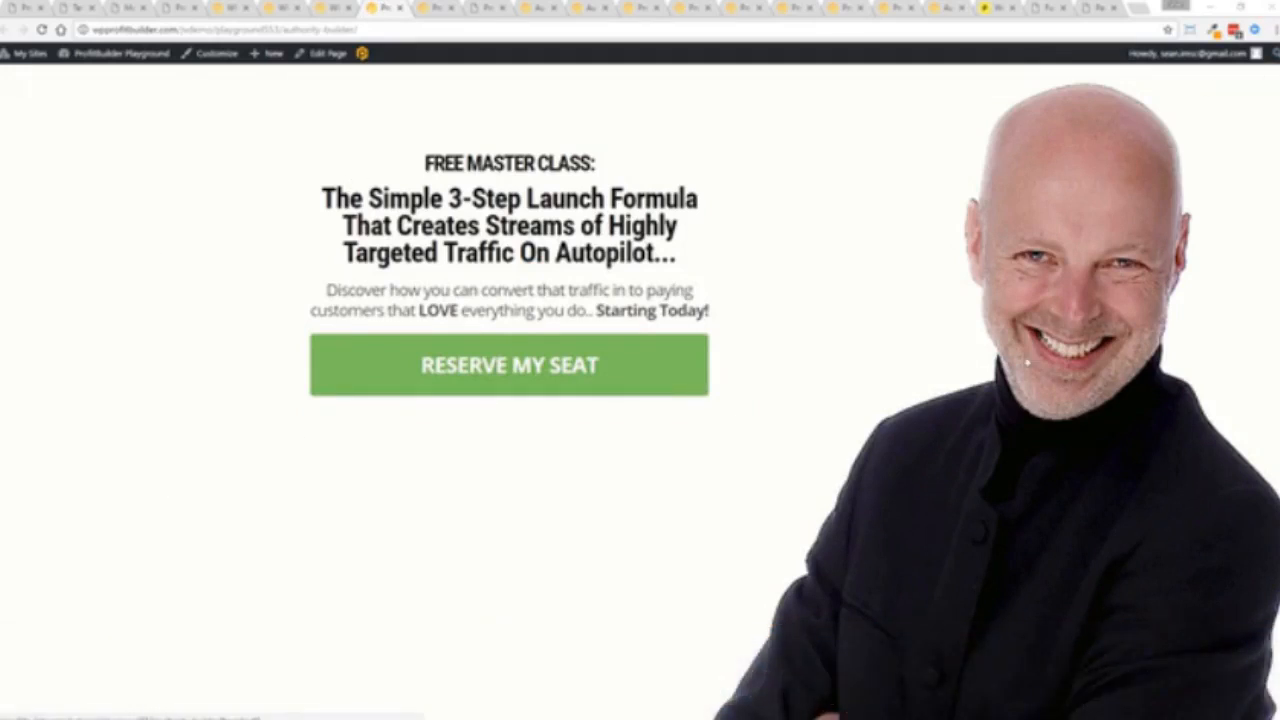
- Resize the browser window to the 768 × 1024 tablet preset
click(1192, 30)
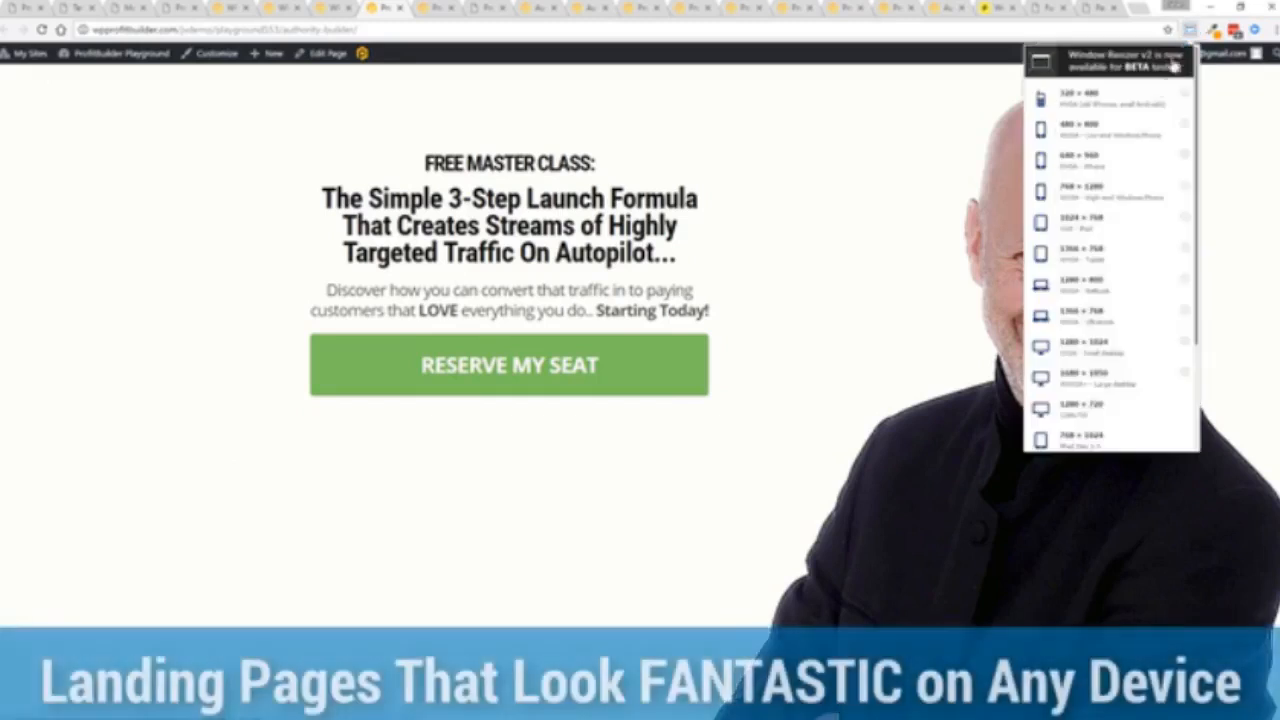
scroll(down, 3)
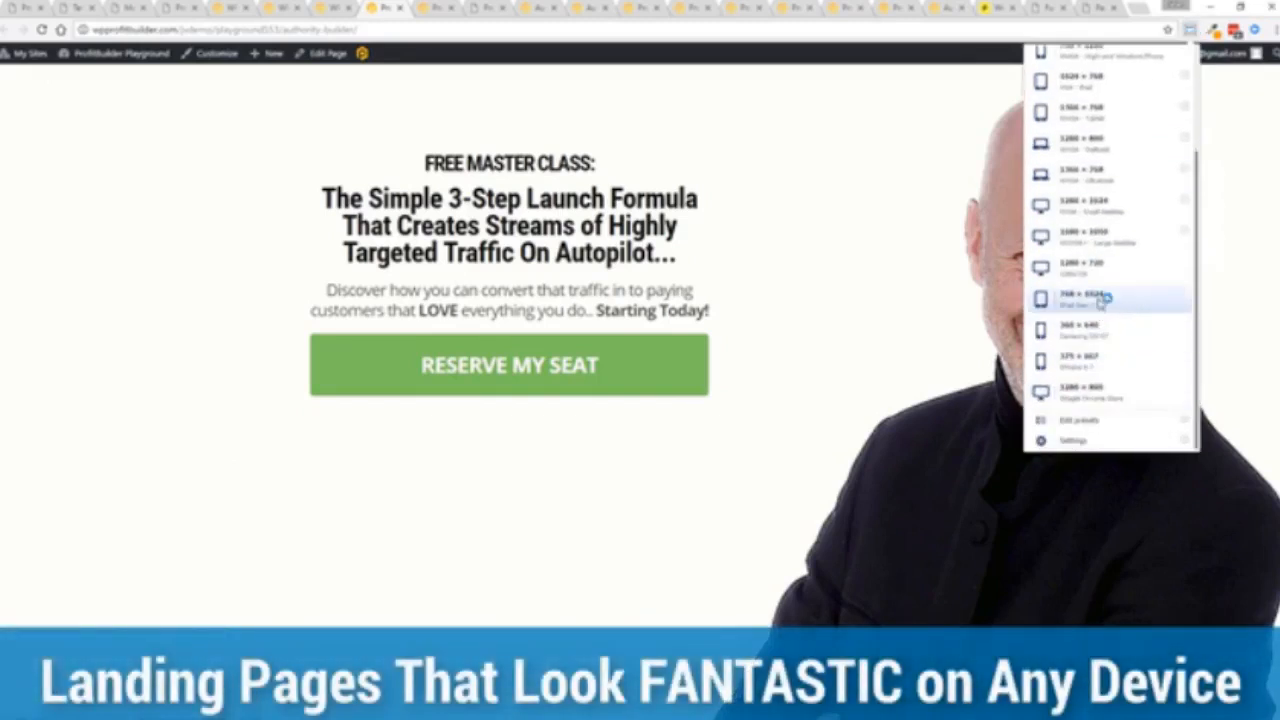
click(1080, 296)
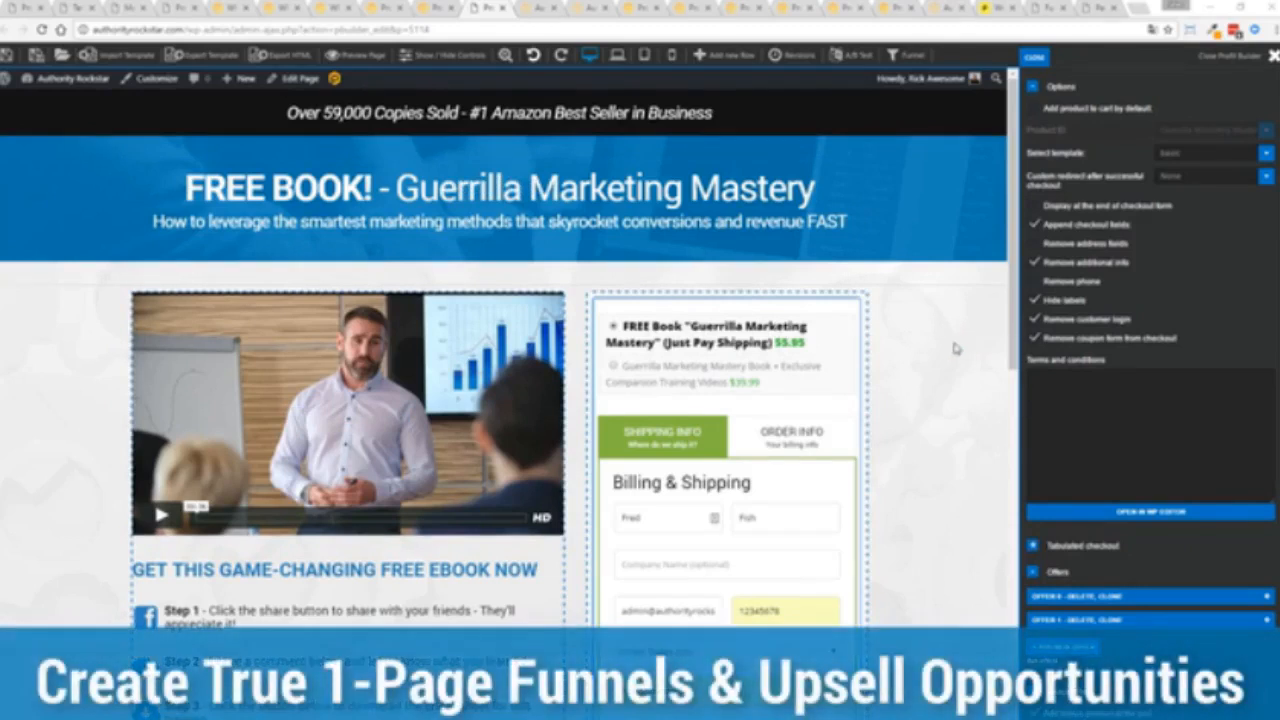
mouse_move(790, 370)
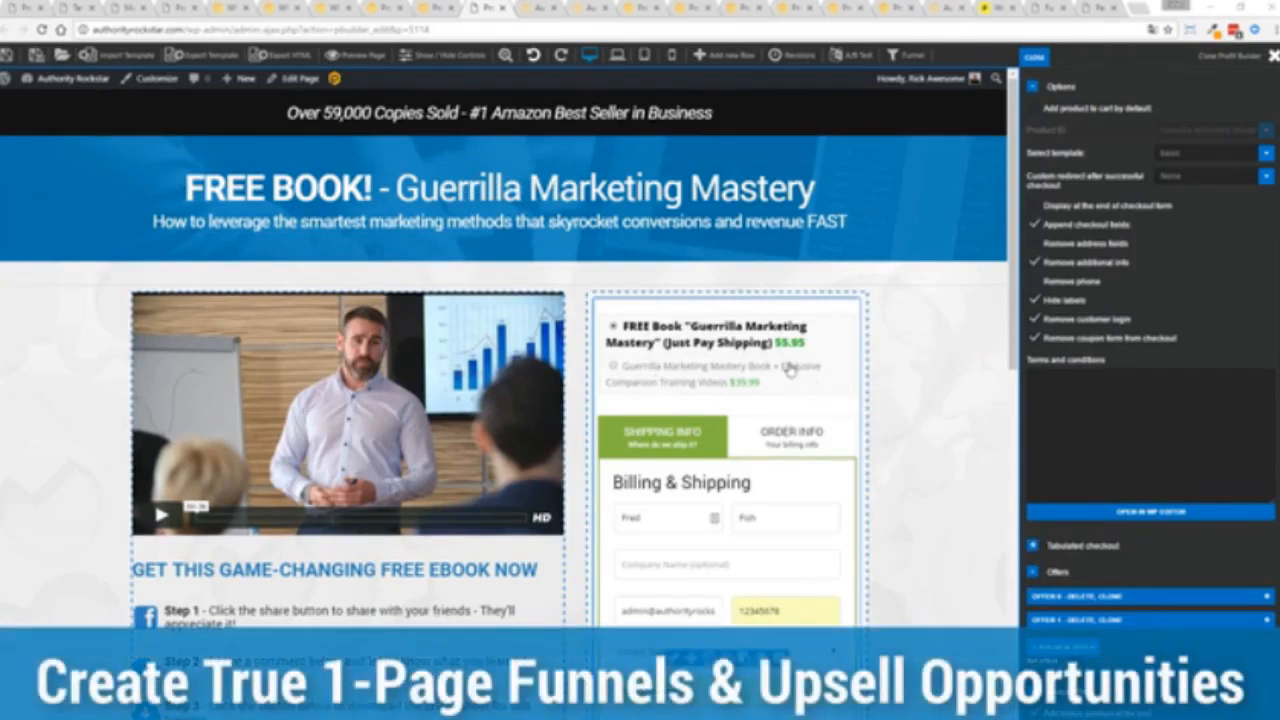
mouse_move(728, 393)
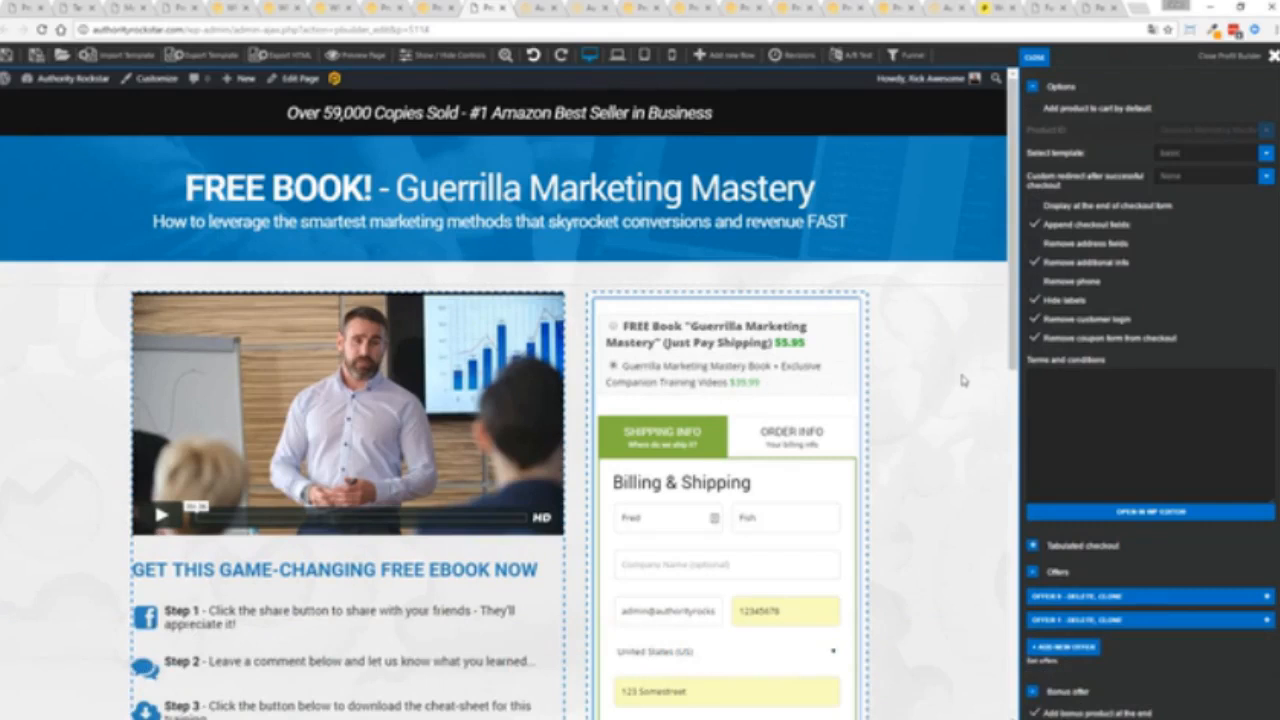
- Scroll through the Guerrilla Marketing checkout to the $39.99 book option and order summary
scroll(down, 3)
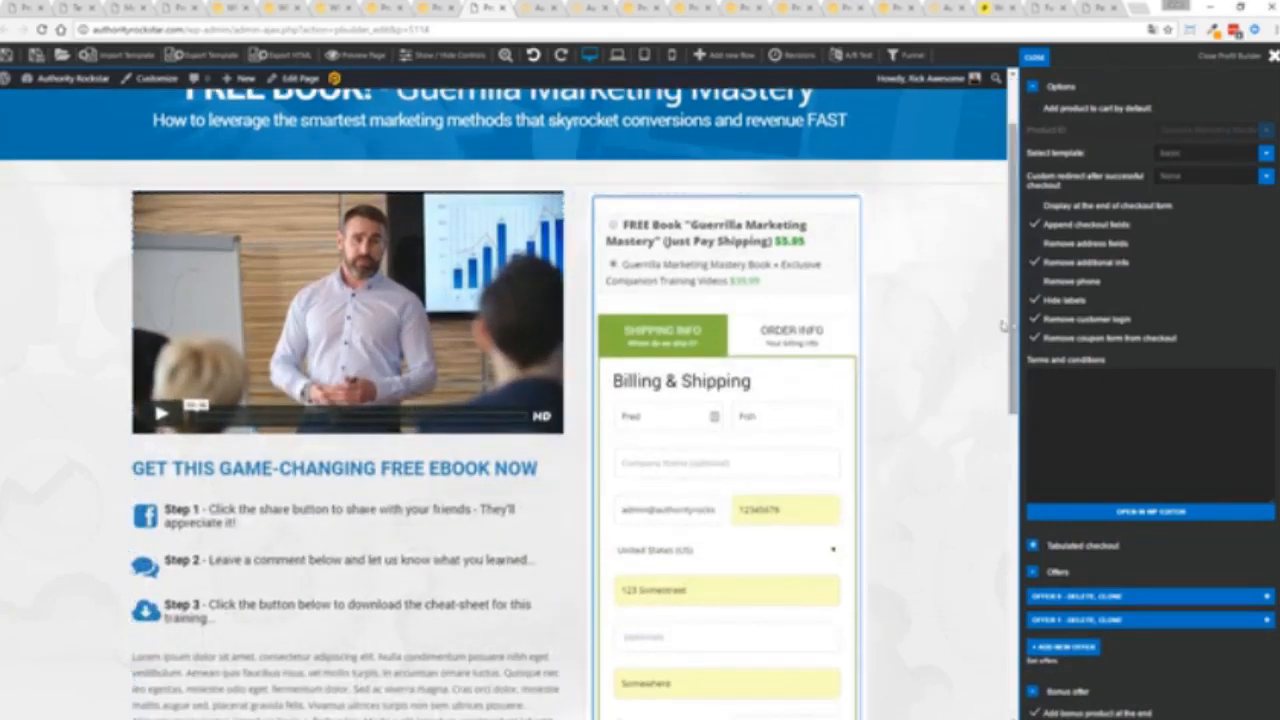
scroll(down, 3)
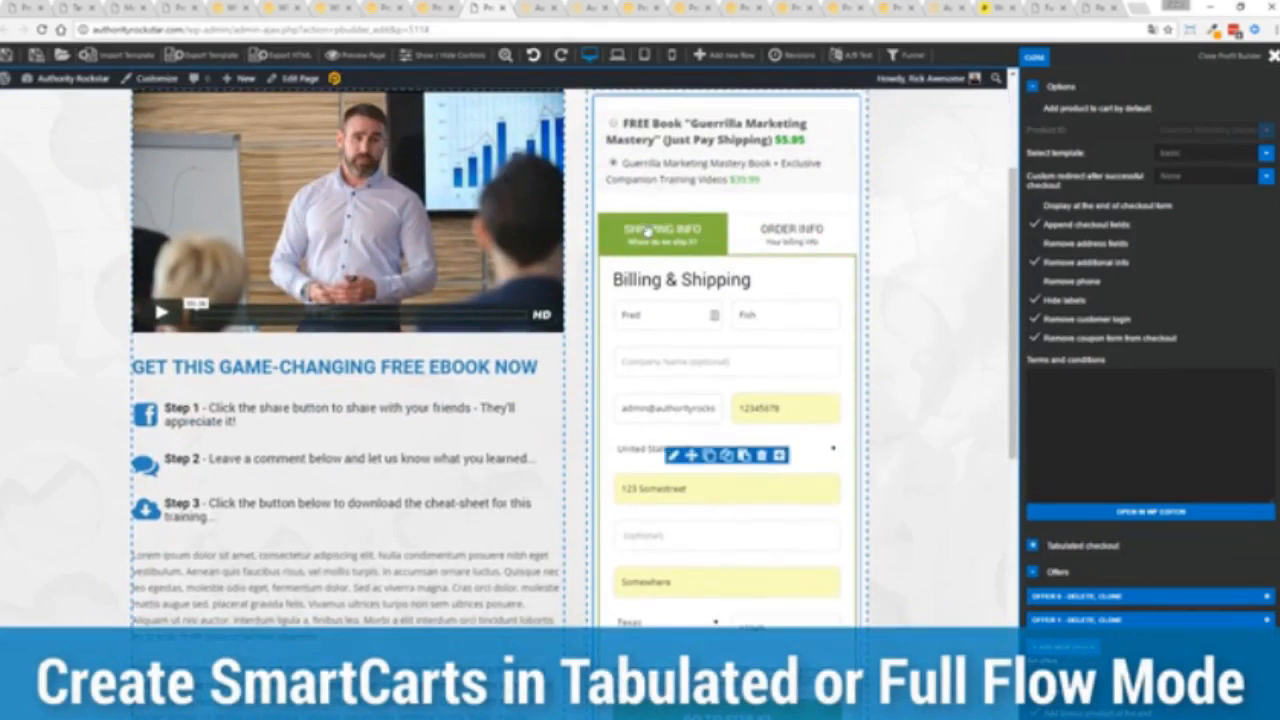
mouse_move(924, 238)
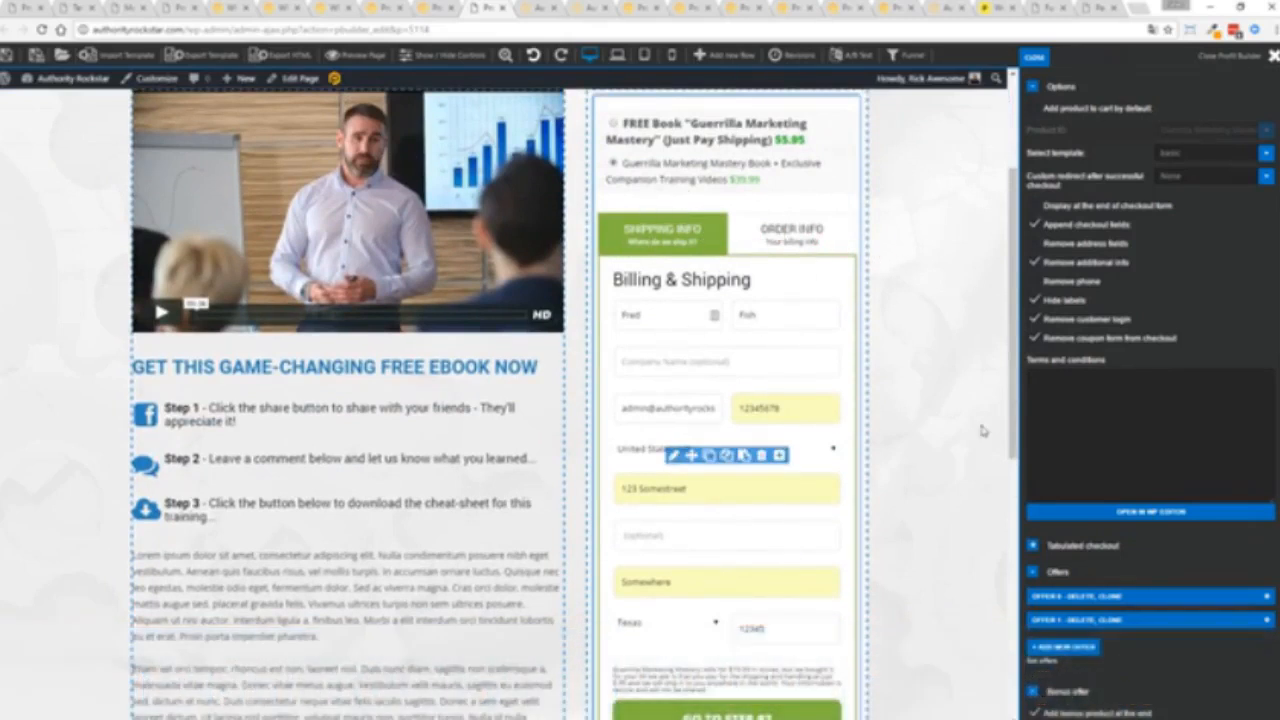
mouse_move(947, 467)
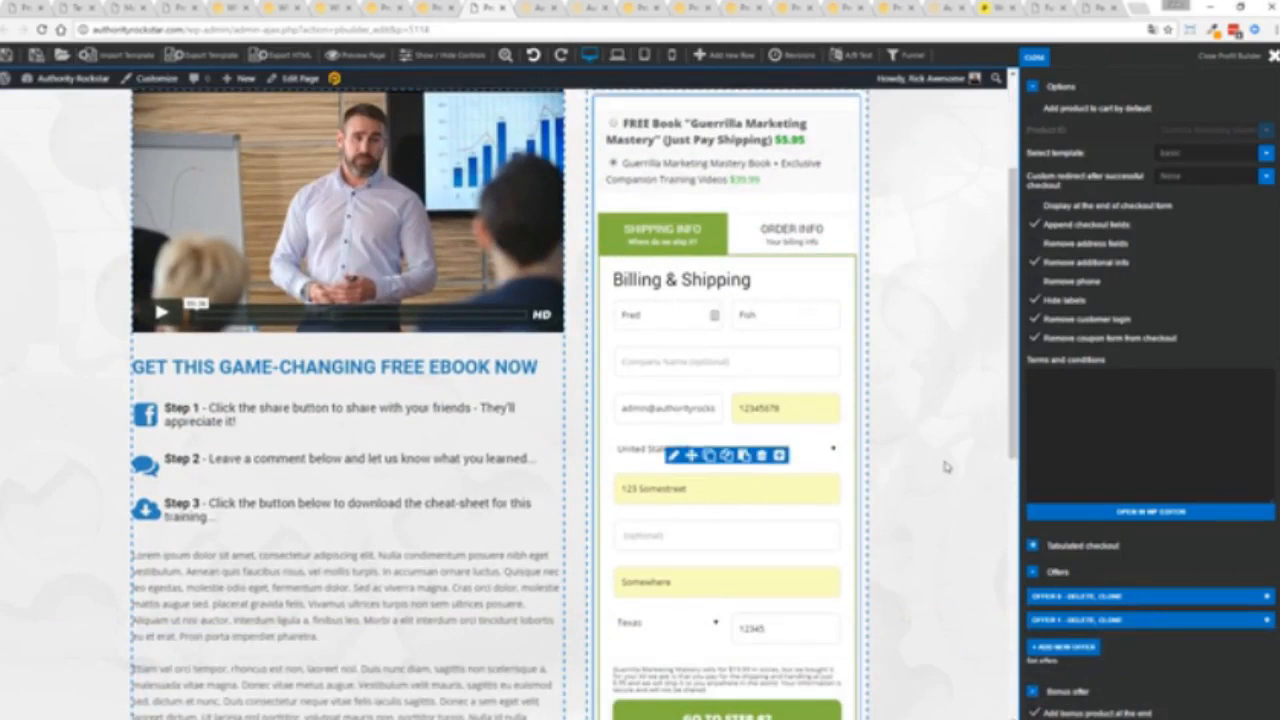
scroll(down, 3)
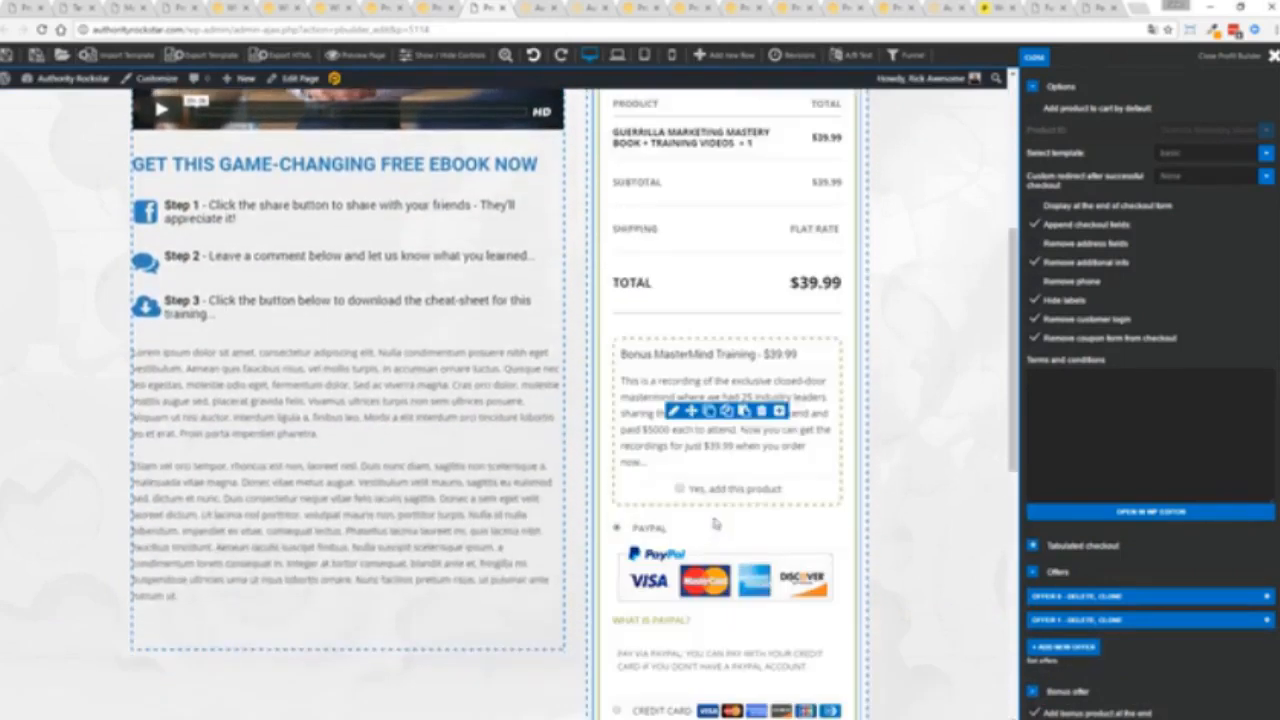
scroll(up, 3)
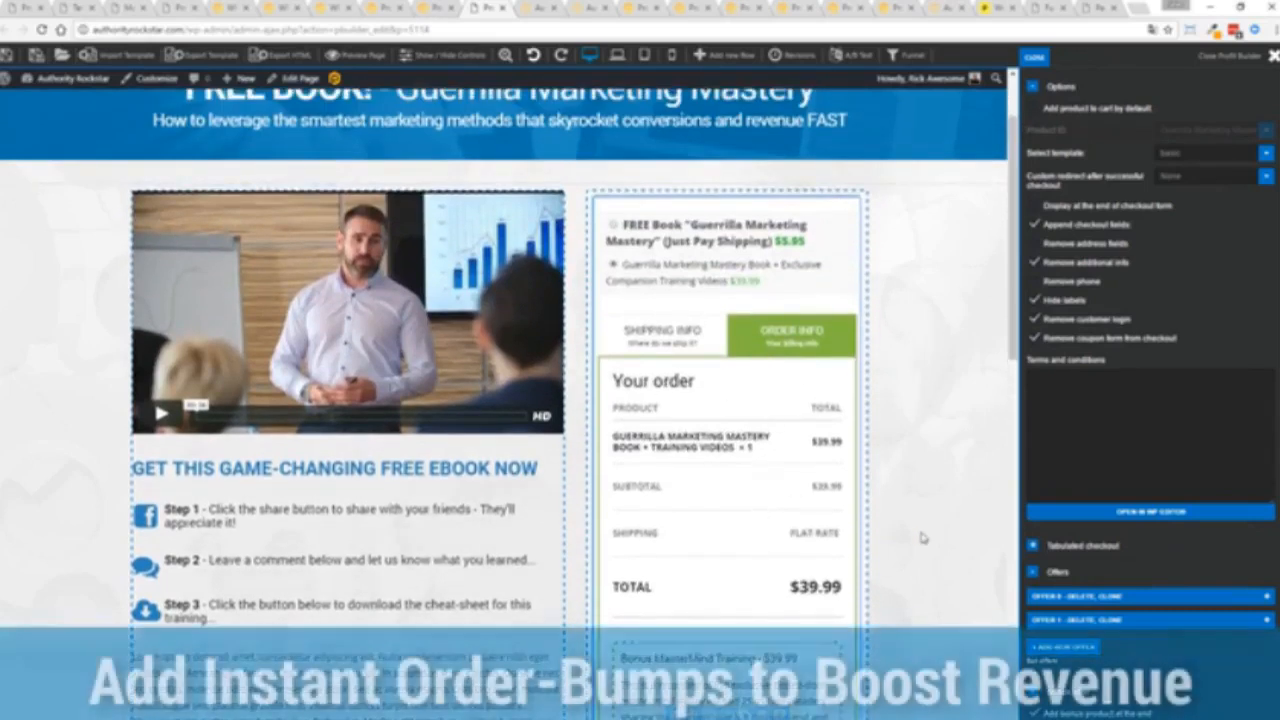
scroll(down, 3)
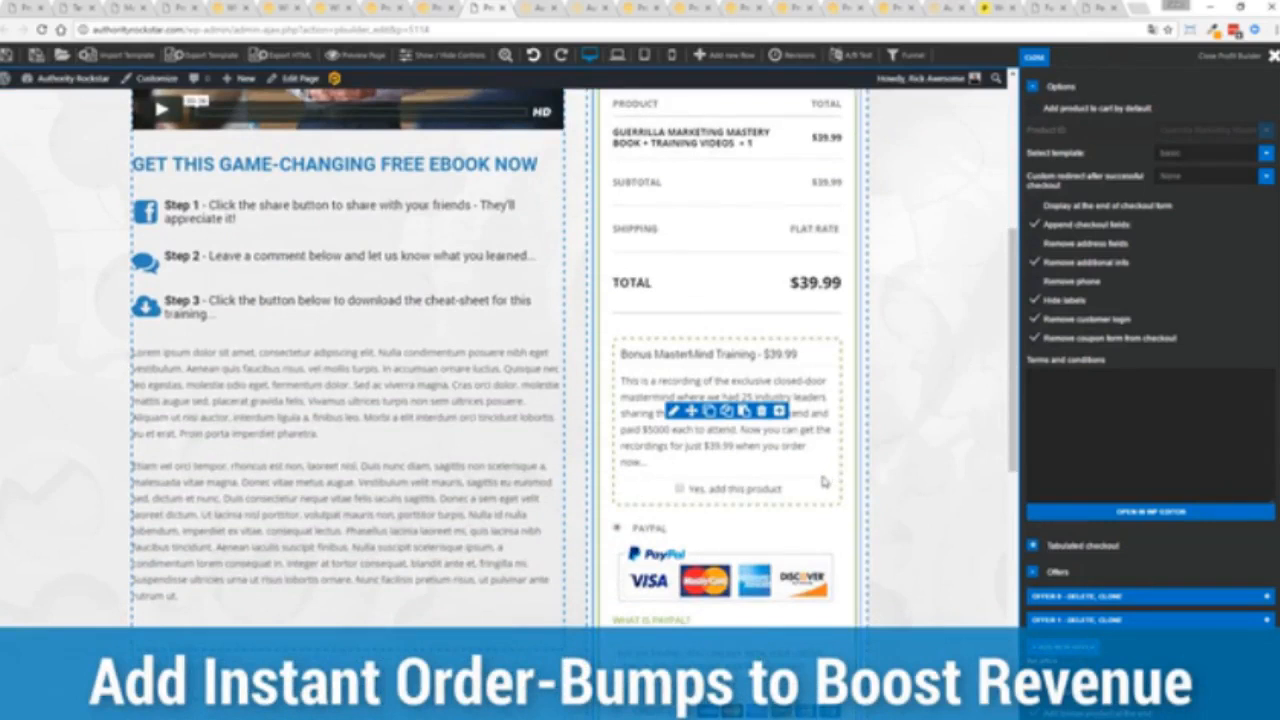
scroll(down, 3)
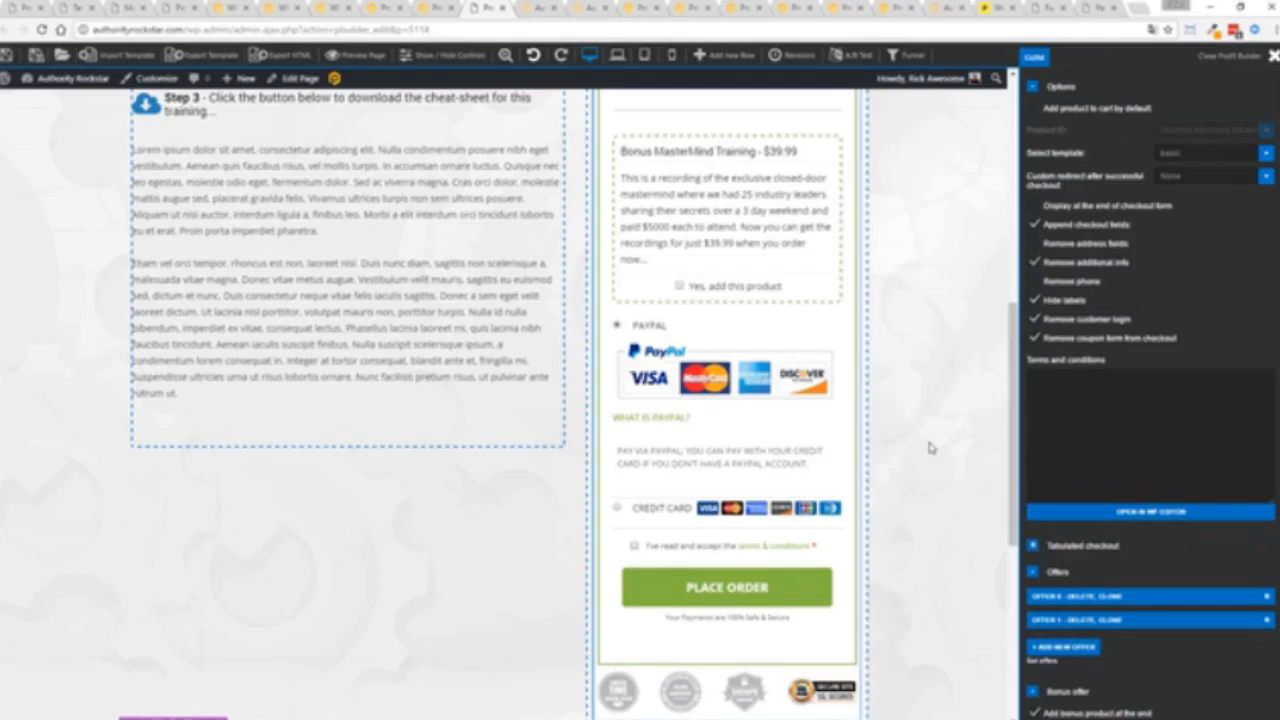
mouse_move(895, 420)
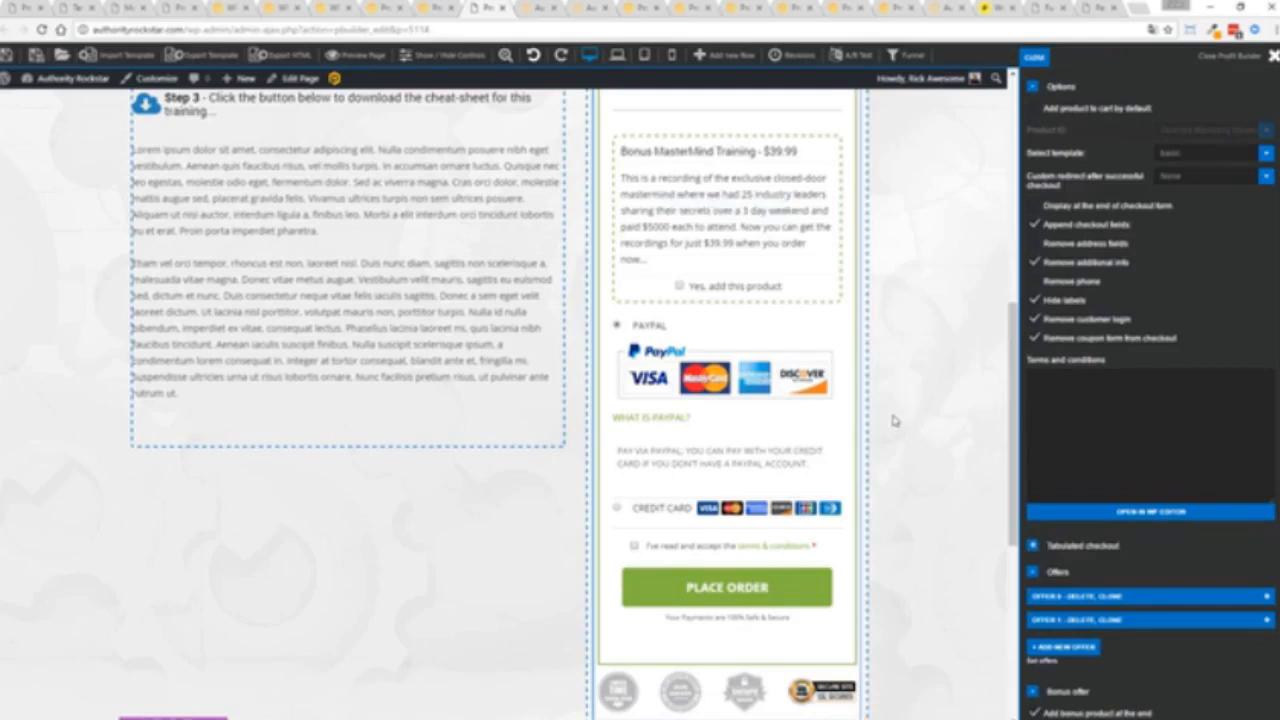
scroll(up, 3)
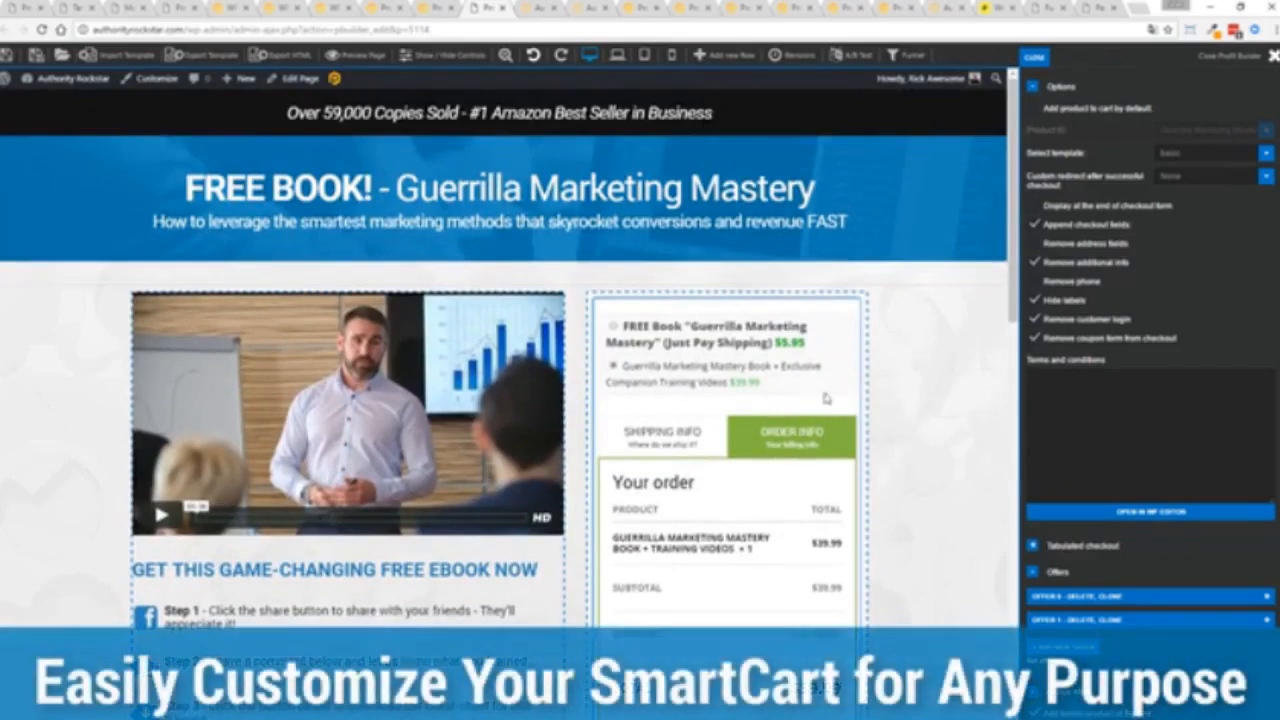
- Show the Shipping Info step and review the Bonus MasterMind Training offer, totalling $79.98
click(662, 435)
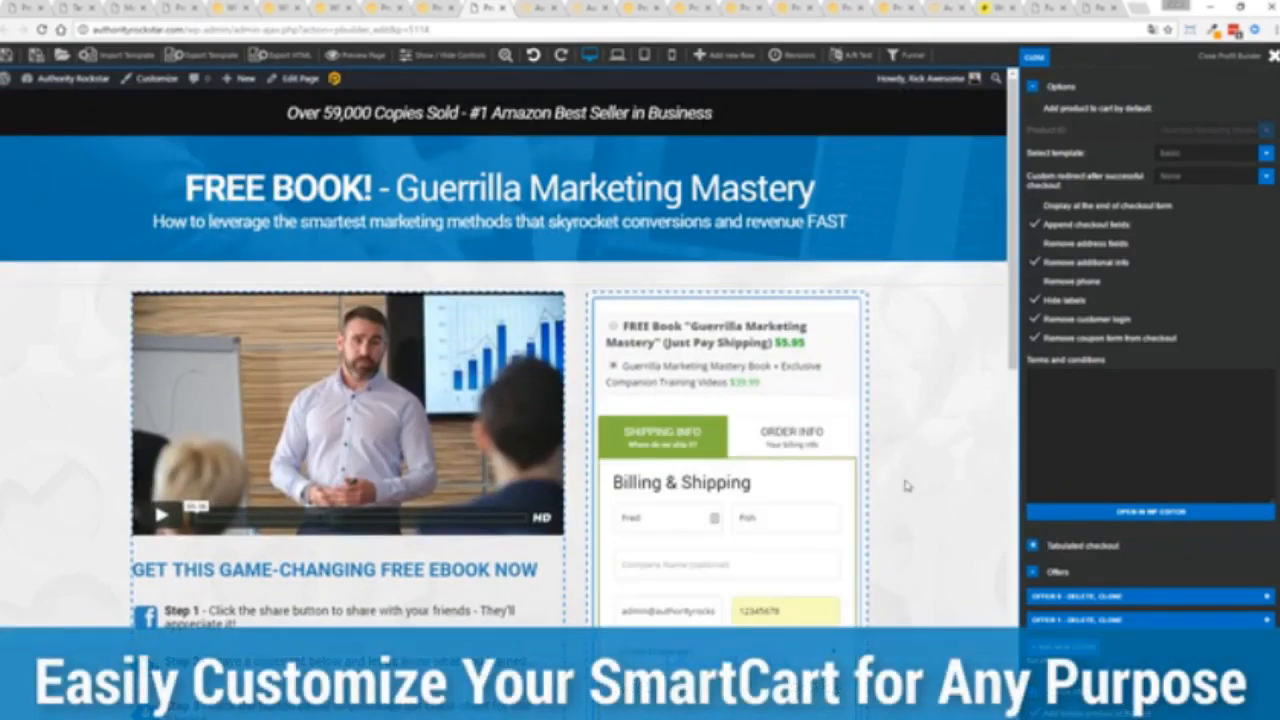
scroll(down, 3)
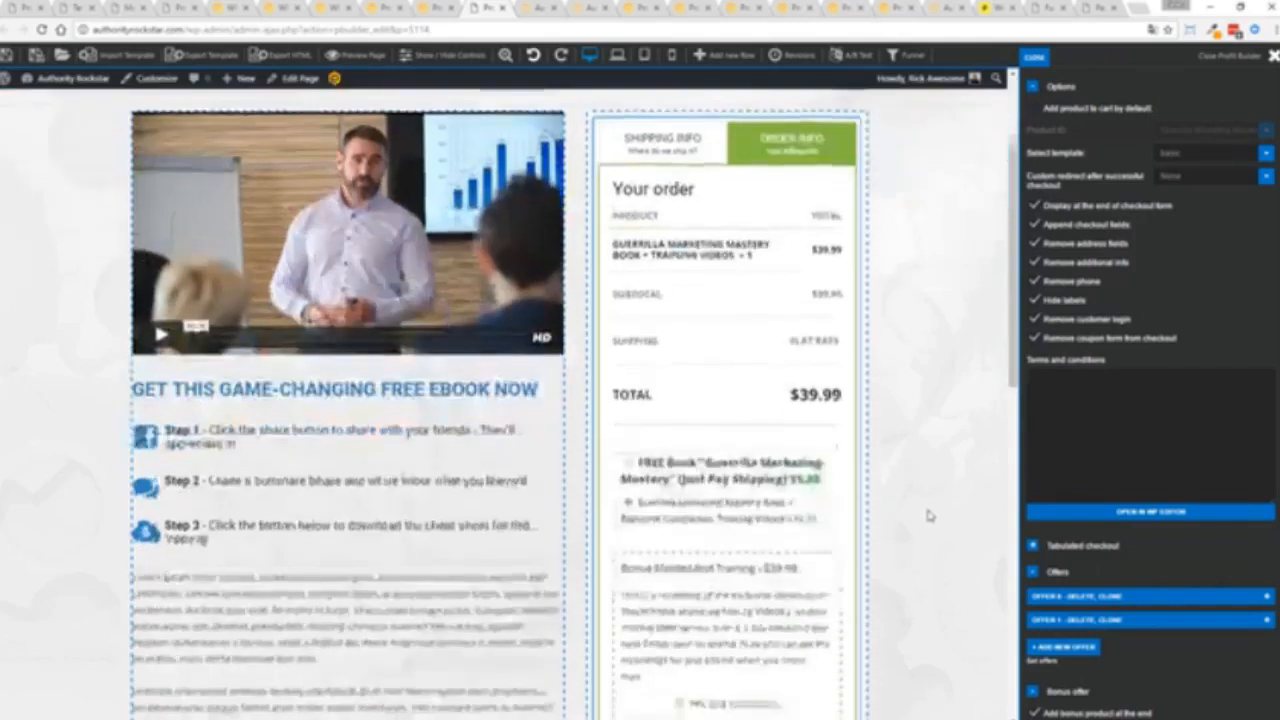
scroll(down, 3)
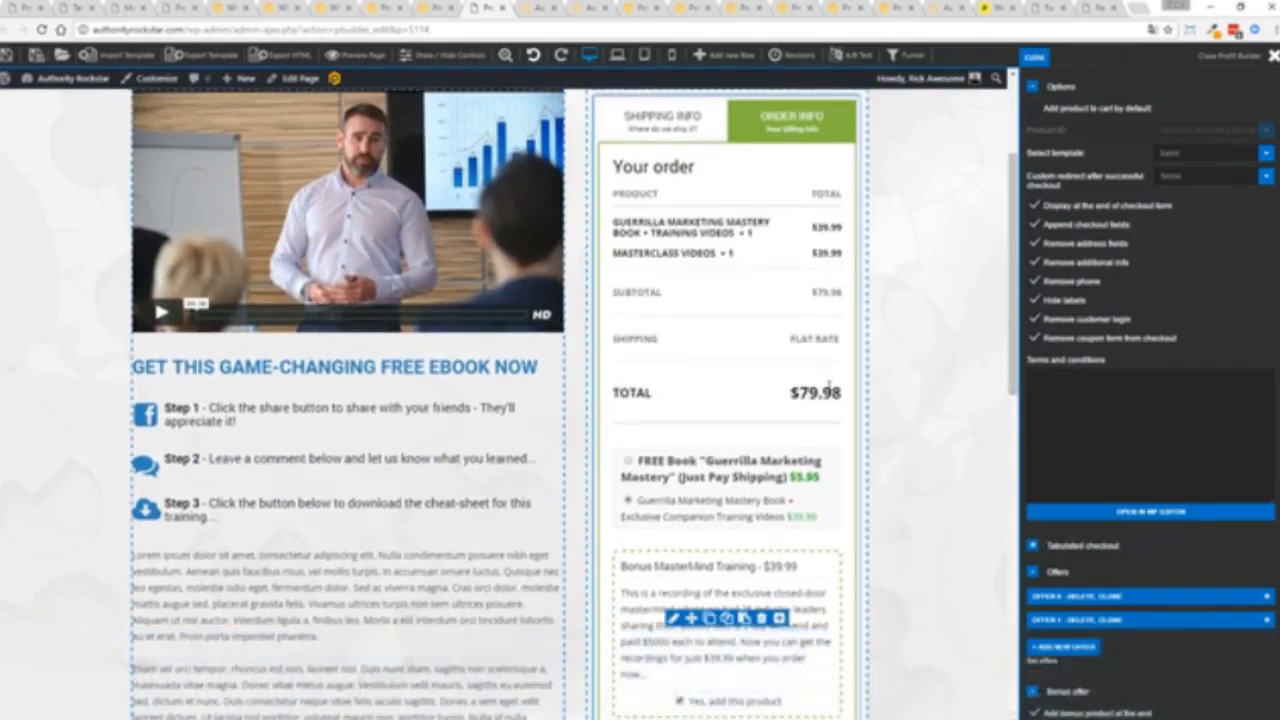
scroll(down, 3)
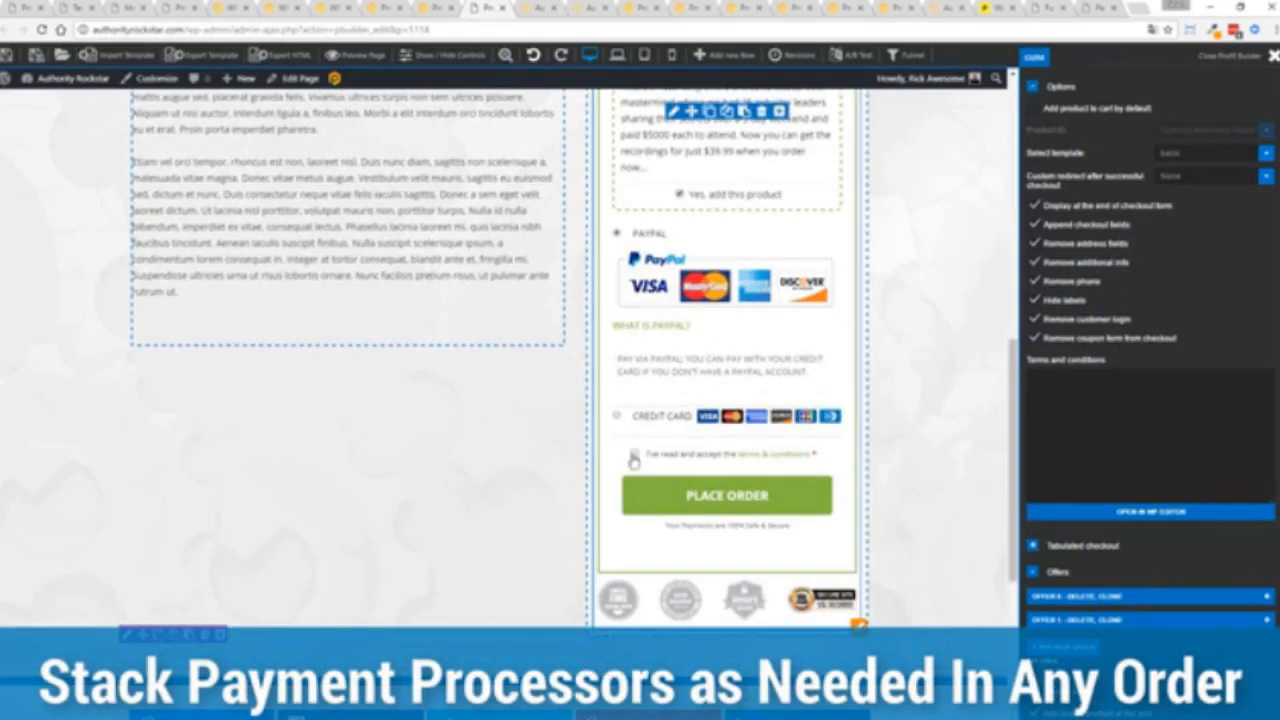
scroll(up, 3)
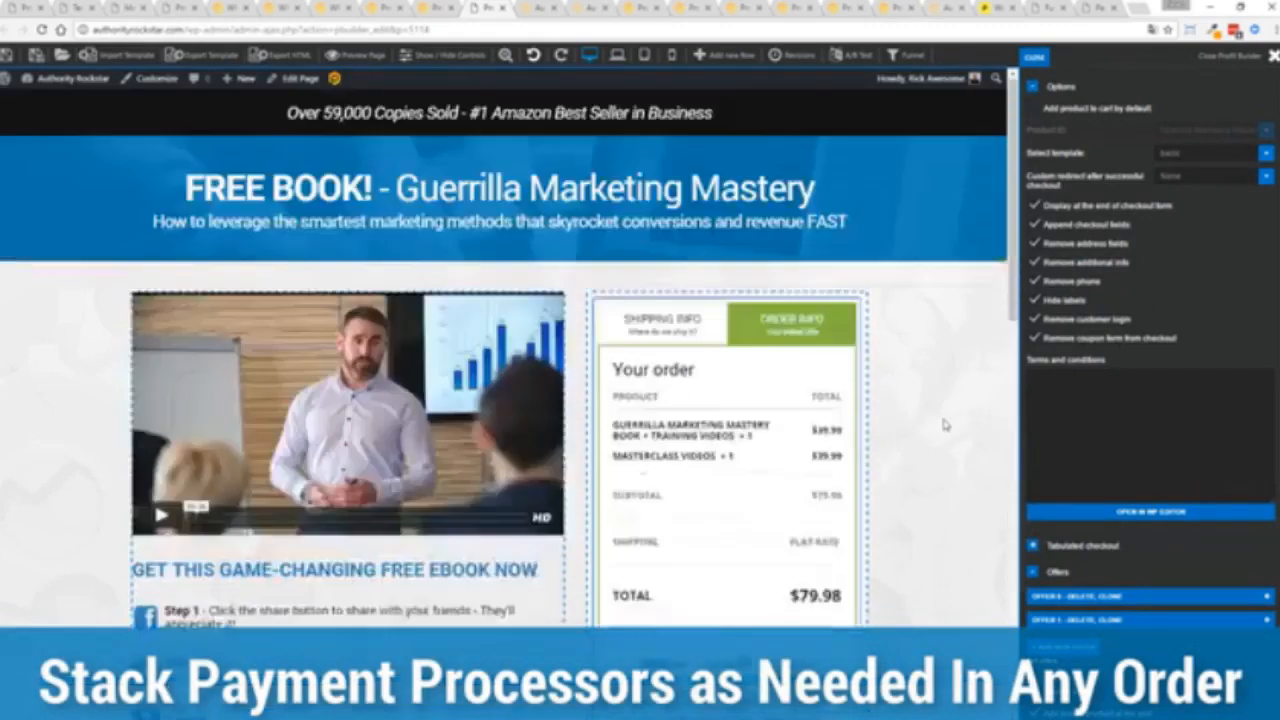
scroll(down, 3)
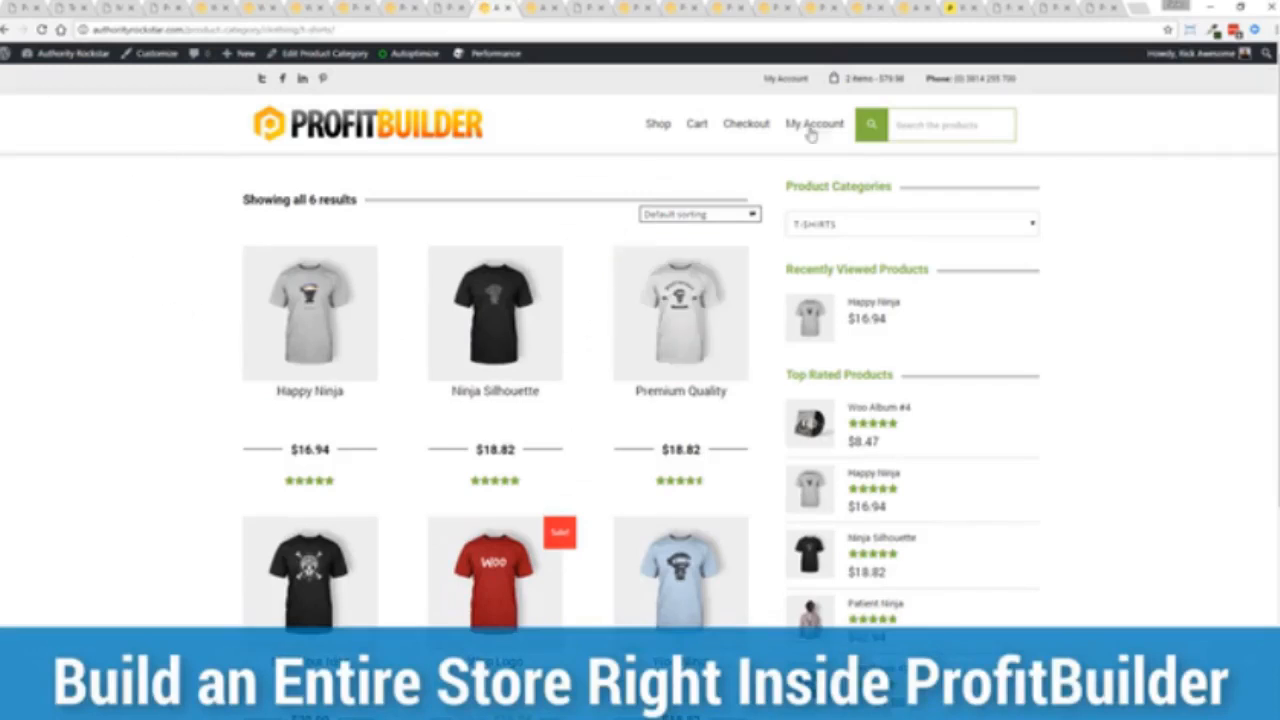
mouse_move(1104, 273)
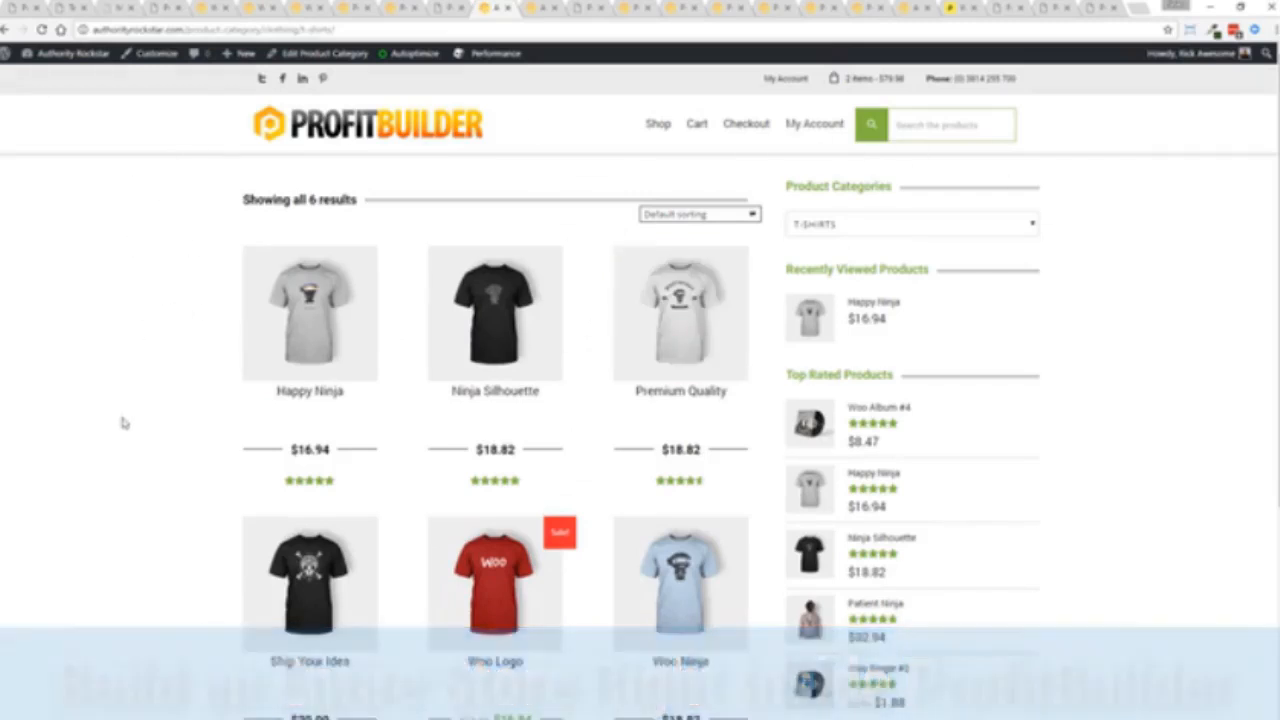
mouse_move(1114, 334)
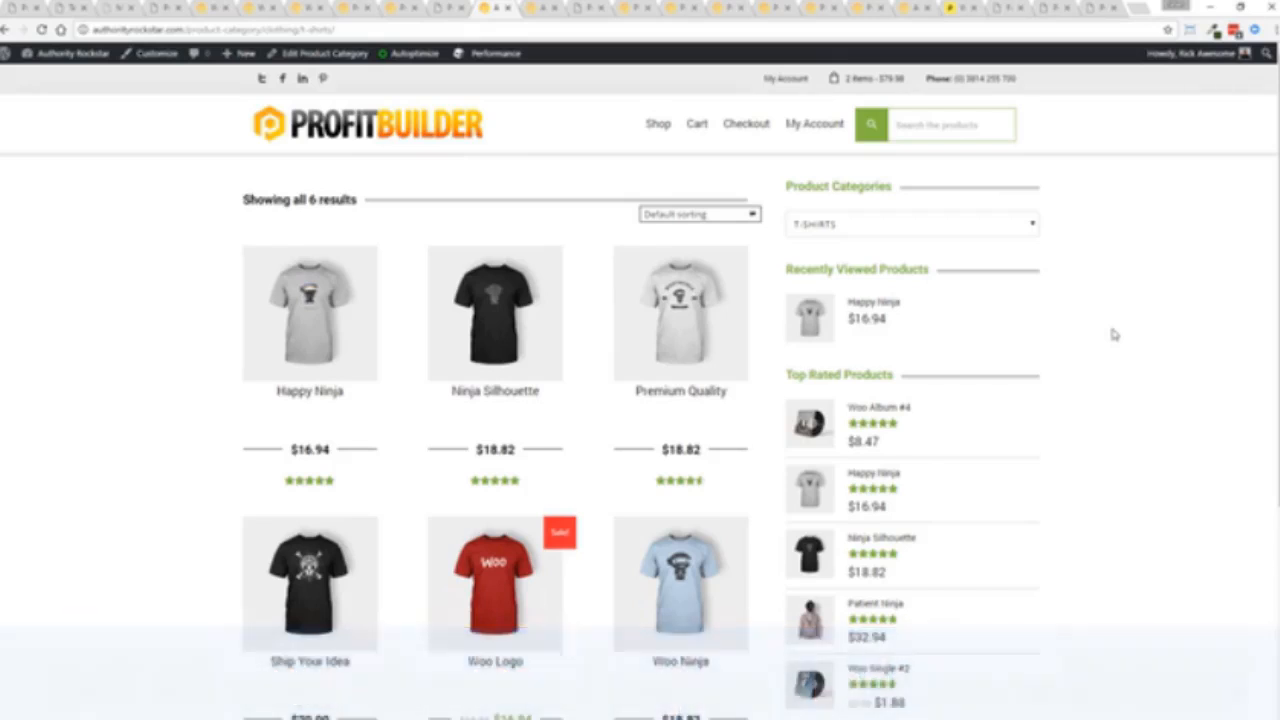
mouse_move(658, 123)
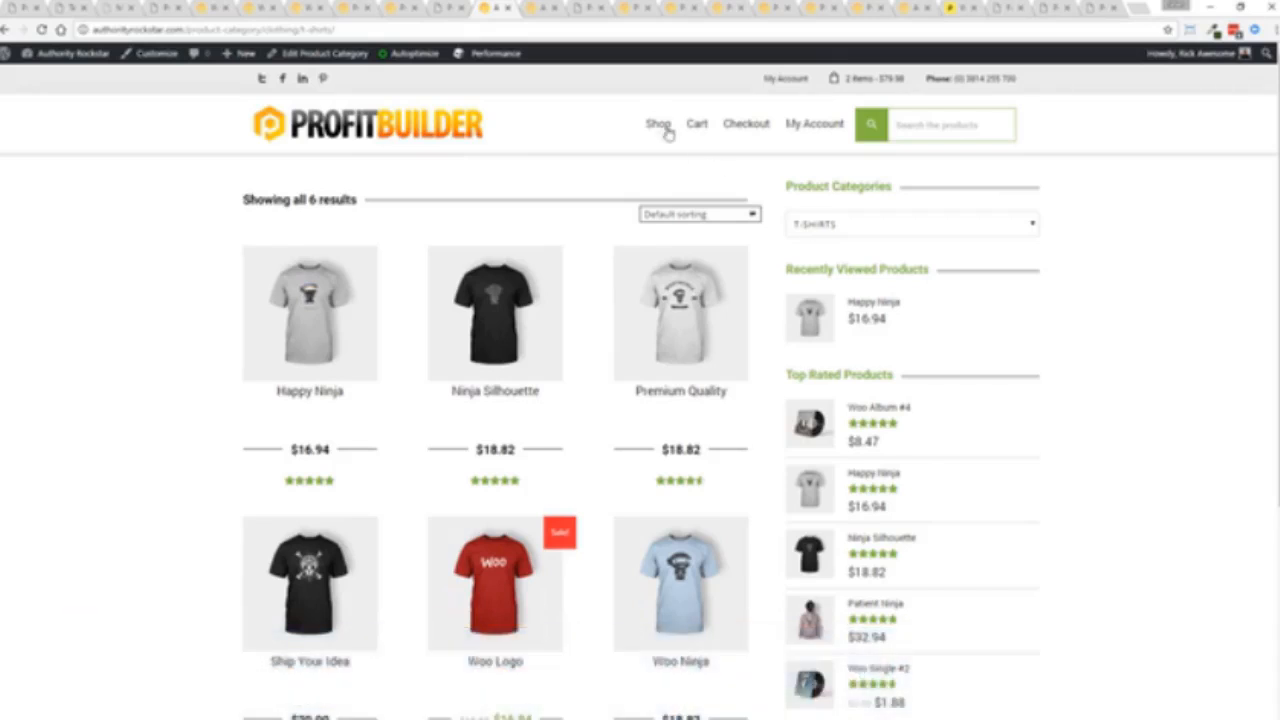
mouse_move(563, 25)
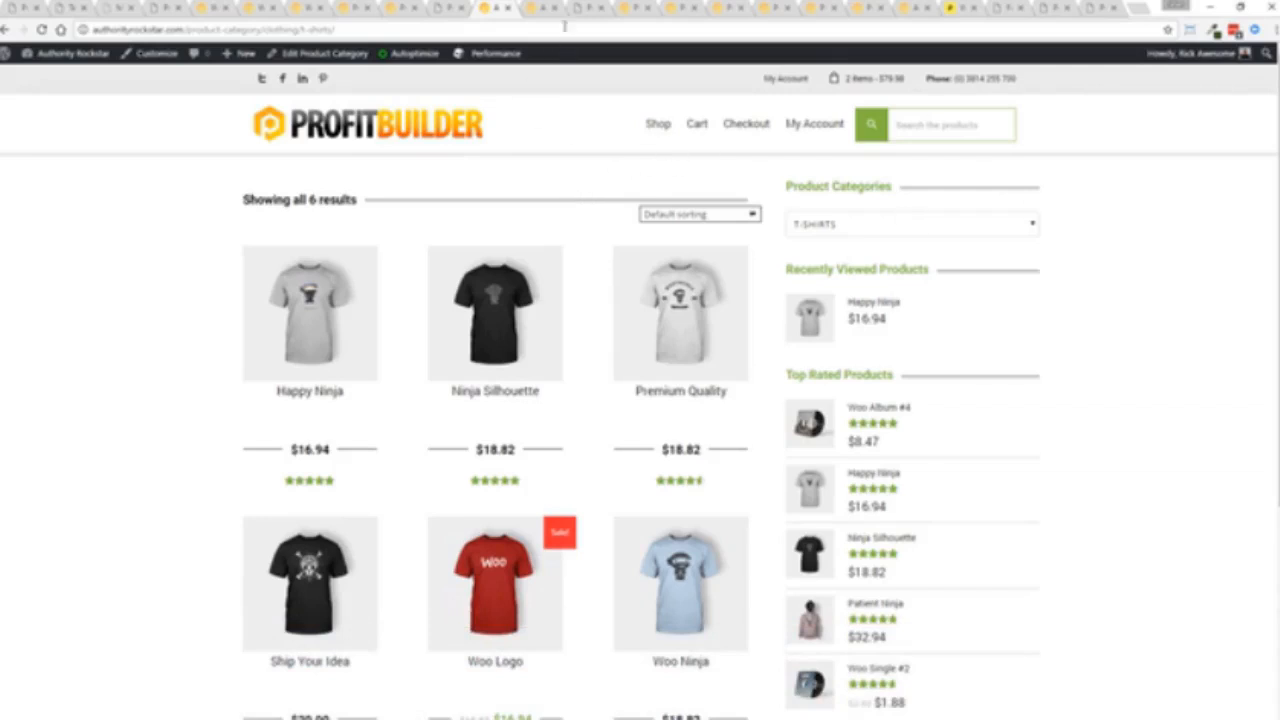
- Open the Happy Ninja product page from the T-shirts category and scroll down
click(309, 313)
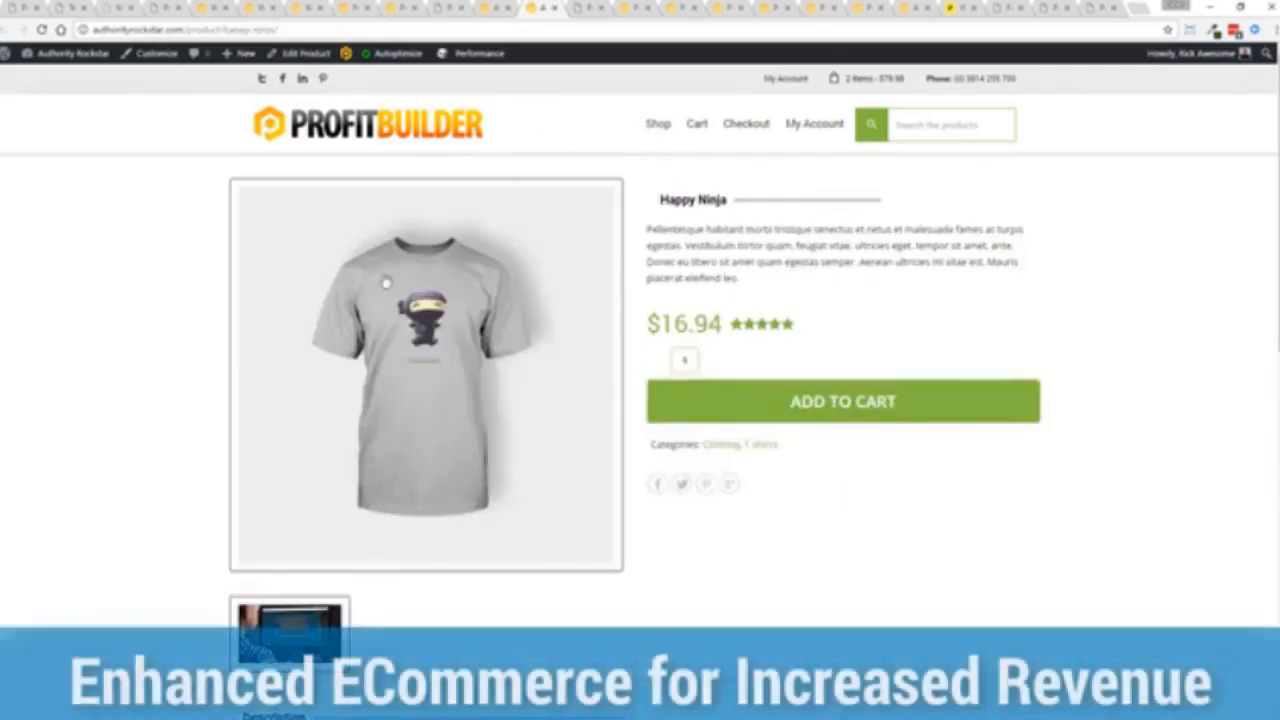
scroll(down, 3)
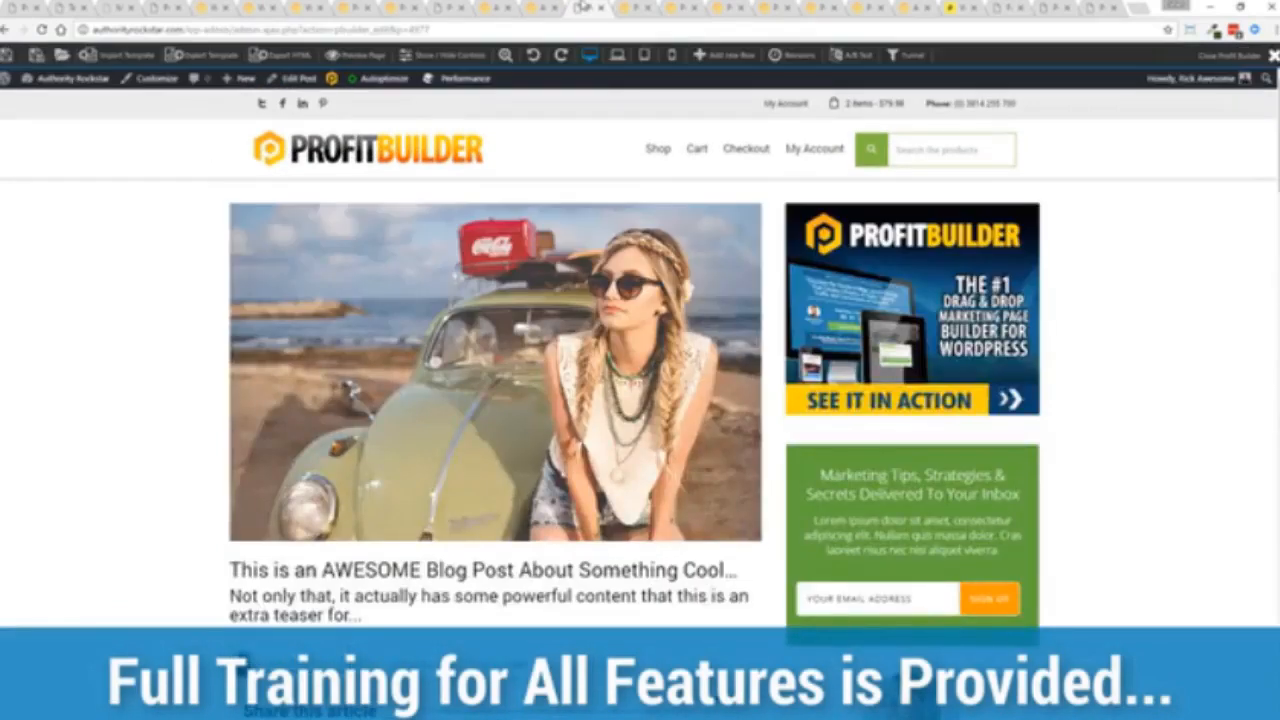
mouse_move(146, 288)
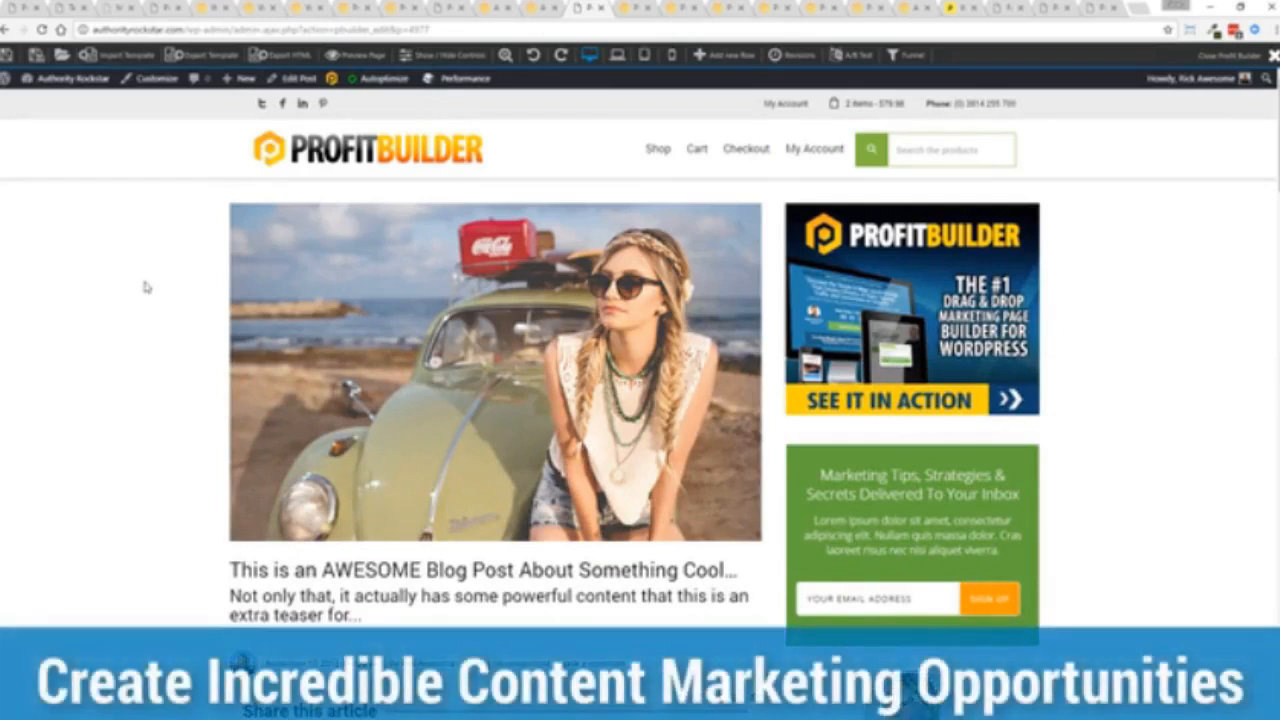
scroll(down, 3)
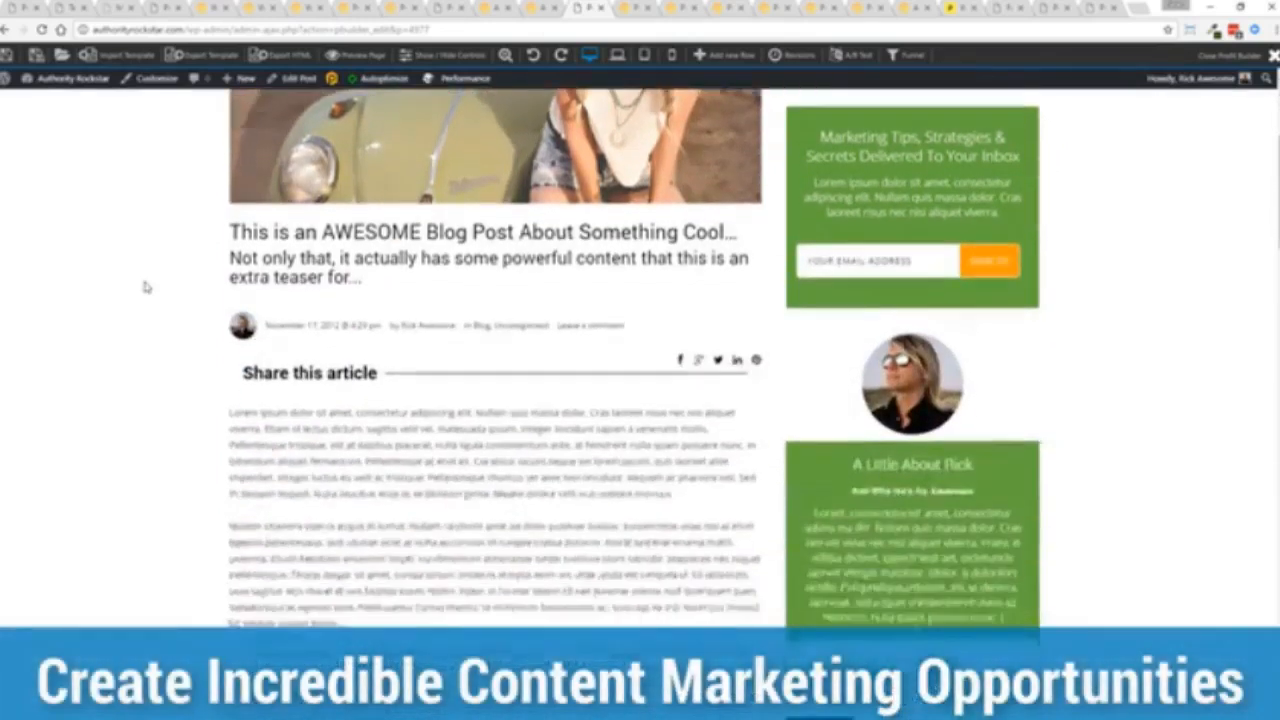
scroll(down, 3)
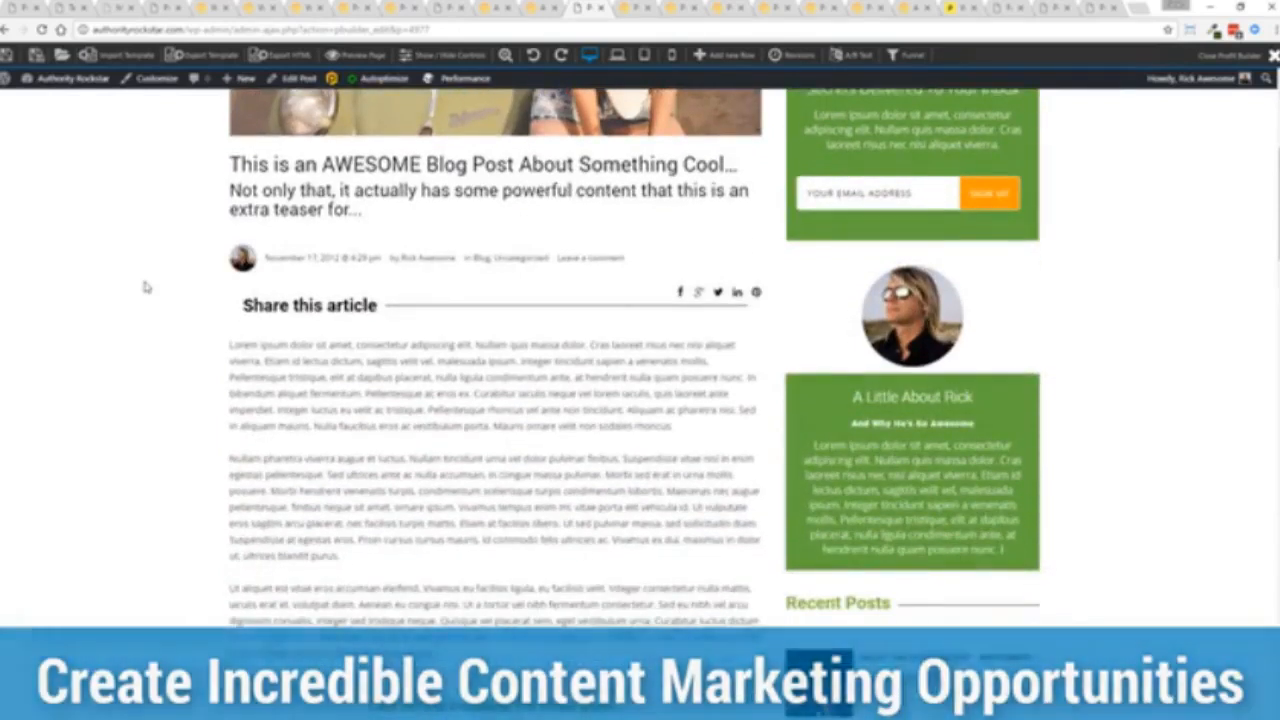
scroll(down, 3)
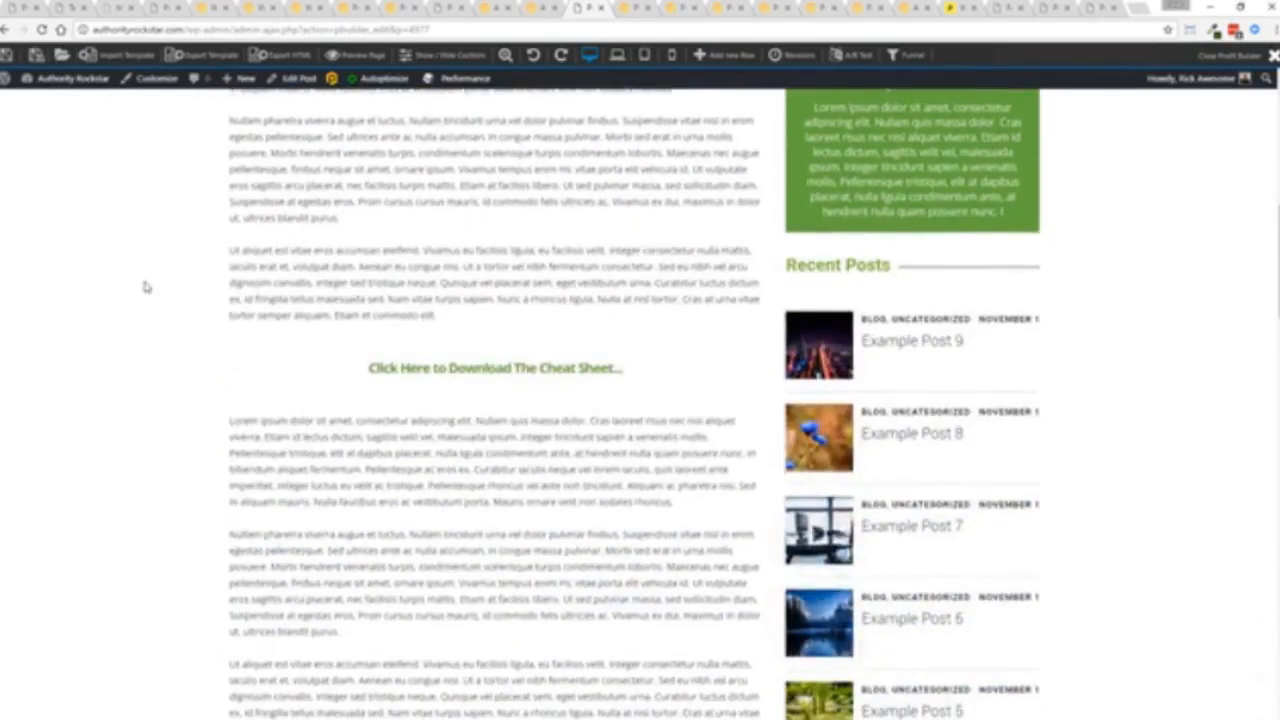
scroll(up, 3)
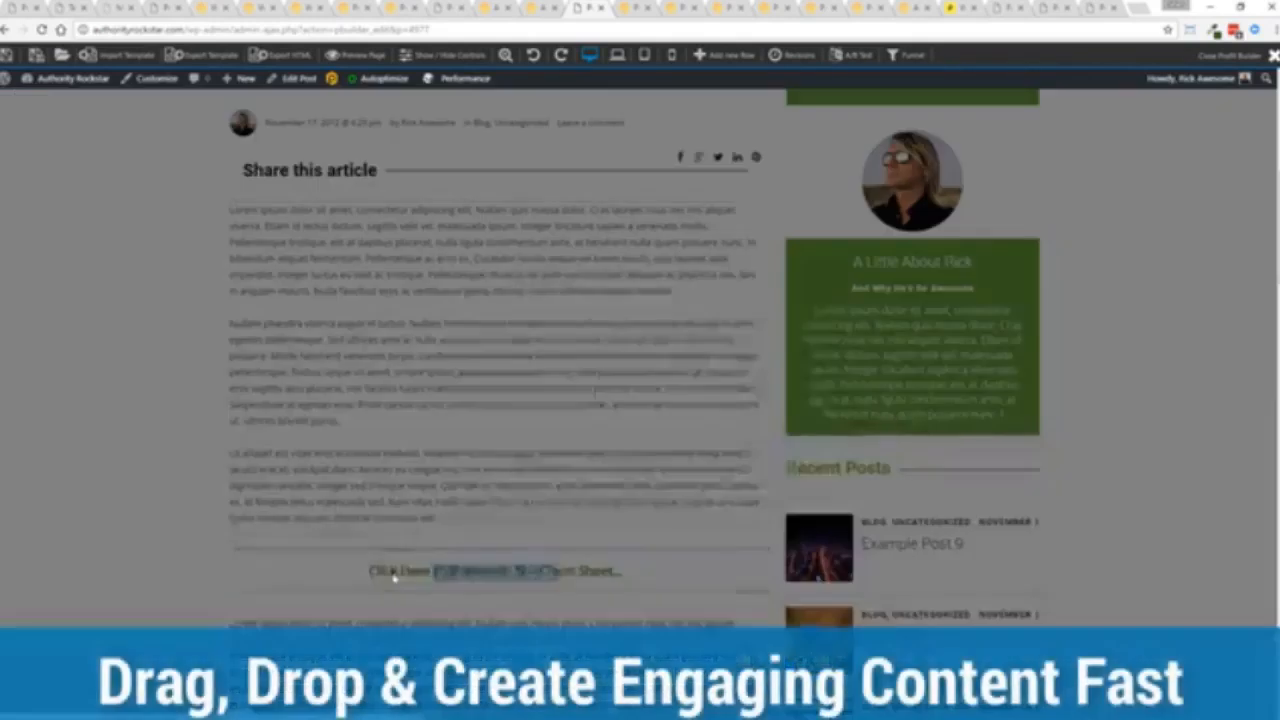
click(494, 571)
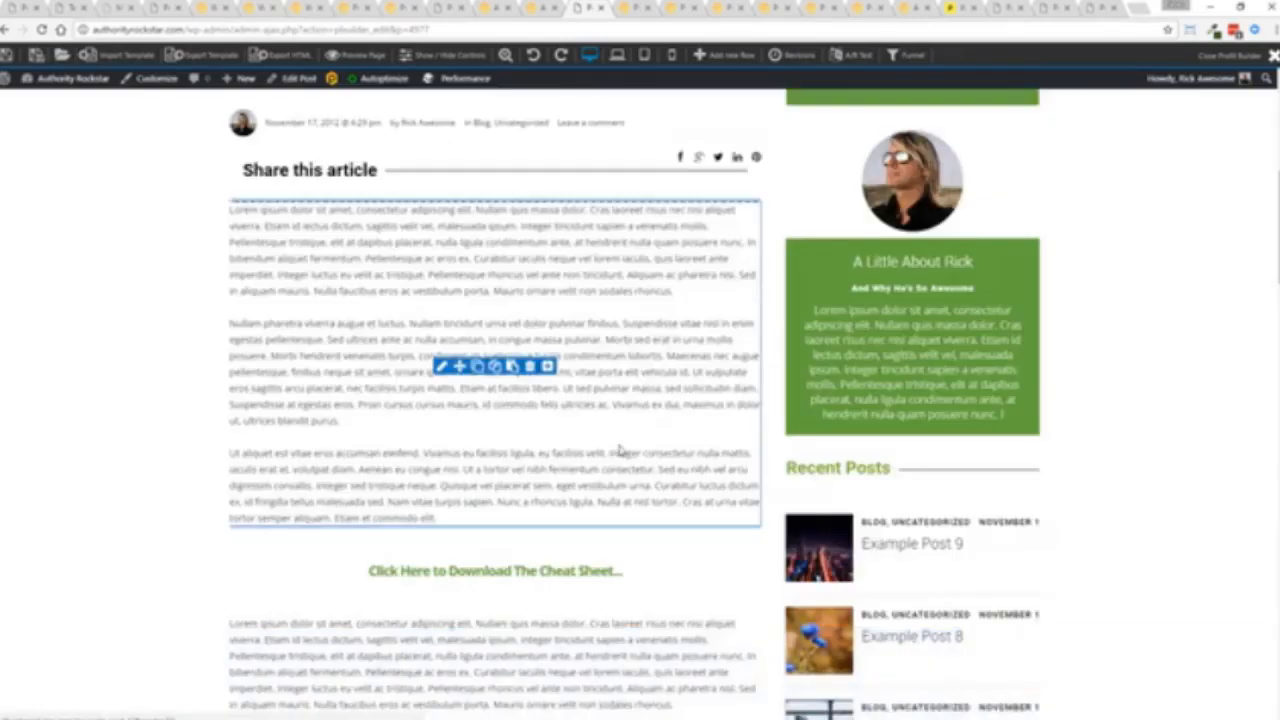
scroll(down, 3)
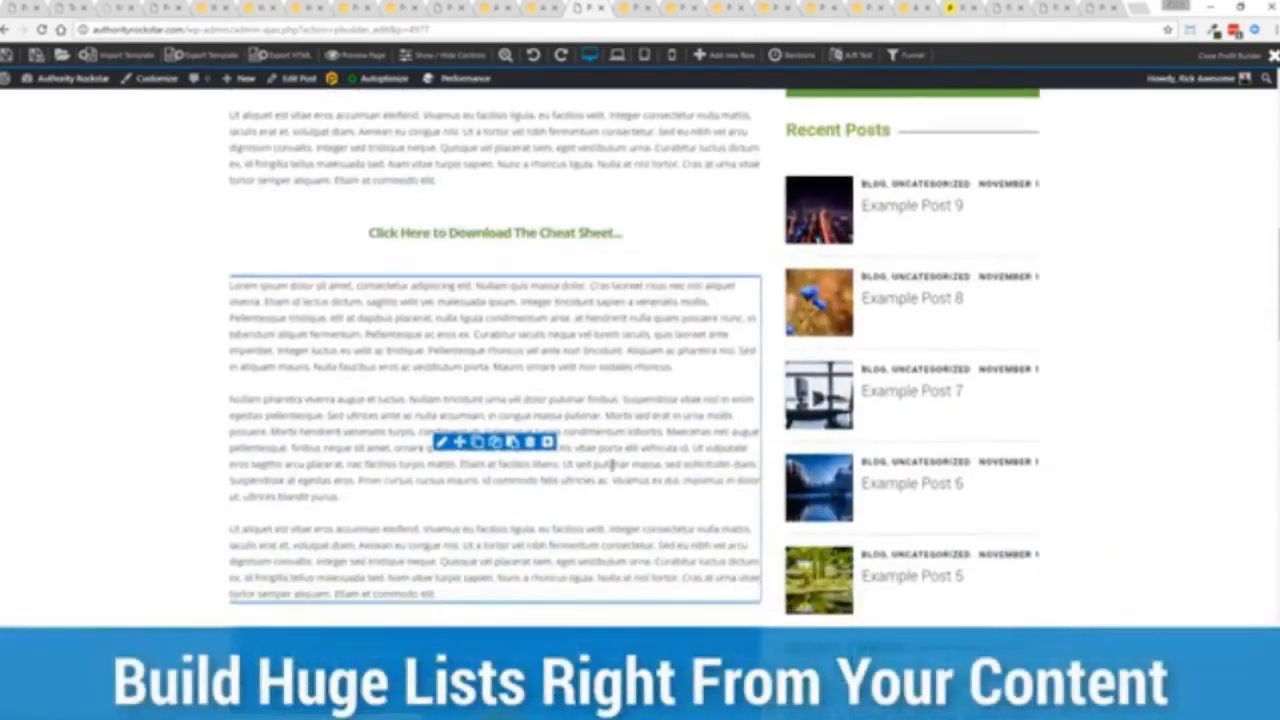
scroll(down, 3)
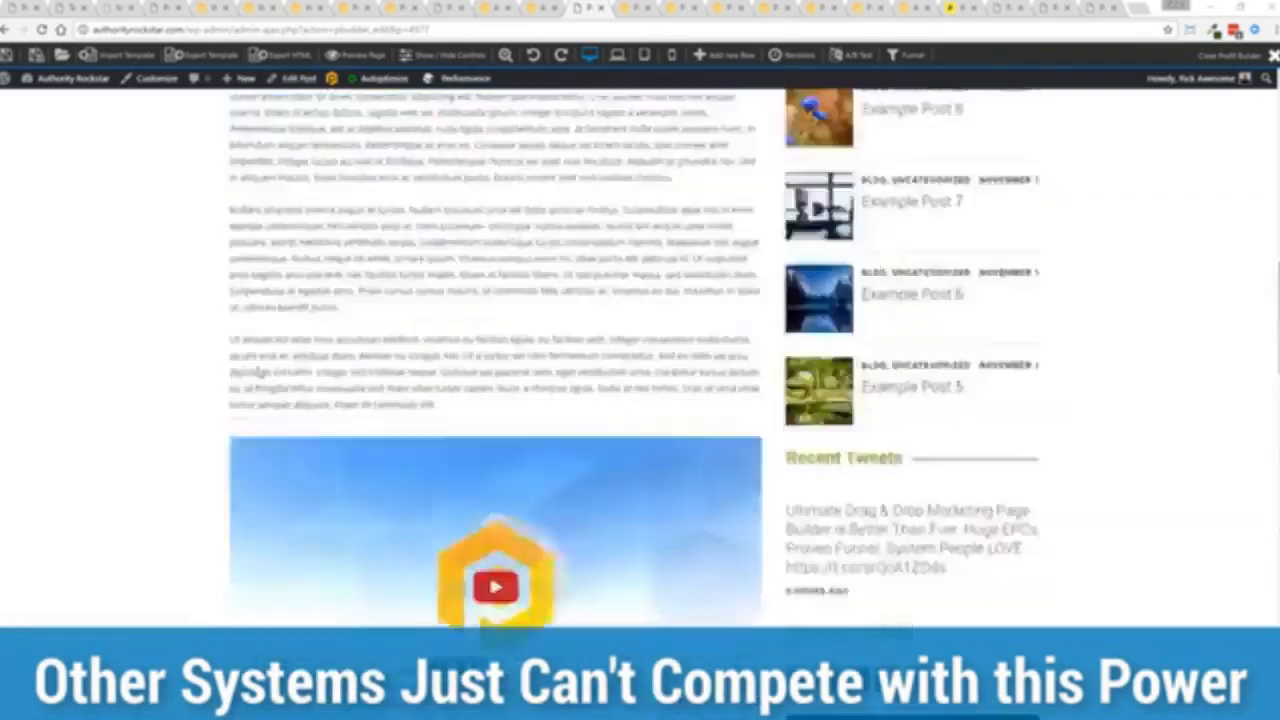
scroll(up, 3)
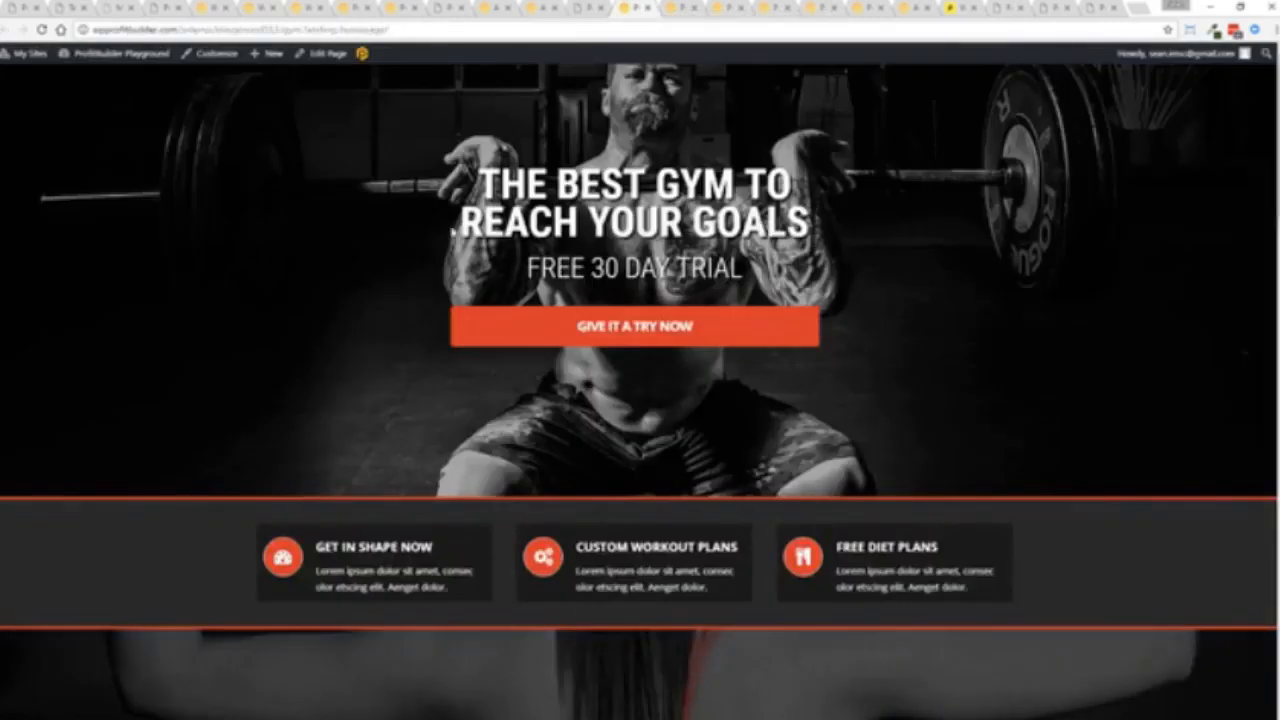
- Scroll the gym landing page template down to its footer and back up slightly
scroll(down, 3)
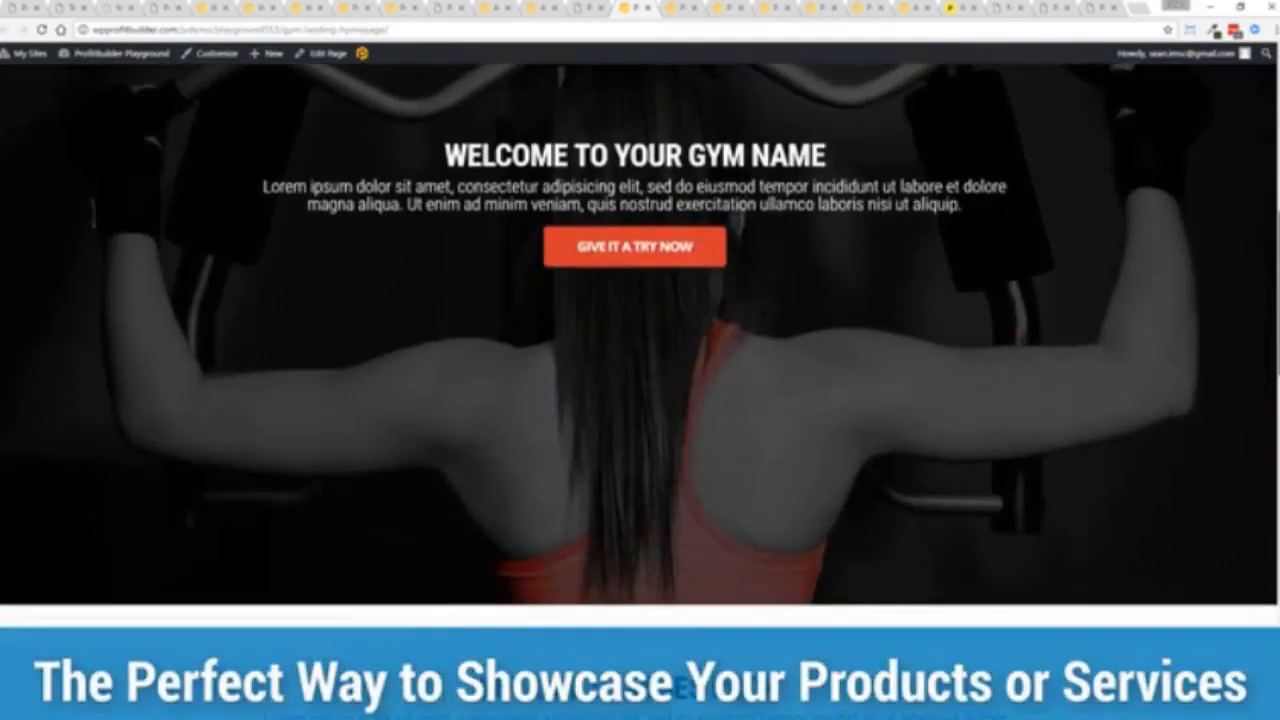
scroll(down, 3)
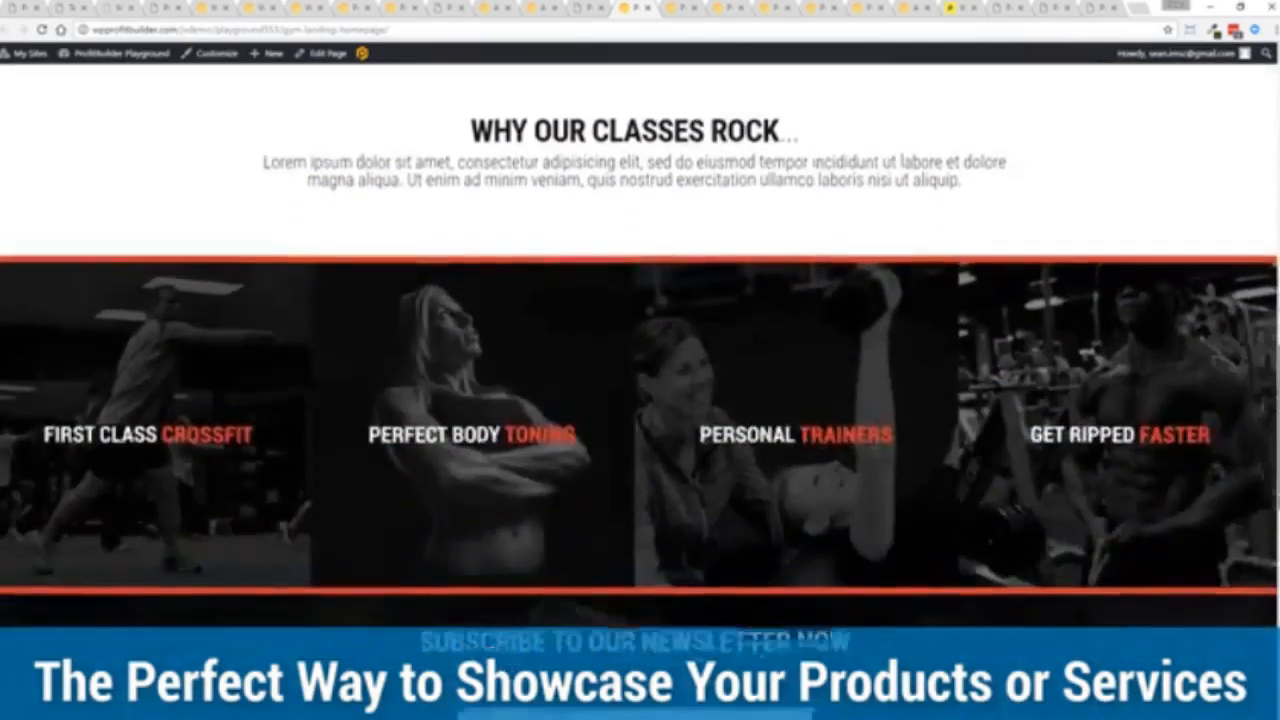
scroll(down, 3)
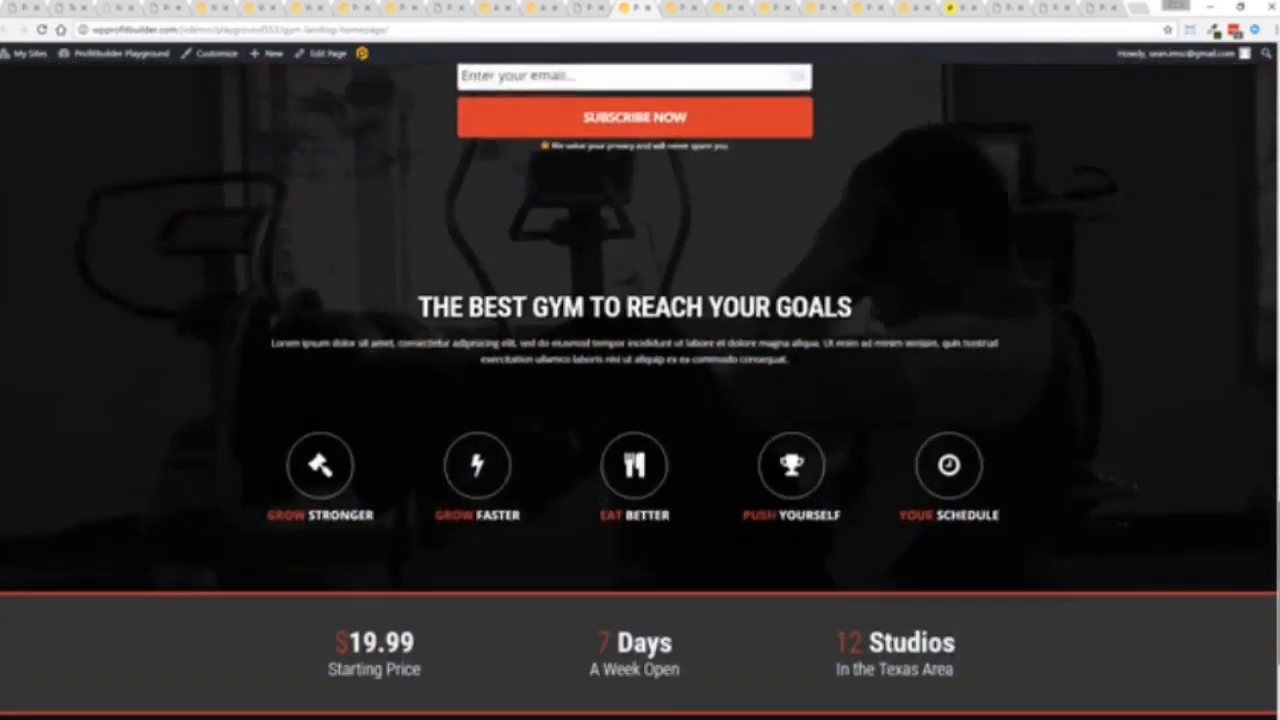
scroll(down, 3)
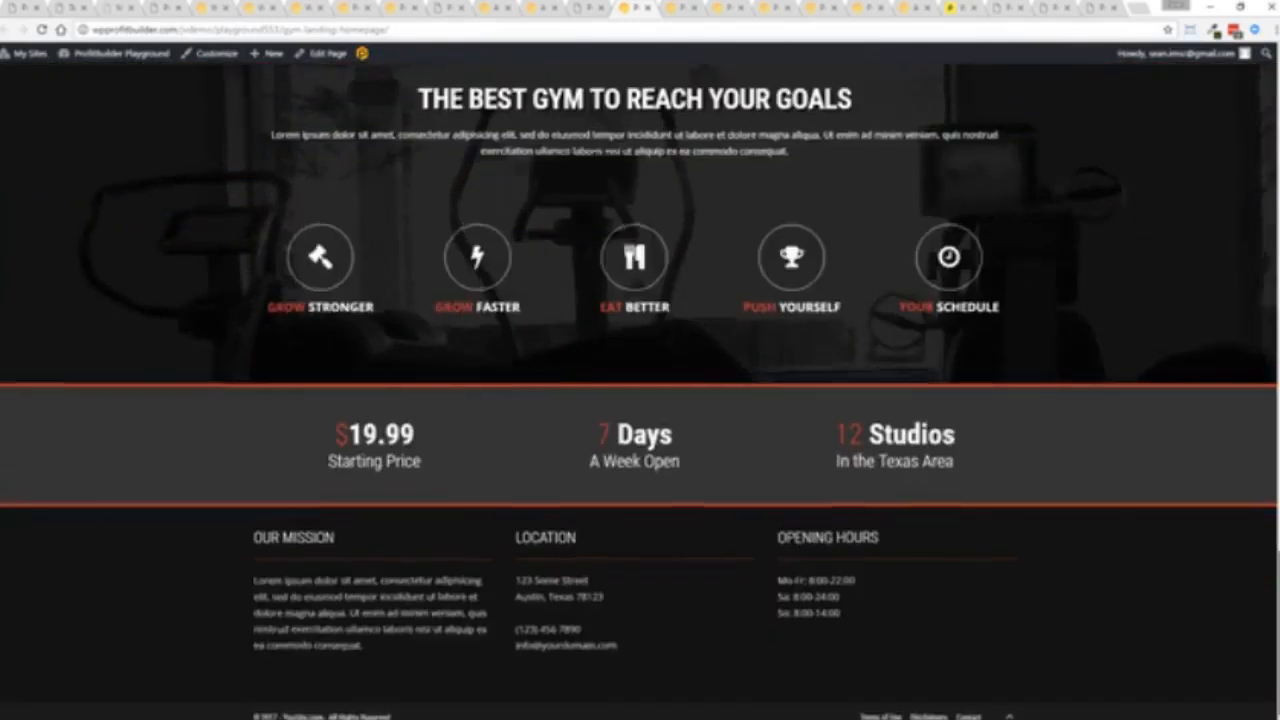
scroll(up, 3)
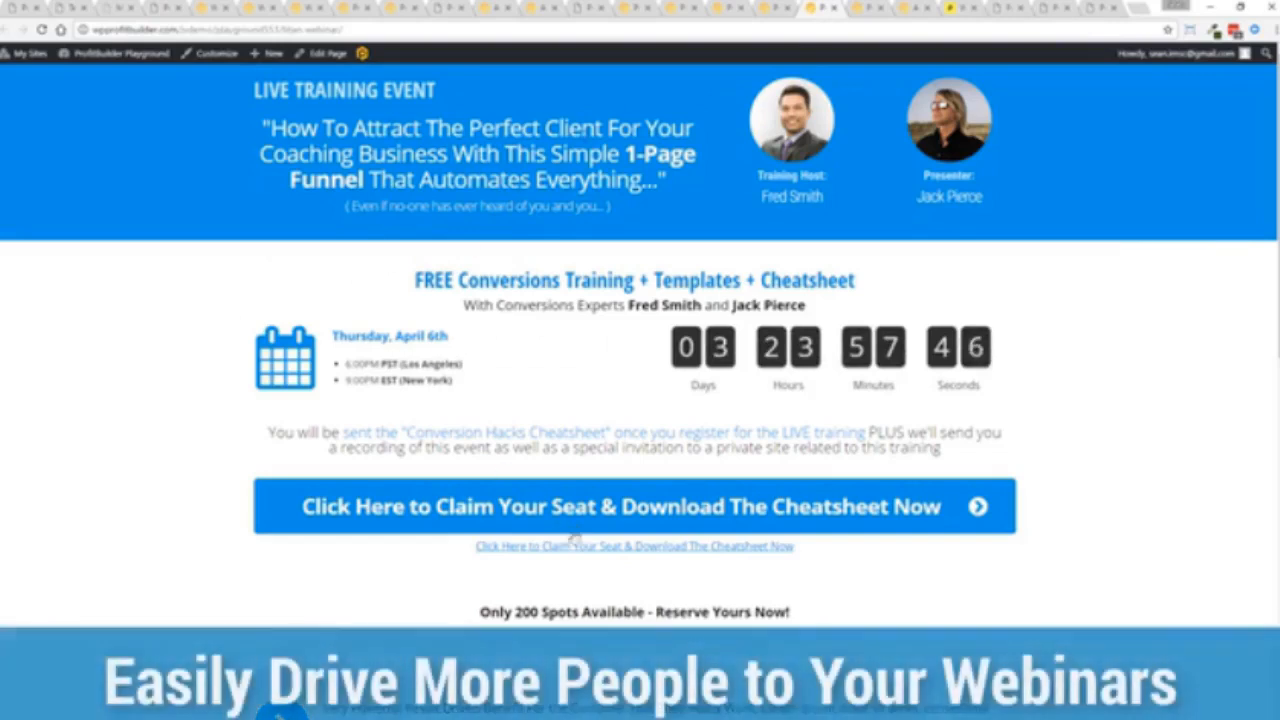
- Move from the webinar page to the authorityrockstar.com home page and scroll through it
click(634, 506)
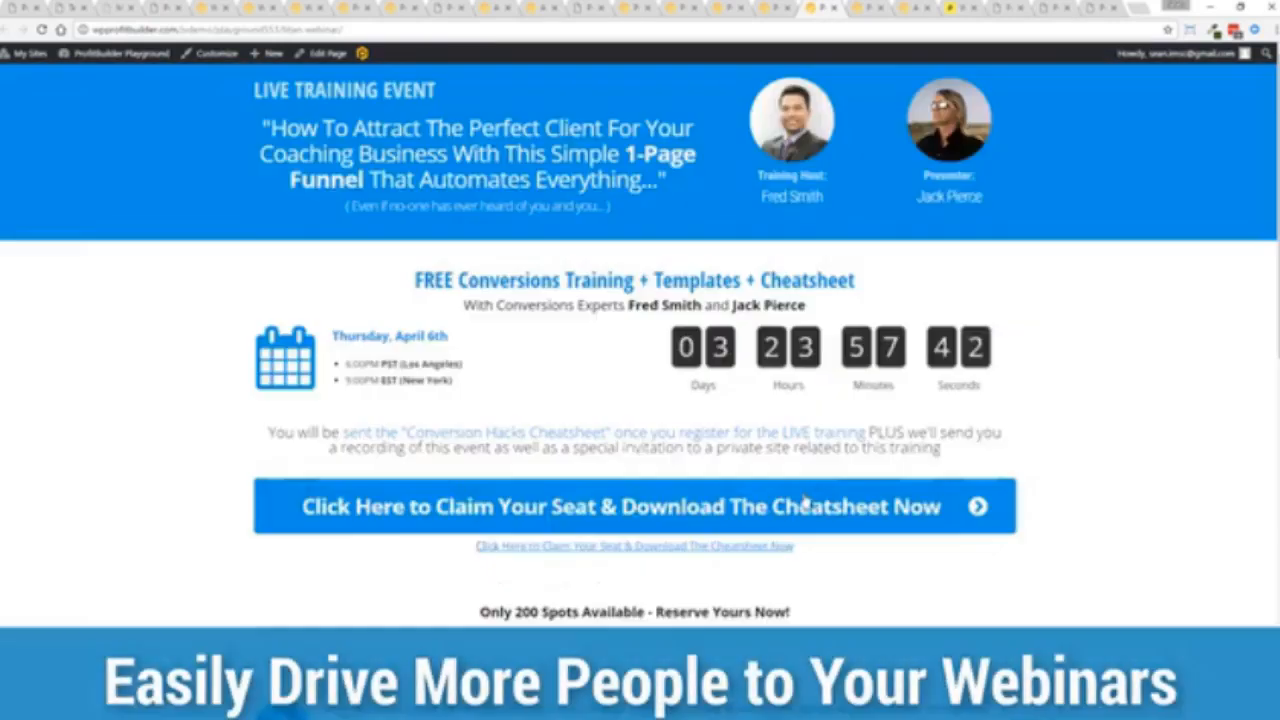
scroll(down, 3)
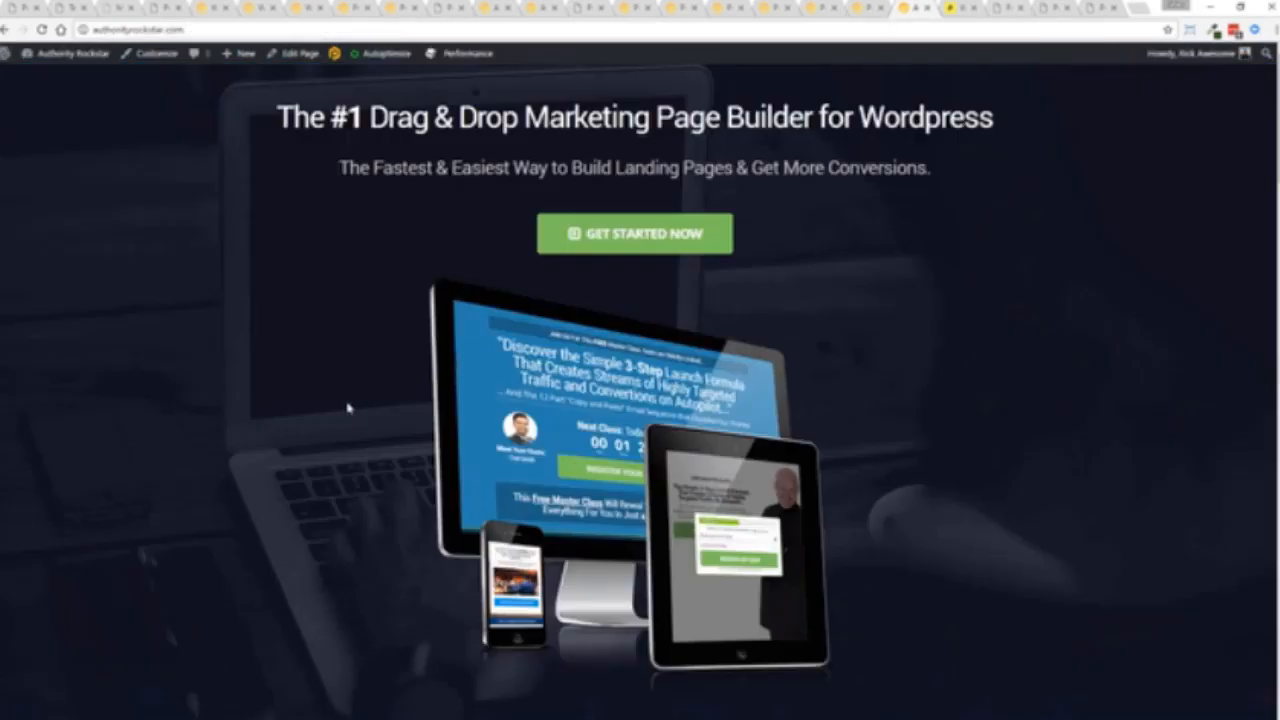
mouse_move(1206, 207)
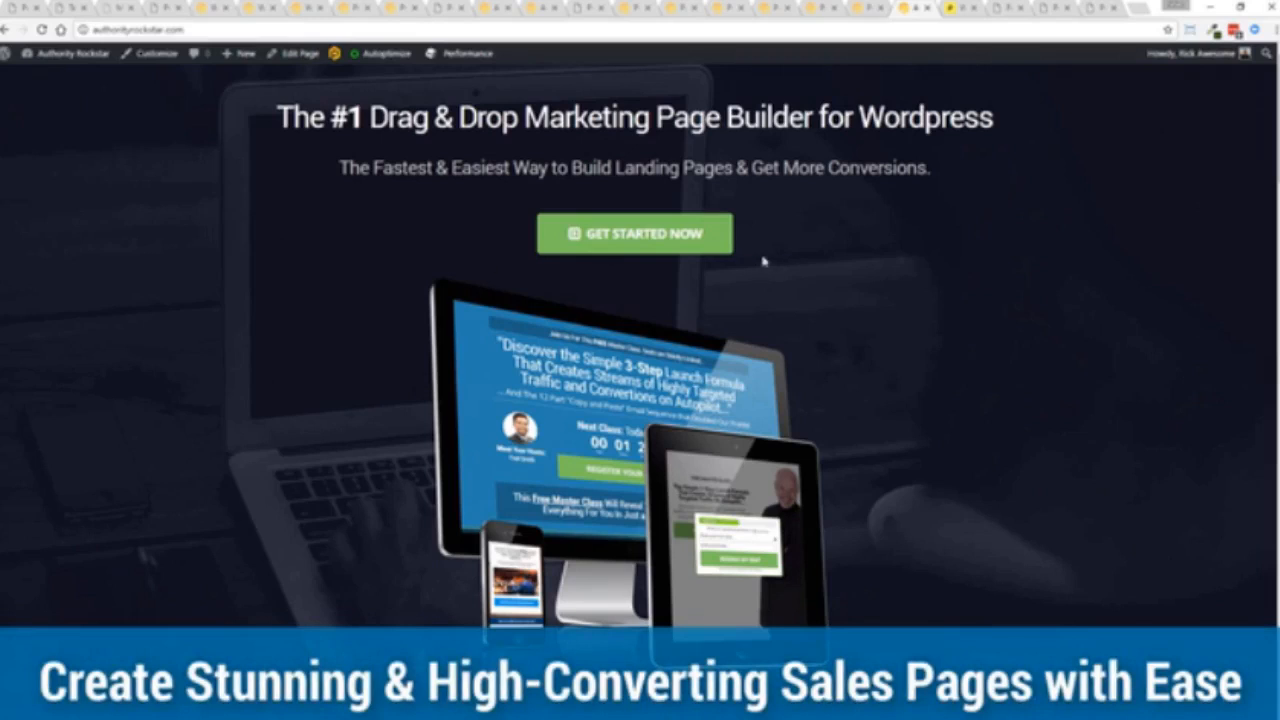
click(635, 363)
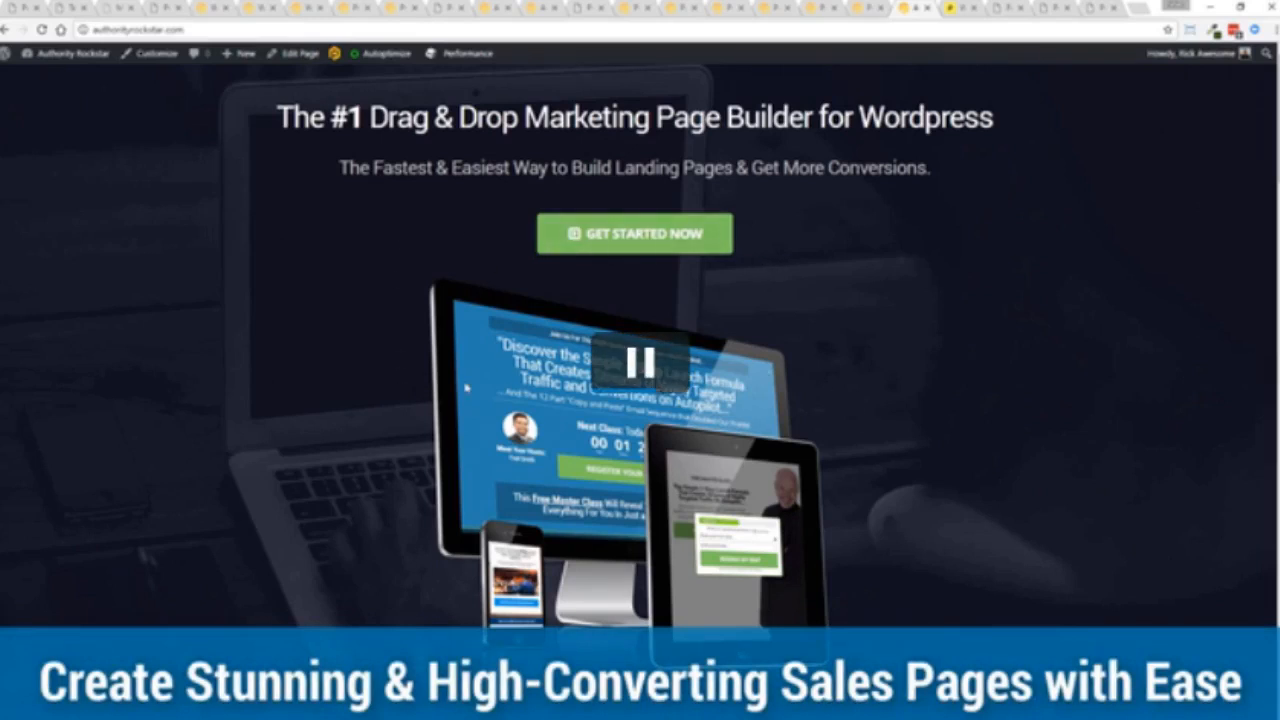
mouse_move(280, 400)
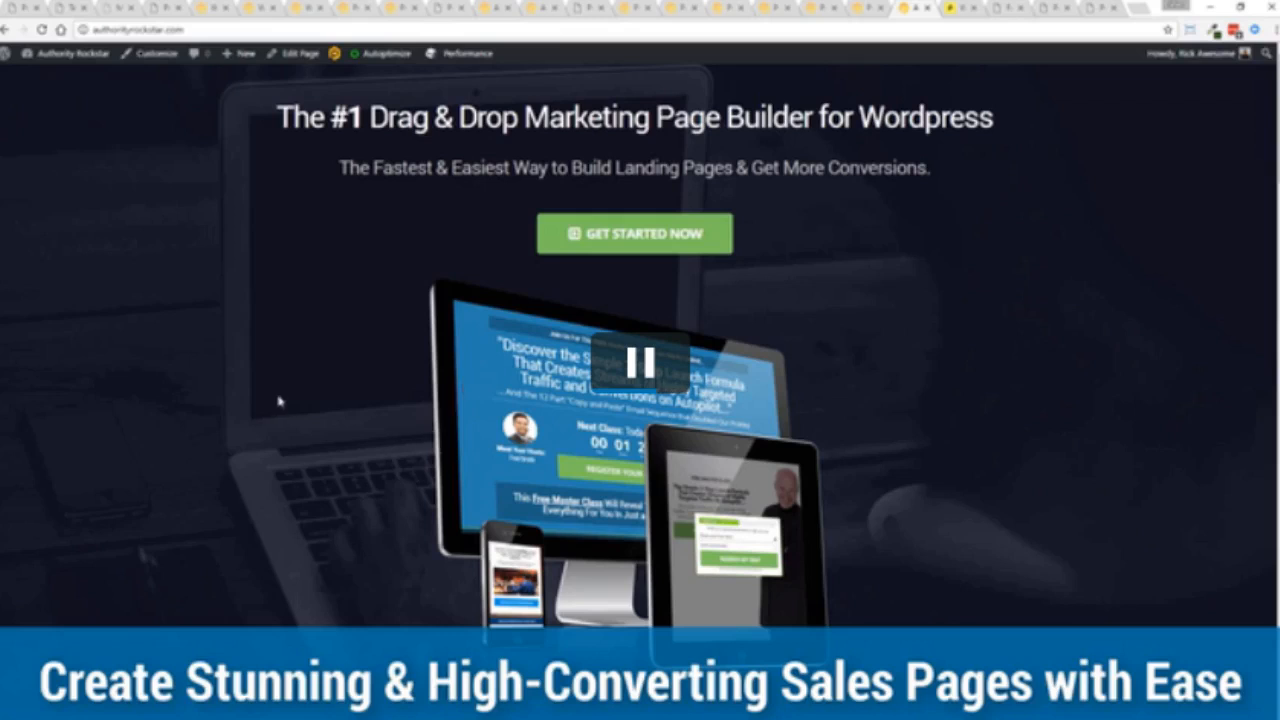
click(634, 361)
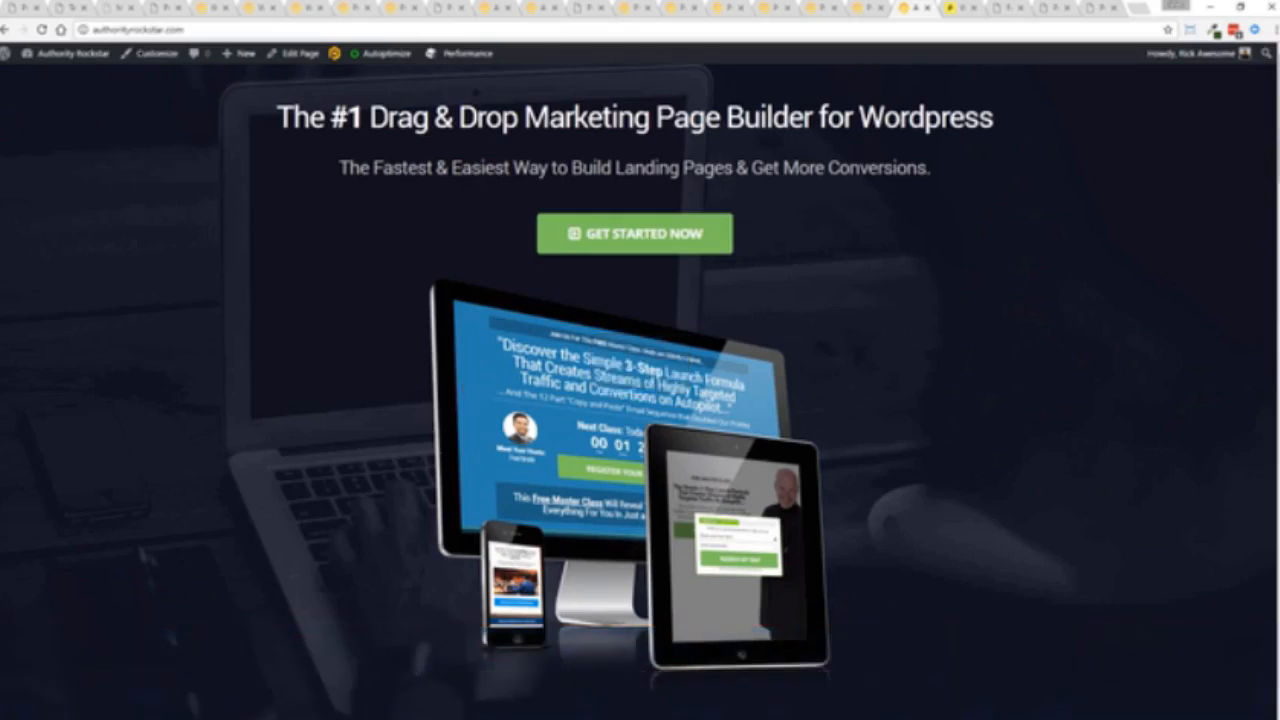
scroll(down, 3)
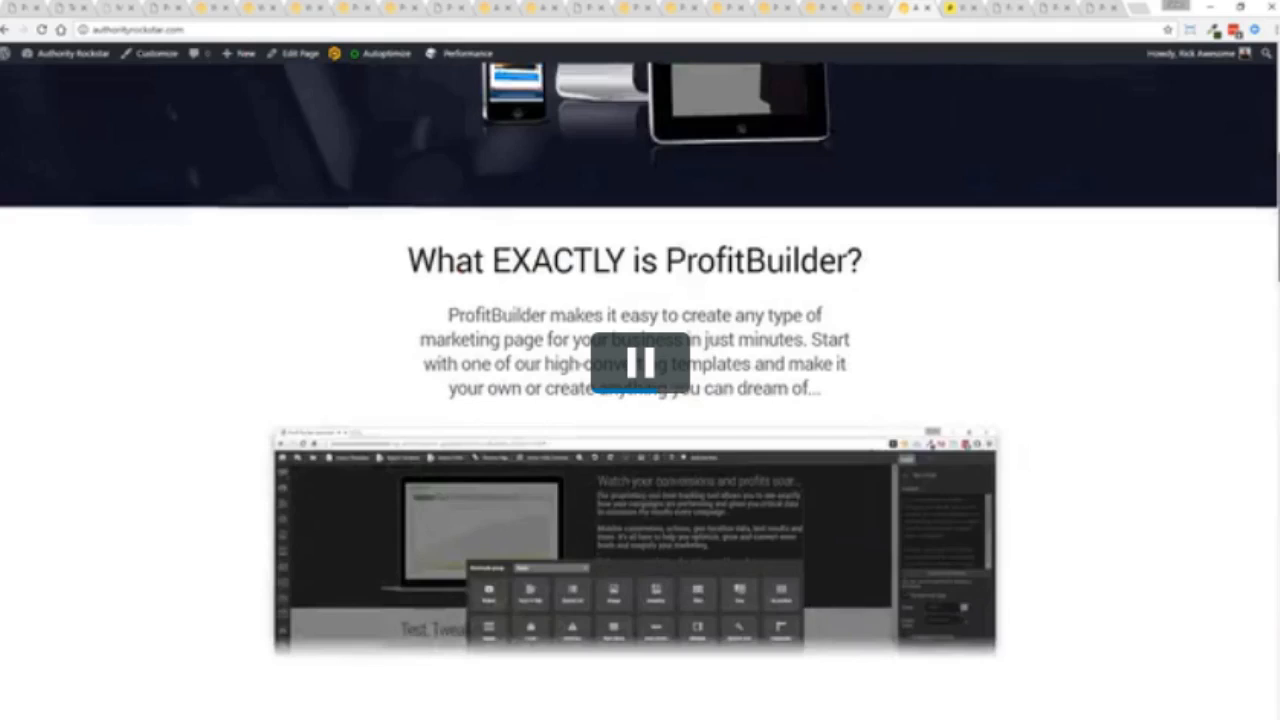
scroll(down, 3)
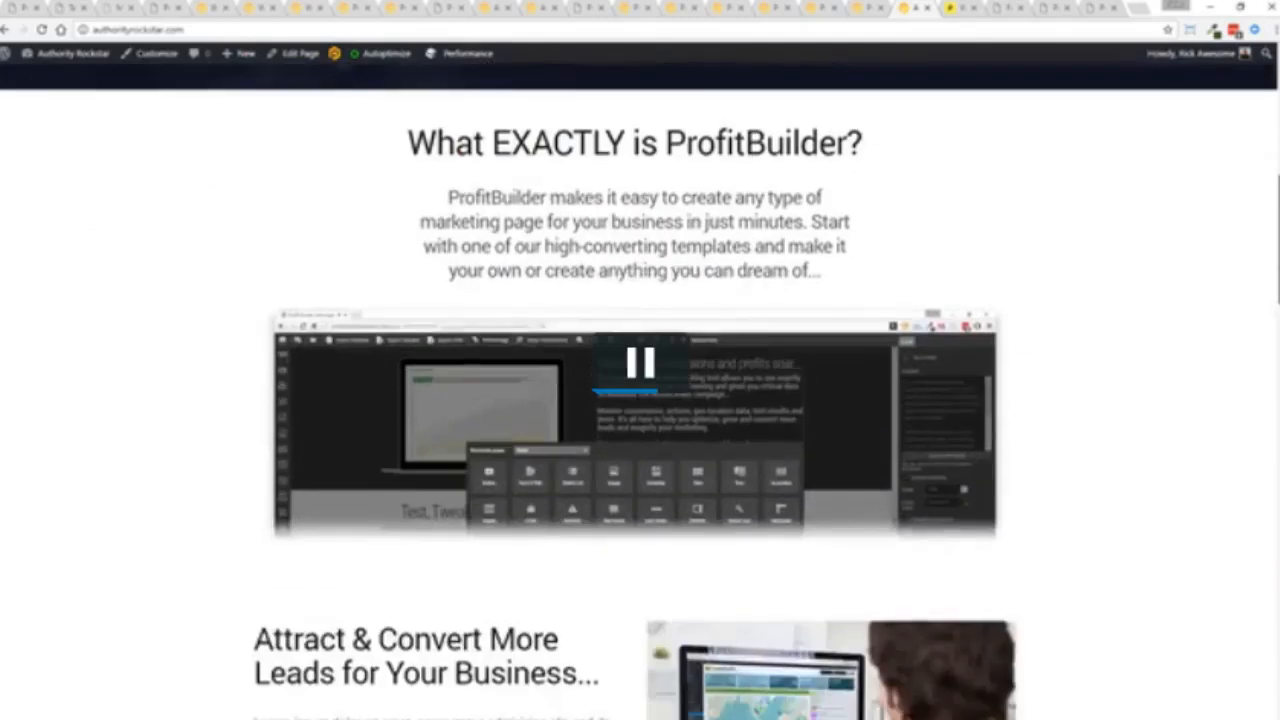
scroll(down, 3)
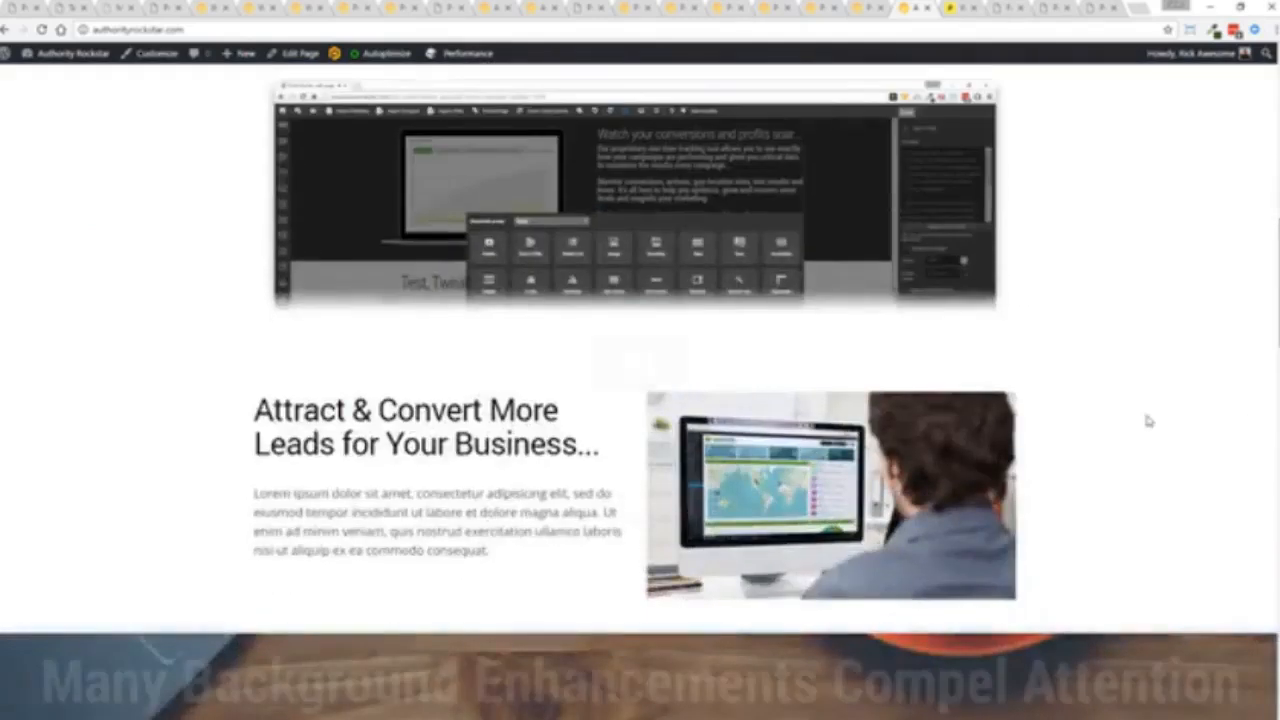
scroll(down, 3)
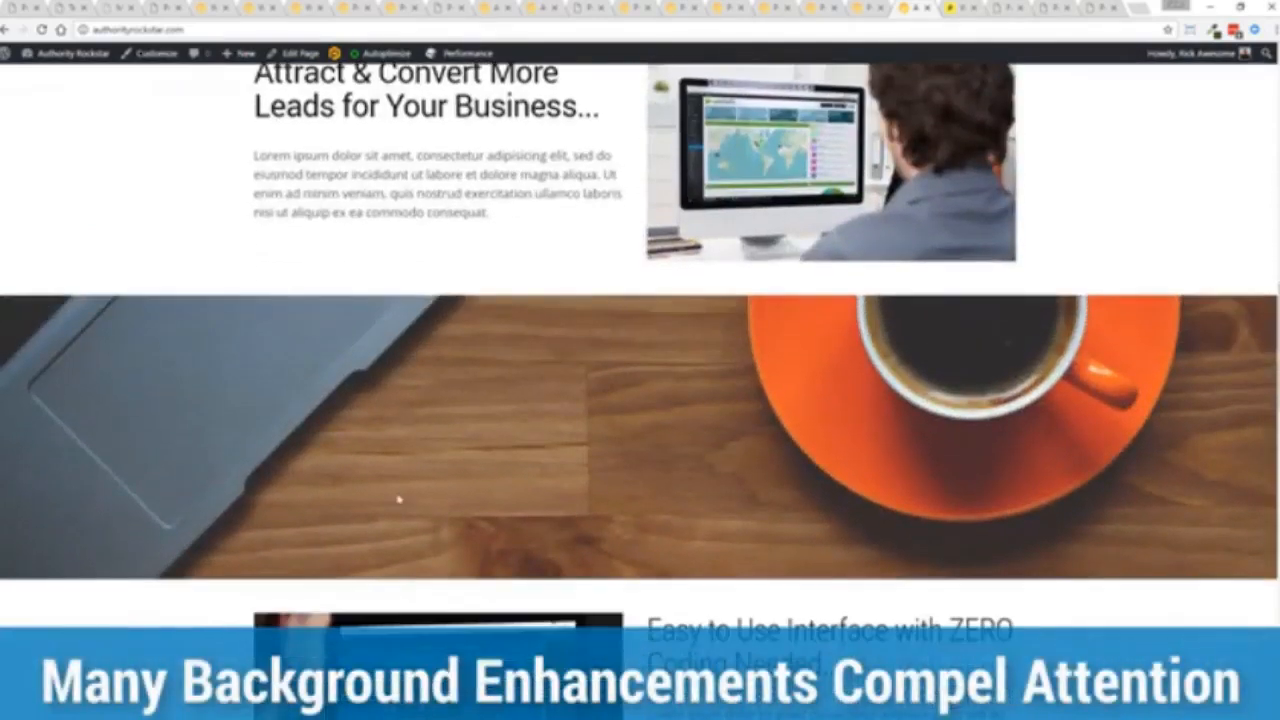
scroll(down, 3)
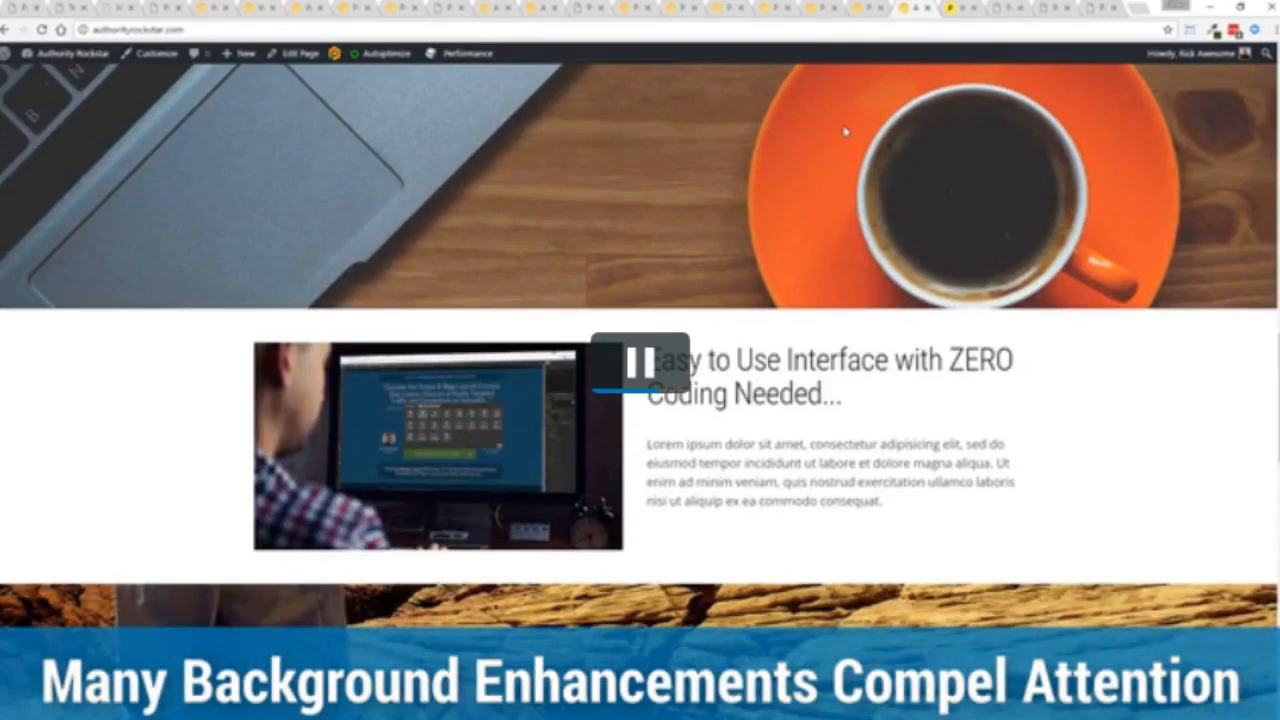
scroll(down, 3)
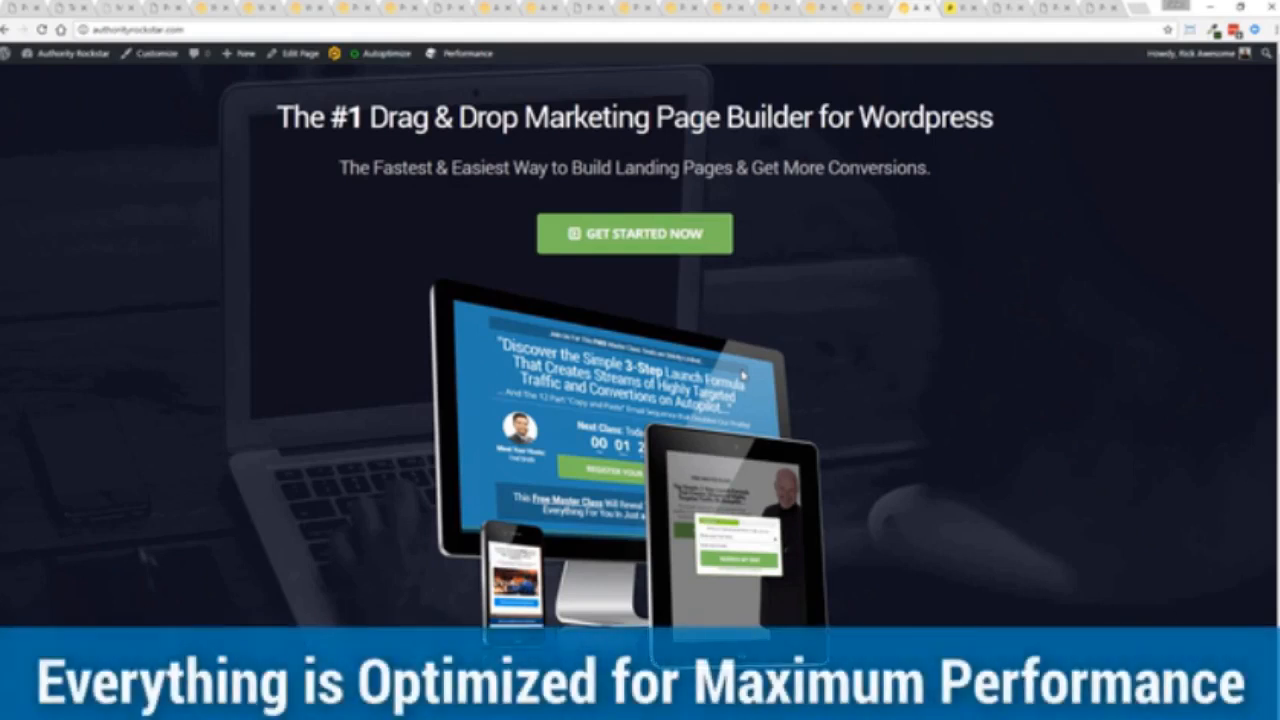
- Scroll through the authorityrockstar.com Pingdom results: grade 97, 620 ms load time
scroll(down, 3)
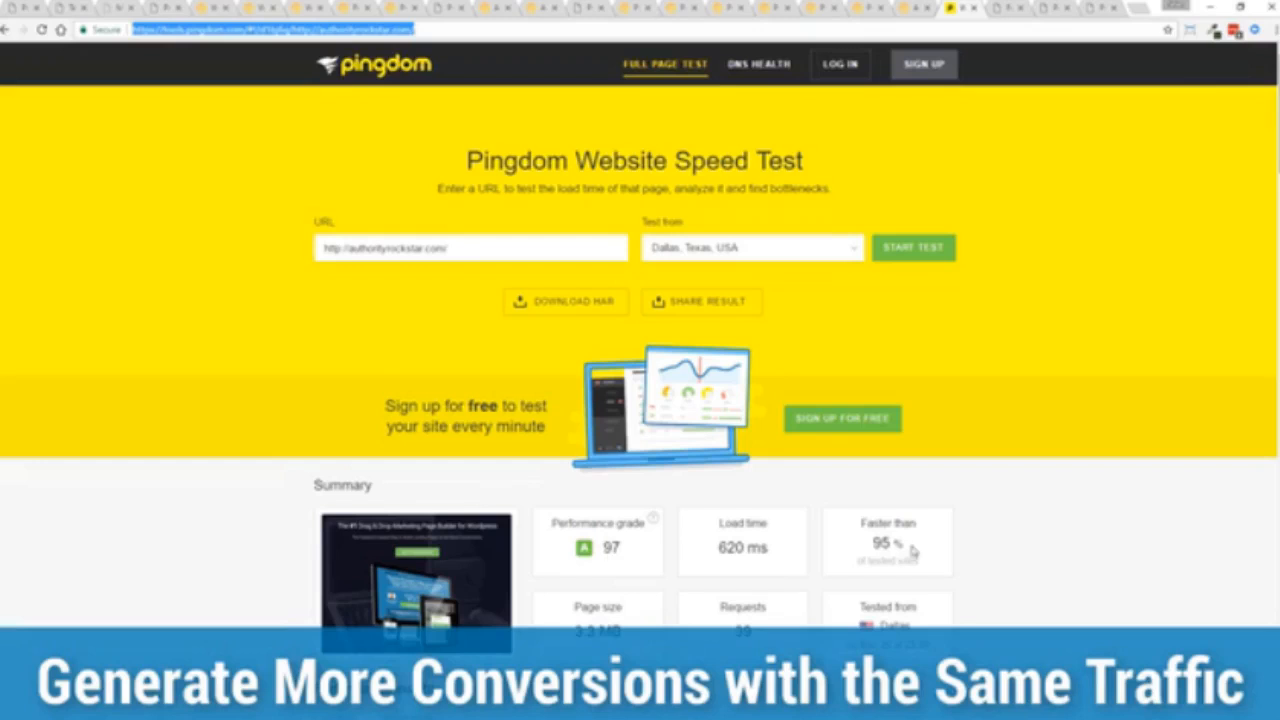
mouse_move(905, 548)
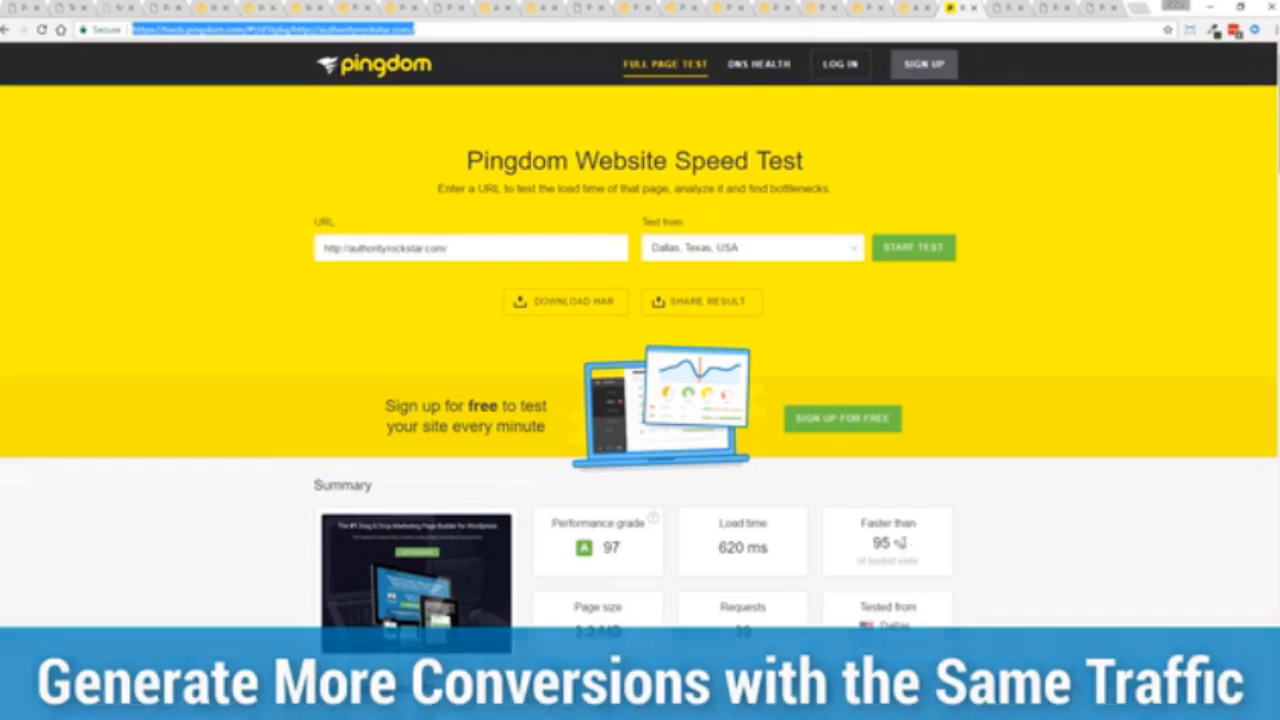
double_click(742, 547)
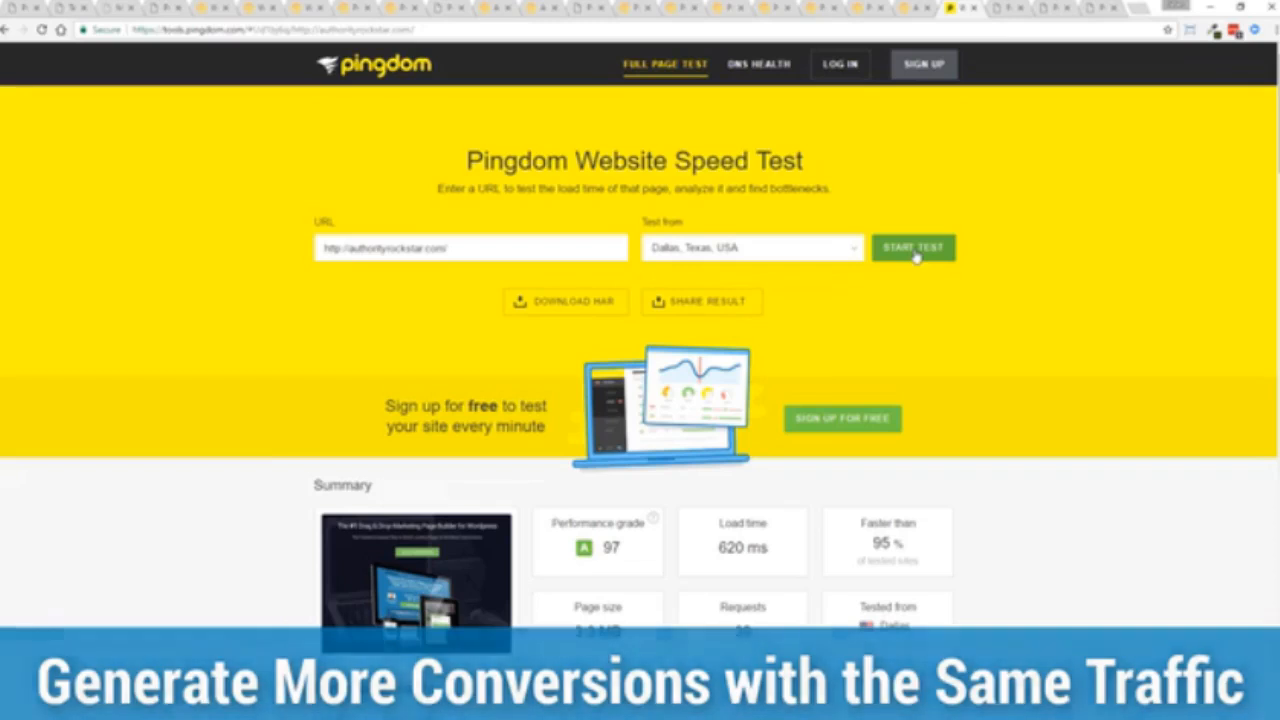
click(912, 247)
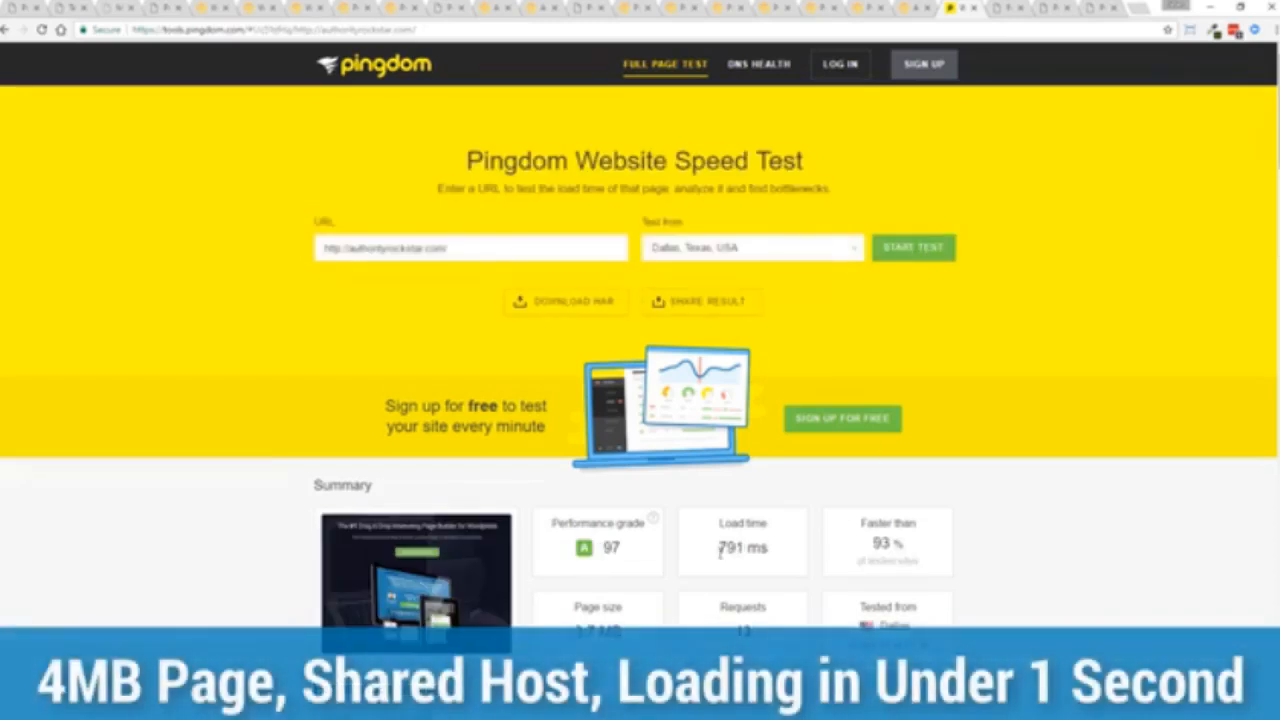
mouse_move(1025, 457)
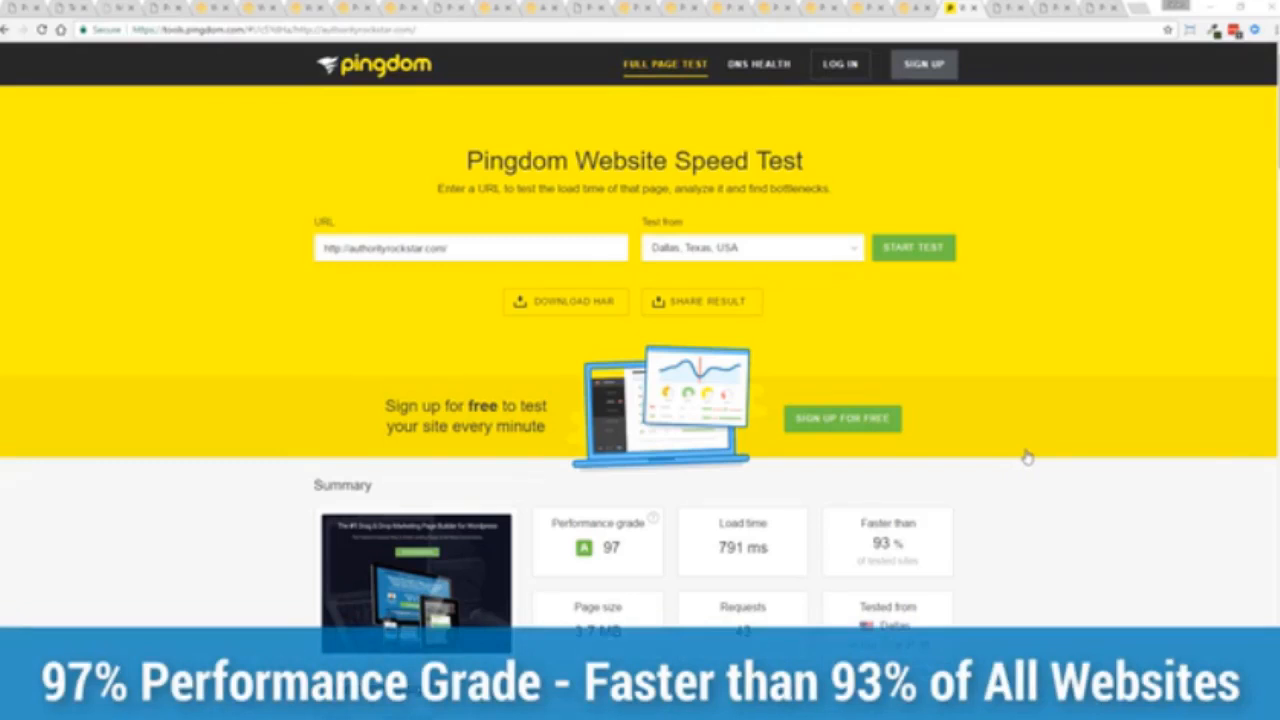
mouse_move(1017, 440)
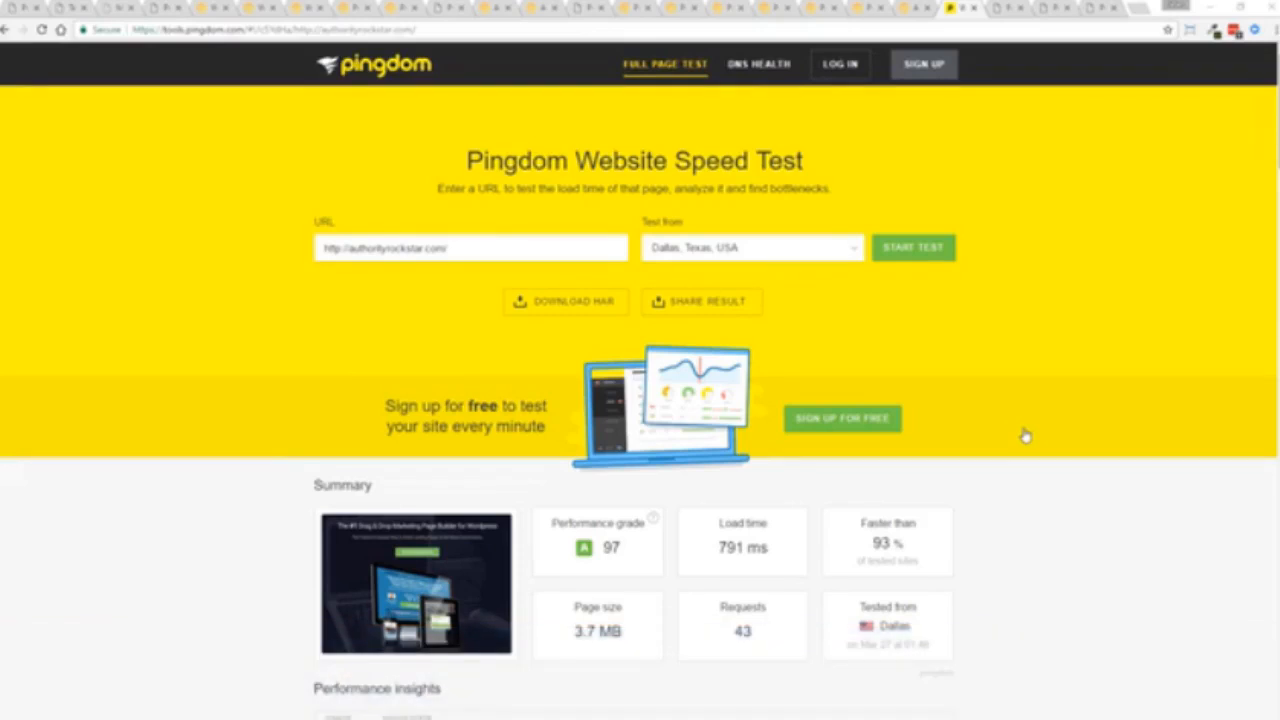
mouse_move(1008, 14)
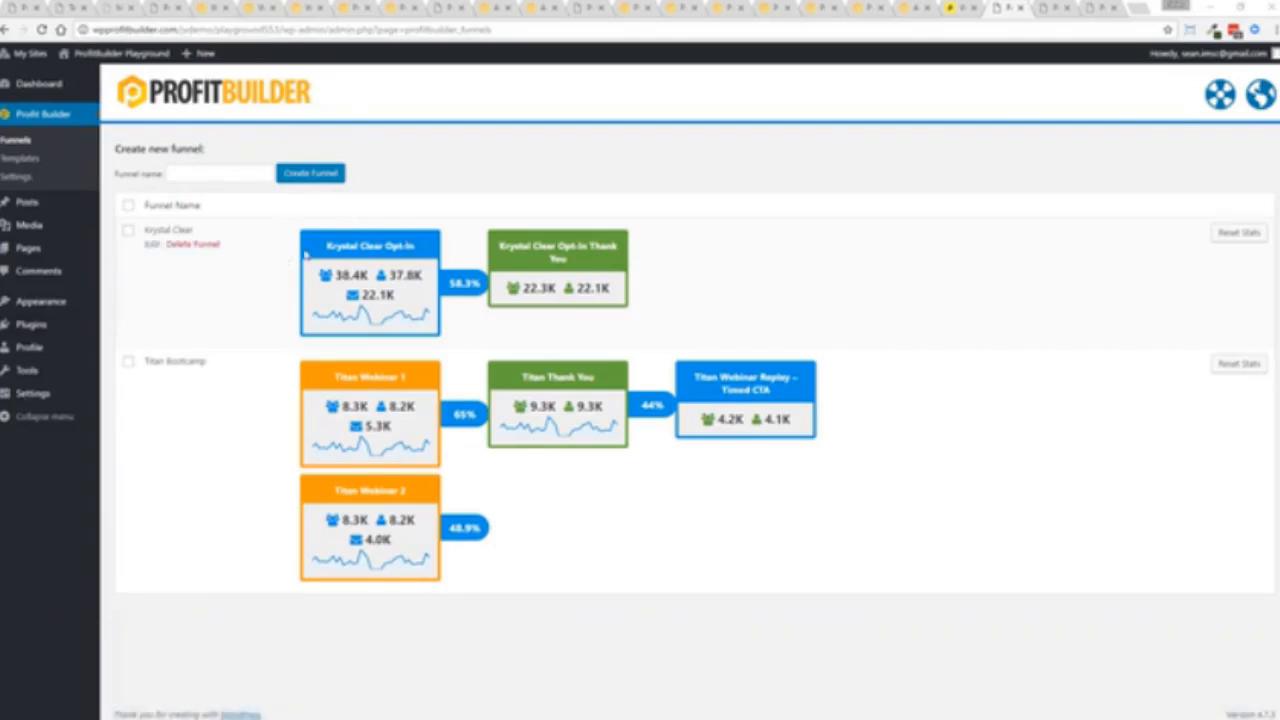
mouse_move(460, 297)
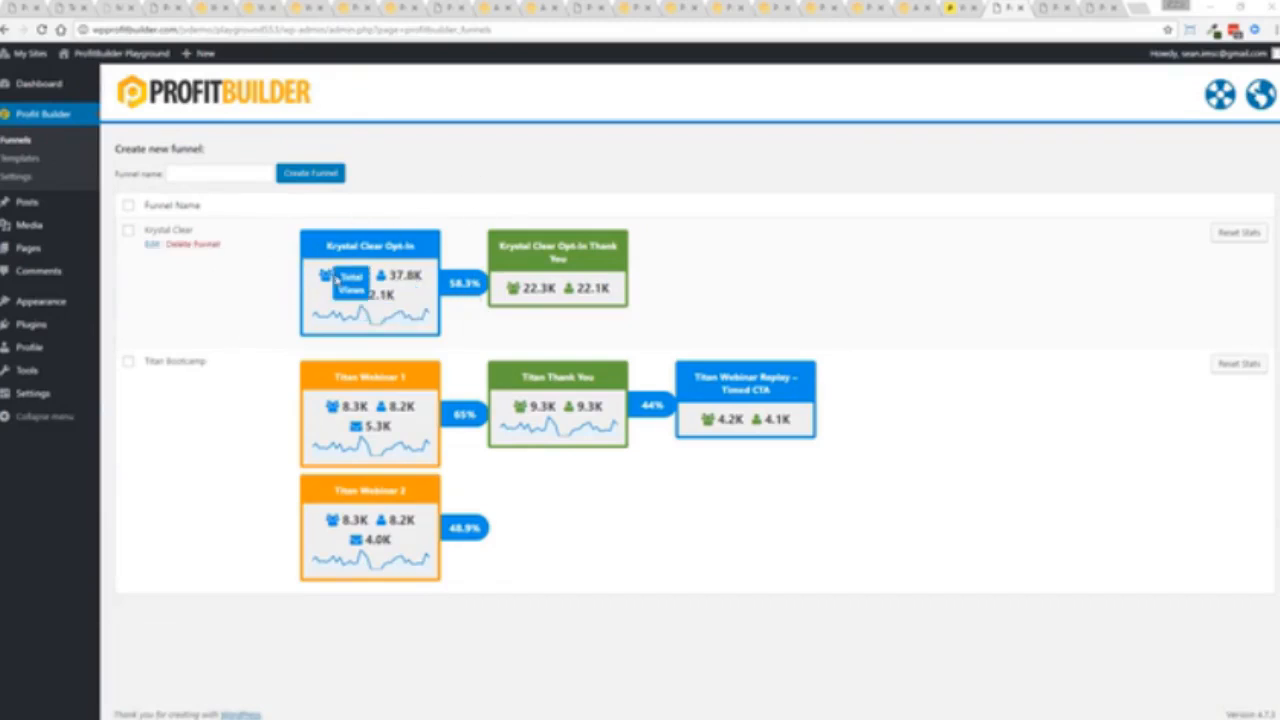
mouse_move(352, 295)
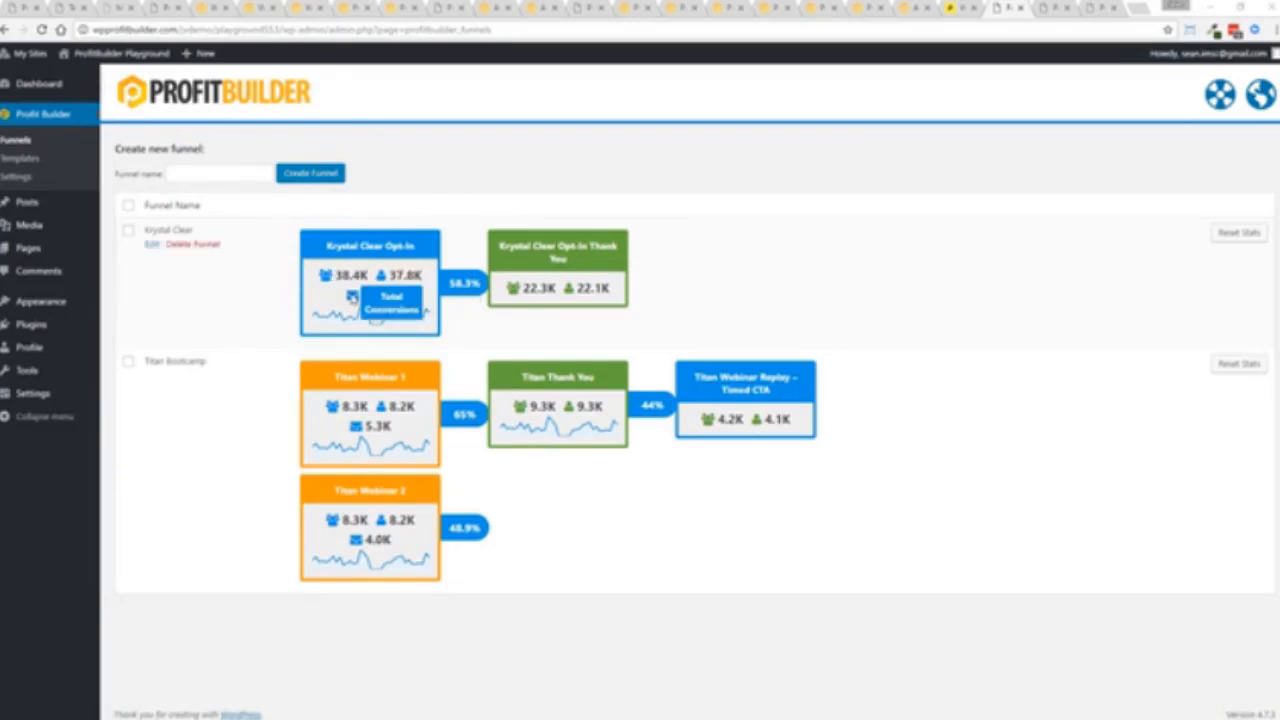
mouse_move(598, 290)
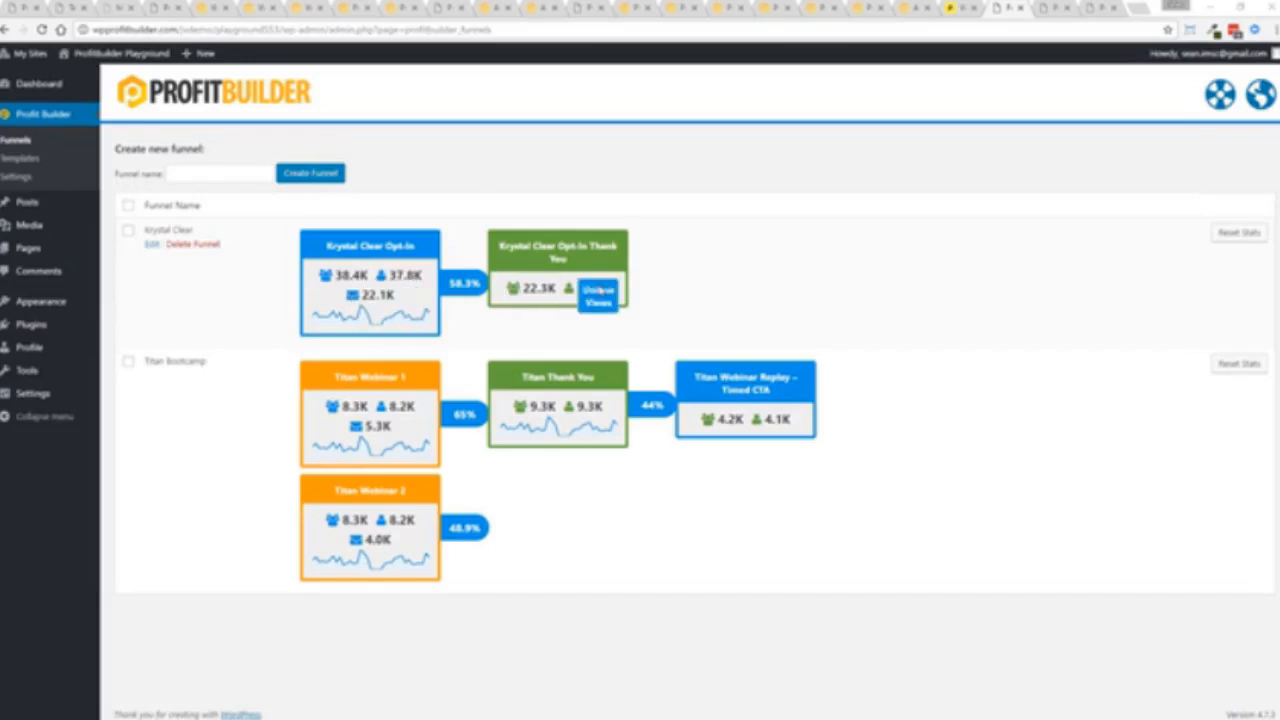
mouse_move(275, 439)
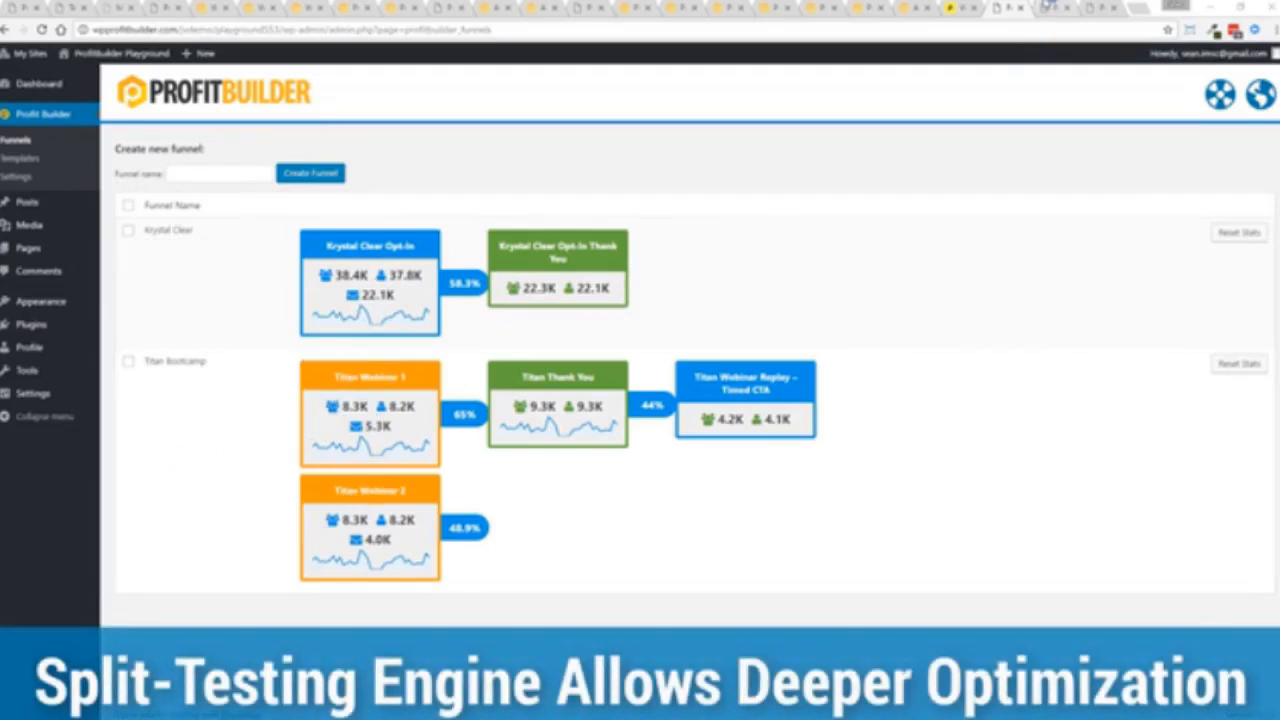
- Open Profit Builder > Funnels to view Krystal Clear and Titan Bootcamp stats
click(28, 248)
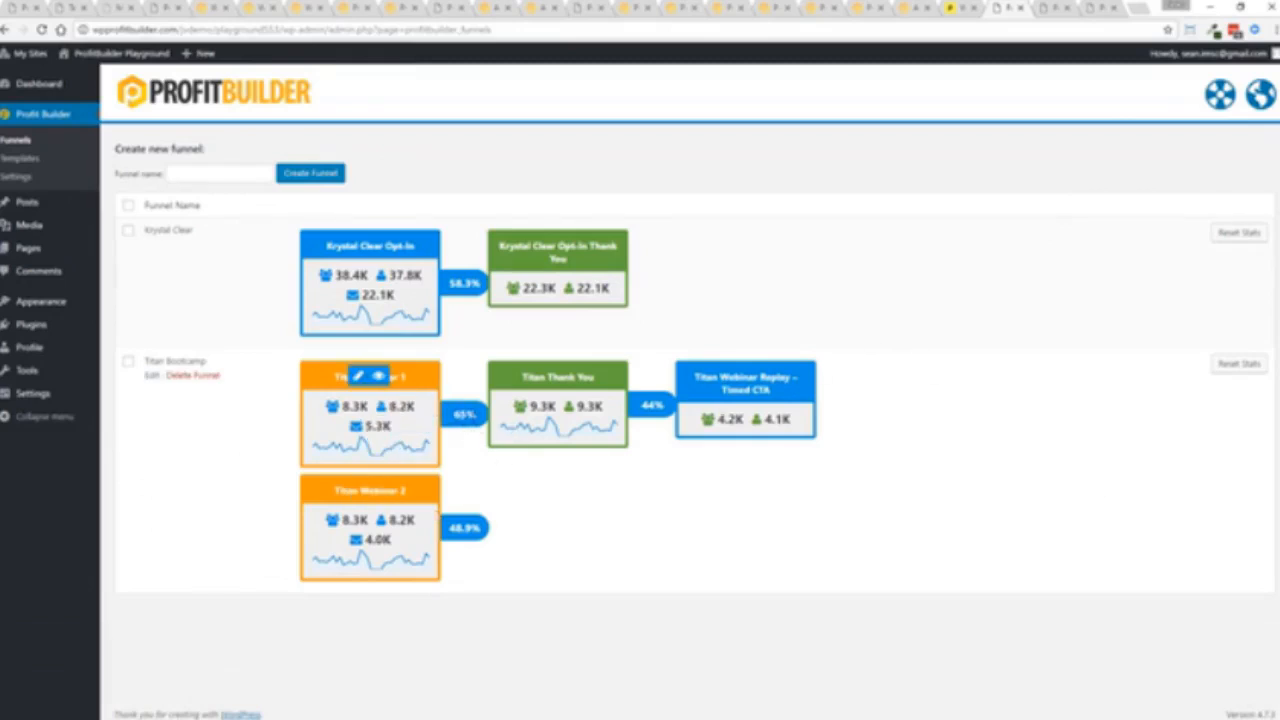
mouse_move(369, 489)
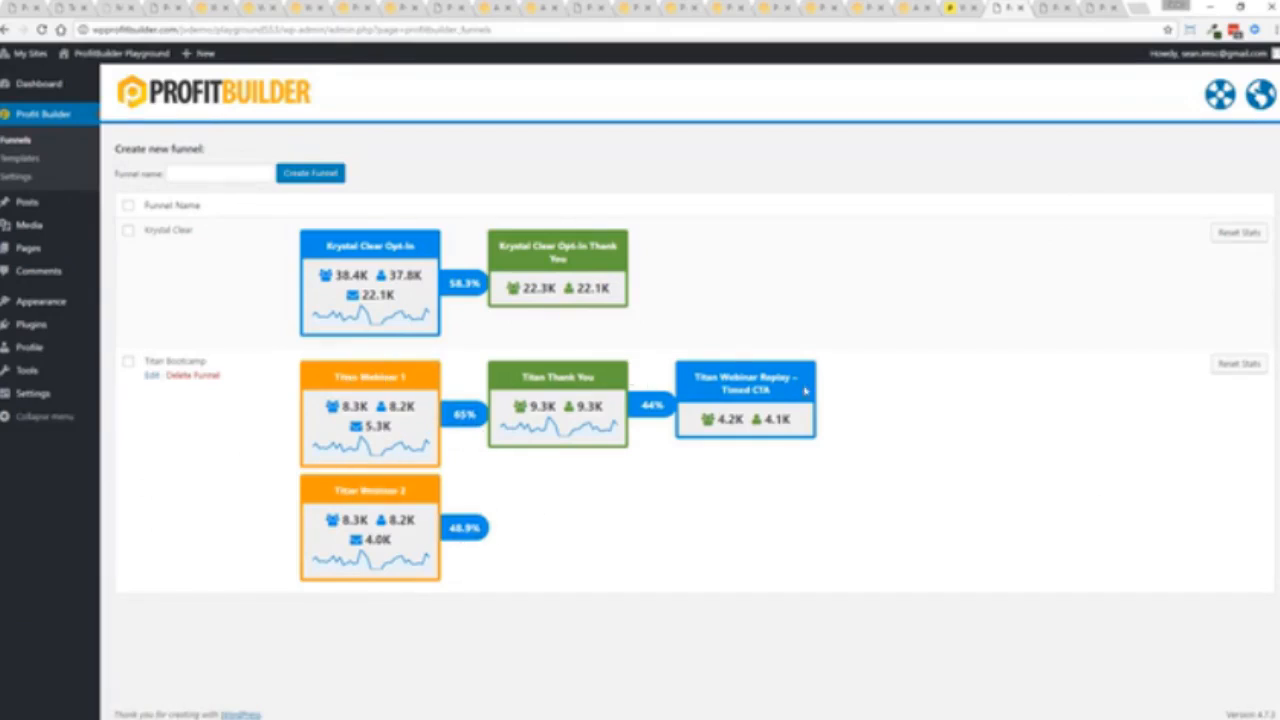
mouse_move(703, 503)
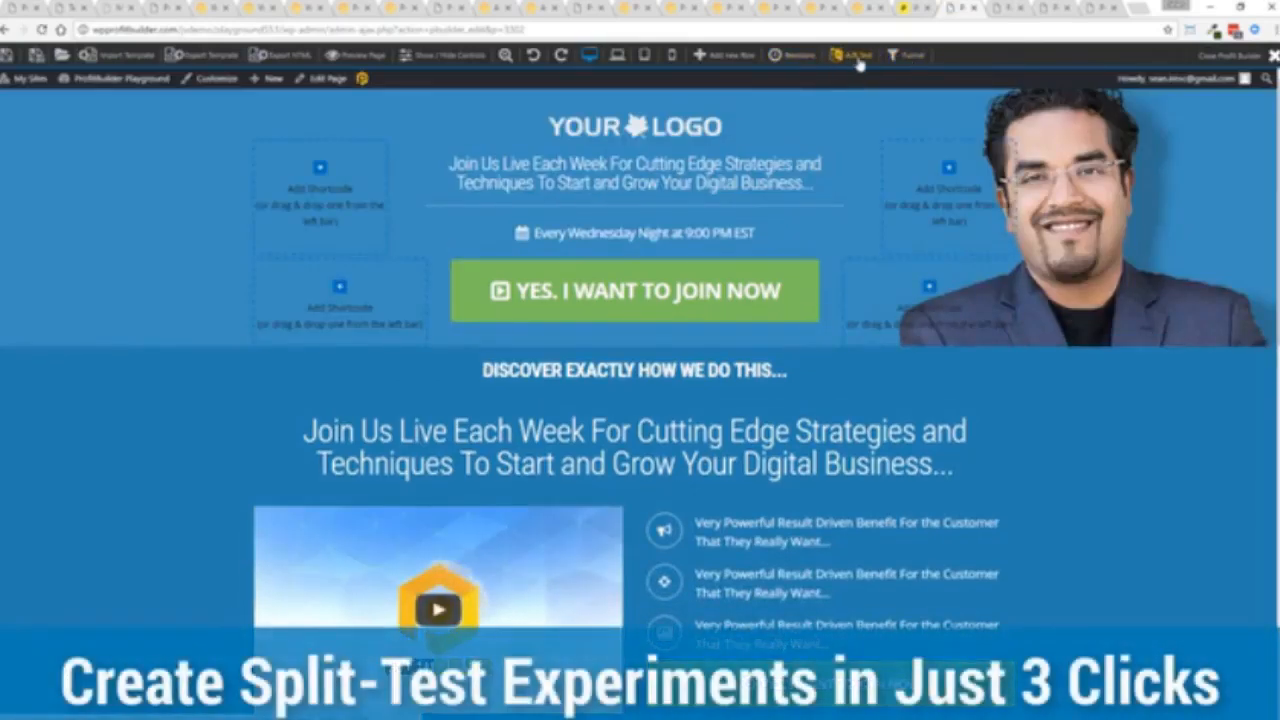
- Turn on A/B testing for this page, keep Most Conversions as winner, then cancel
click(851, 55)
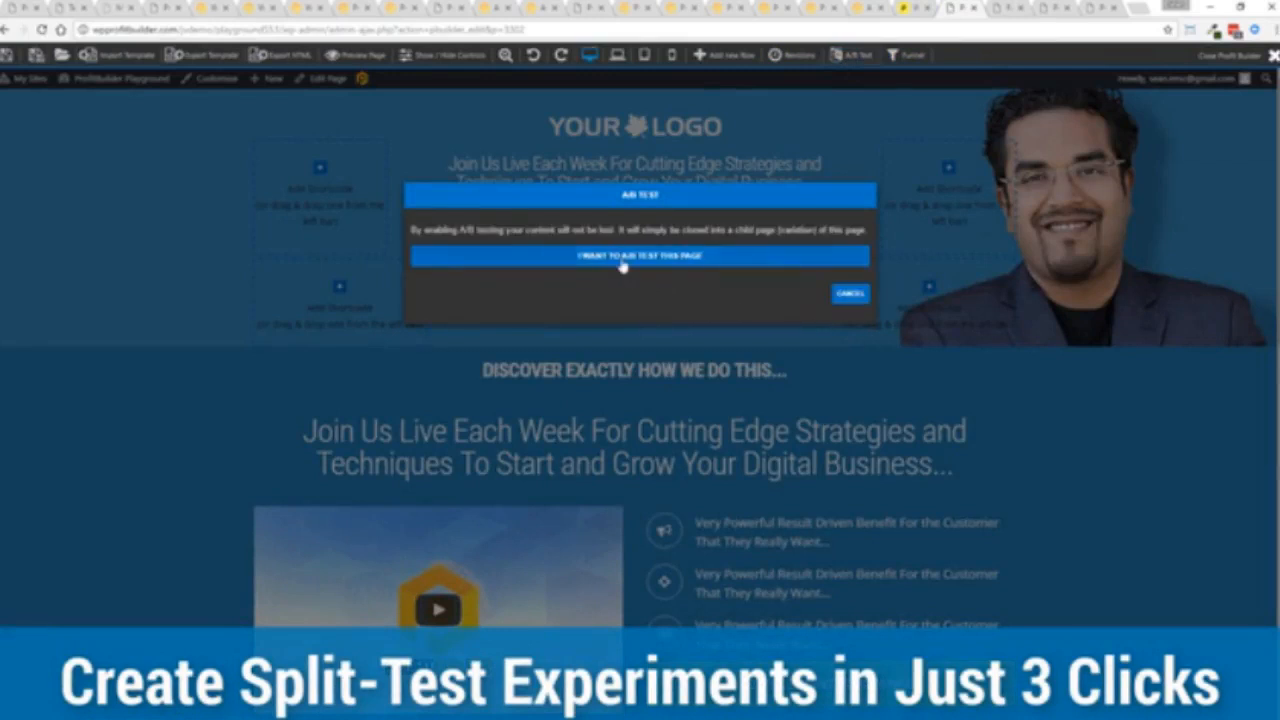
click(640, 256)
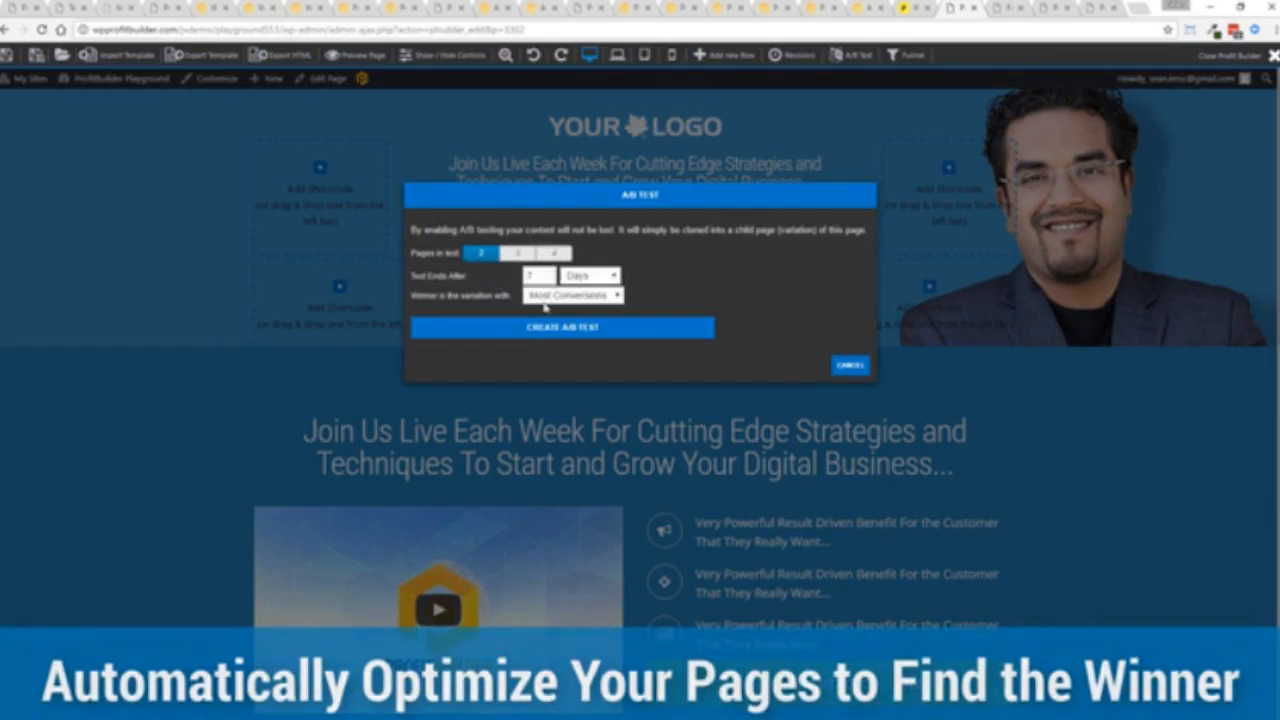
click(572, 294)
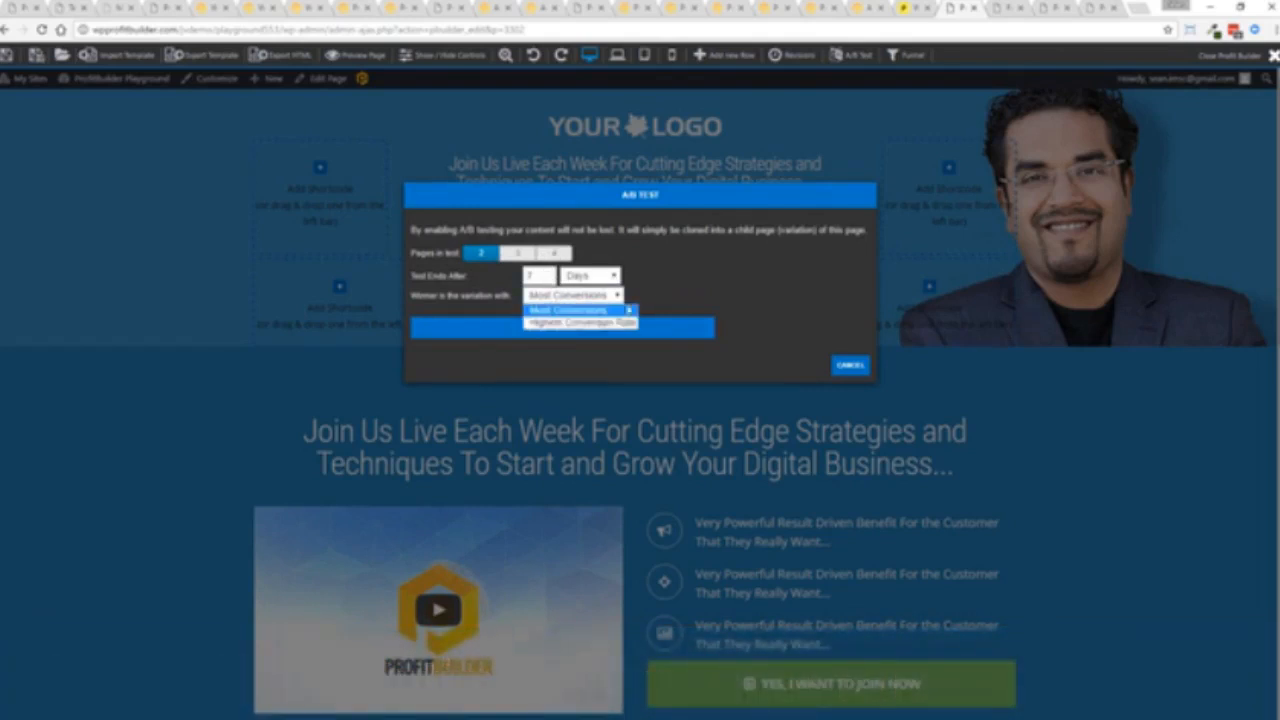
click(570, 309)
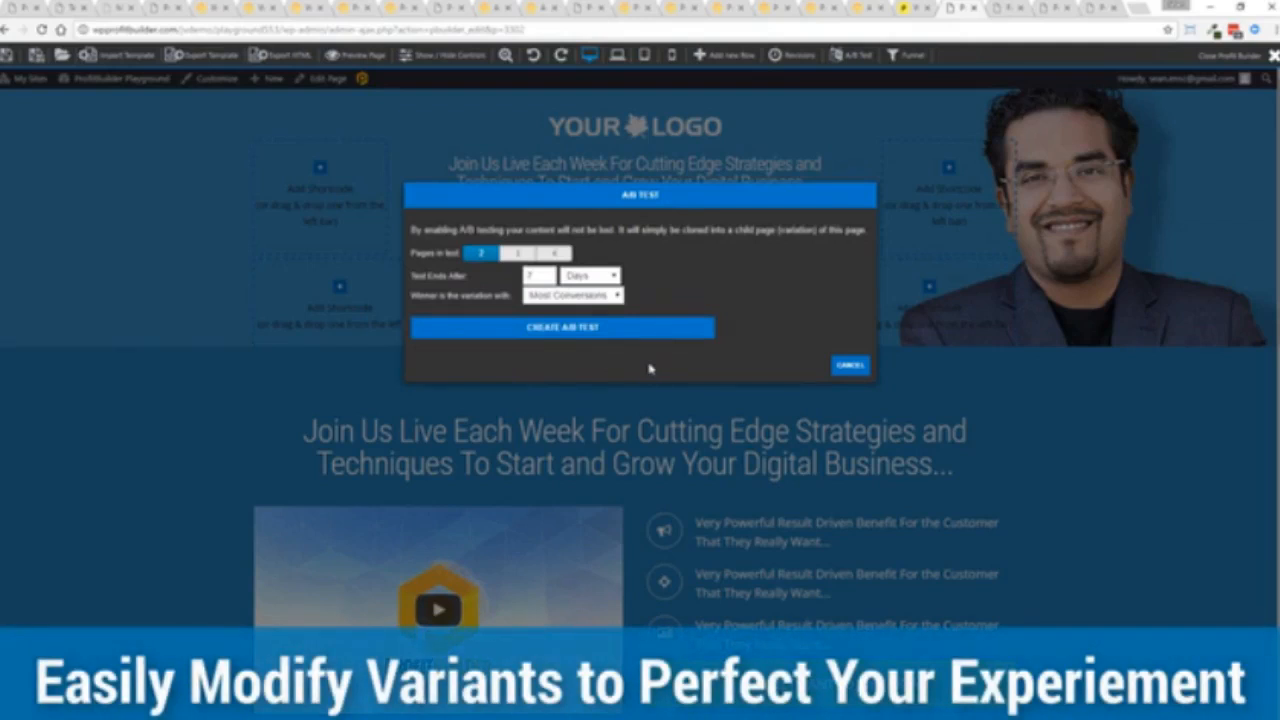
click(849, 364)
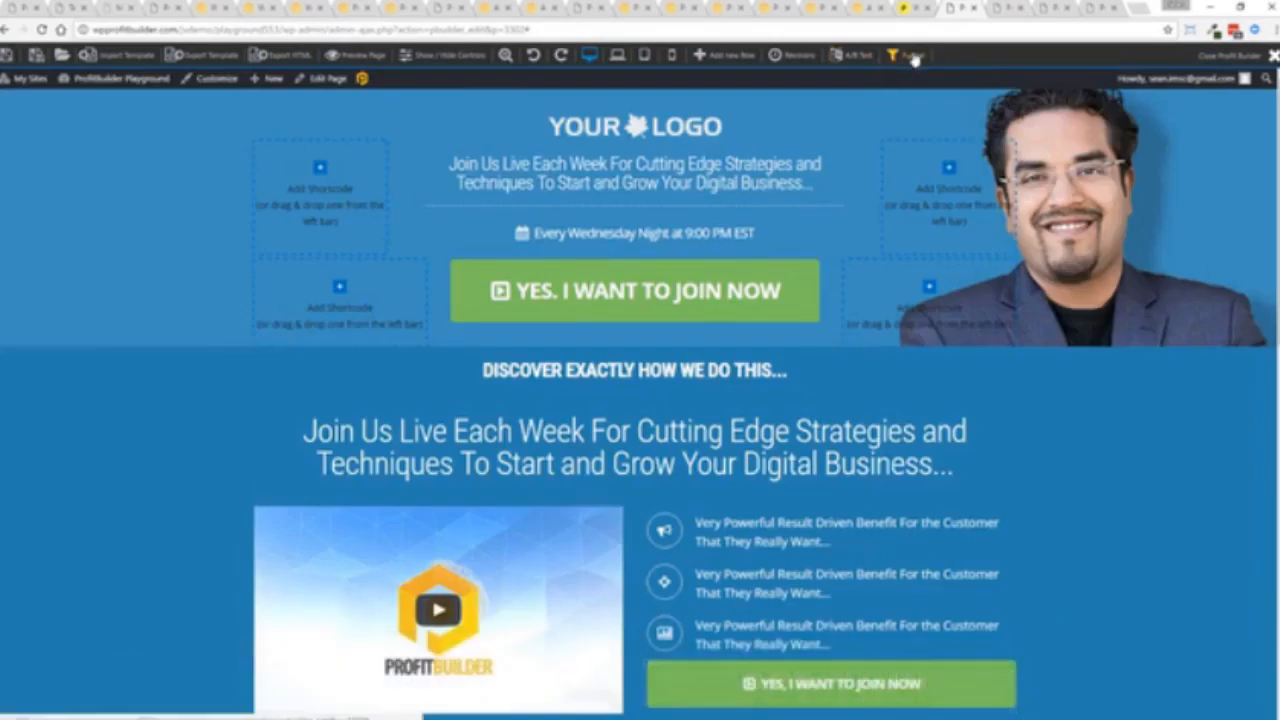
- Create a funnel named 'Test Funnel' and add the current webinar registration page to it
click(905, 55)
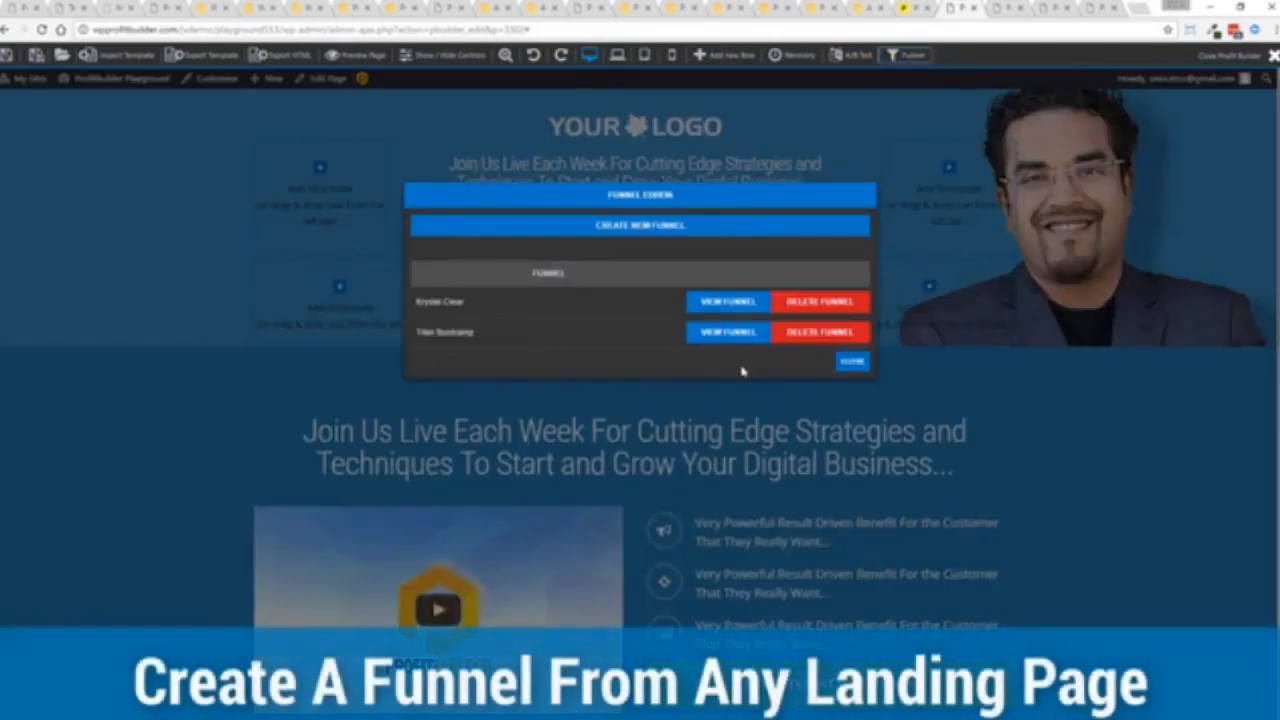
click(639, 225)
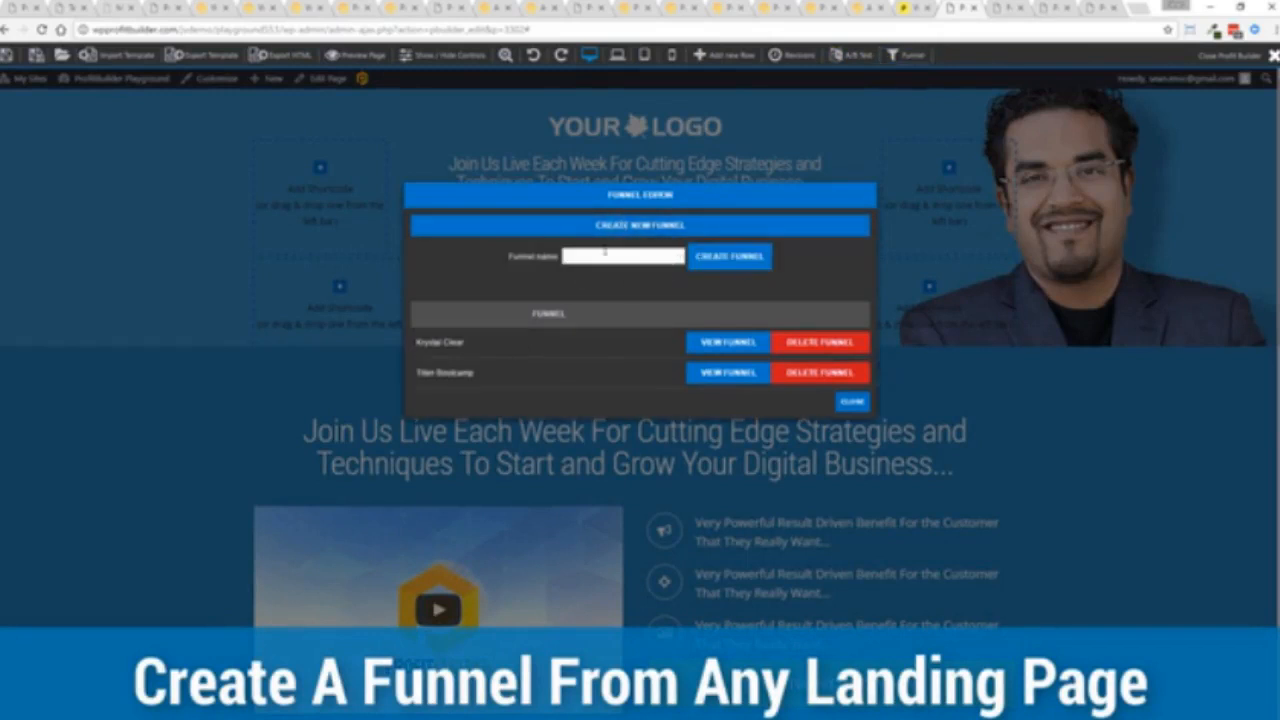
text(Test Funnel)
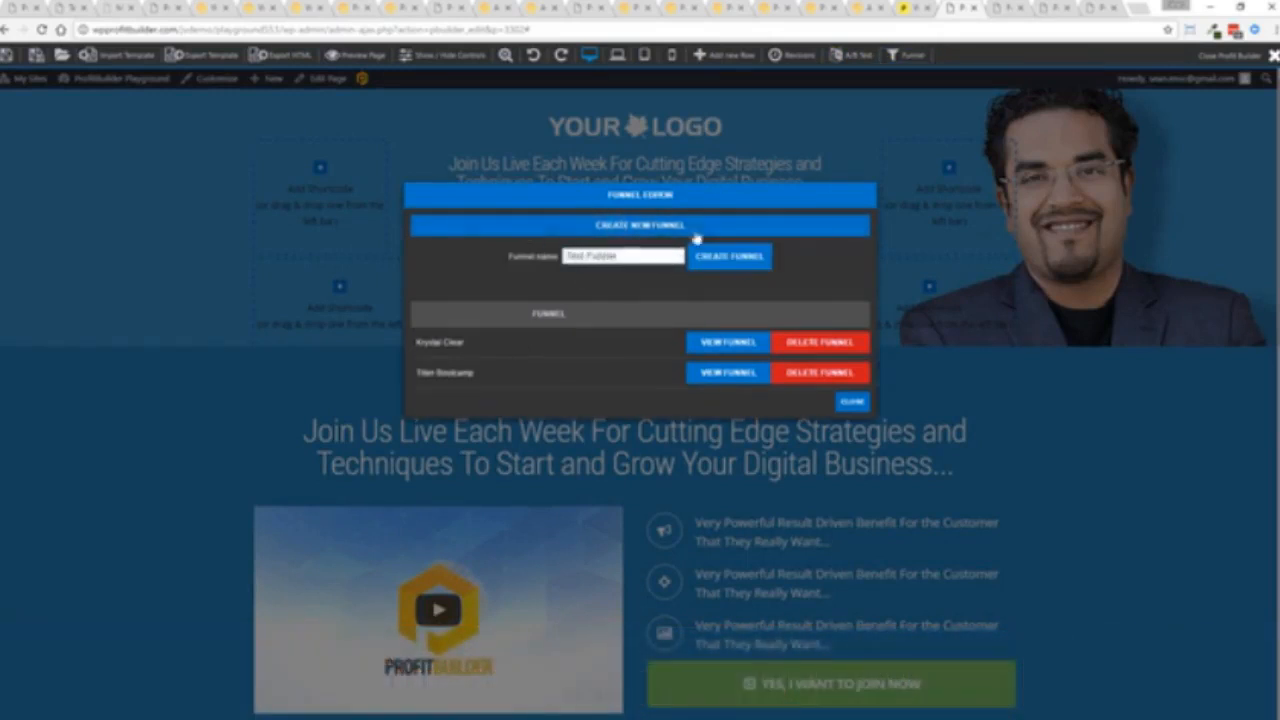
click(729, 256)
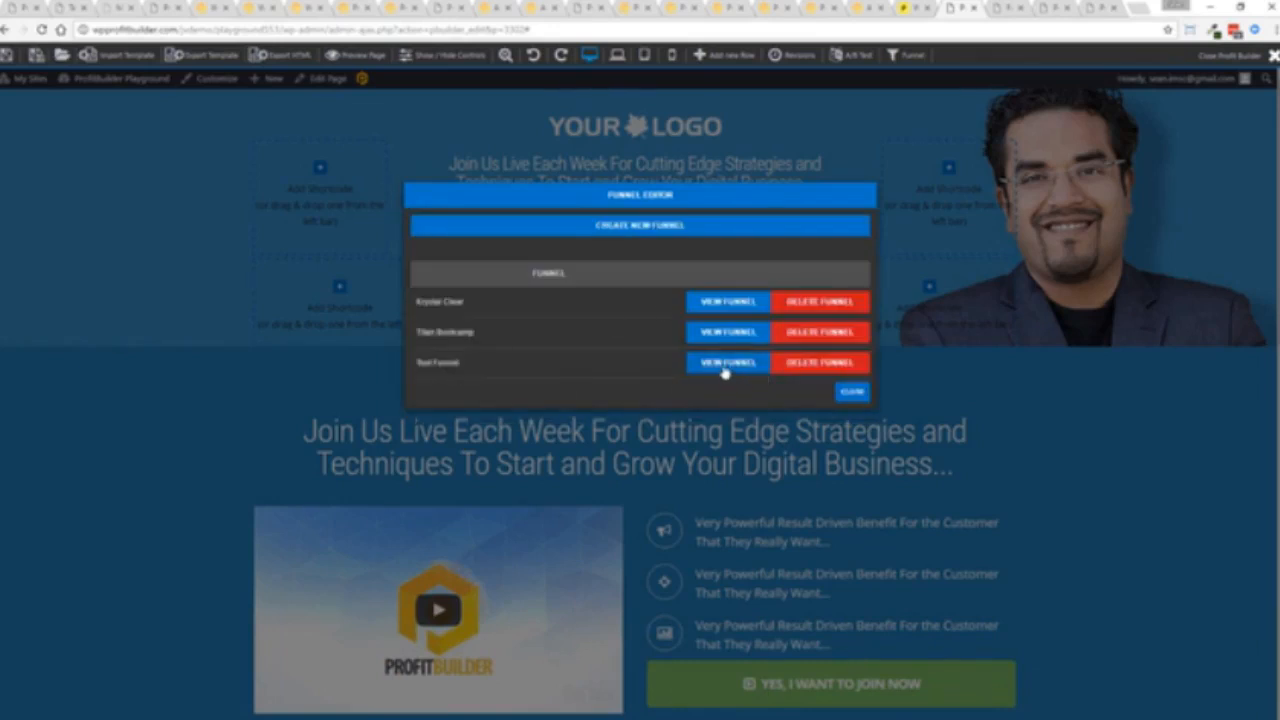
click(727, 362)
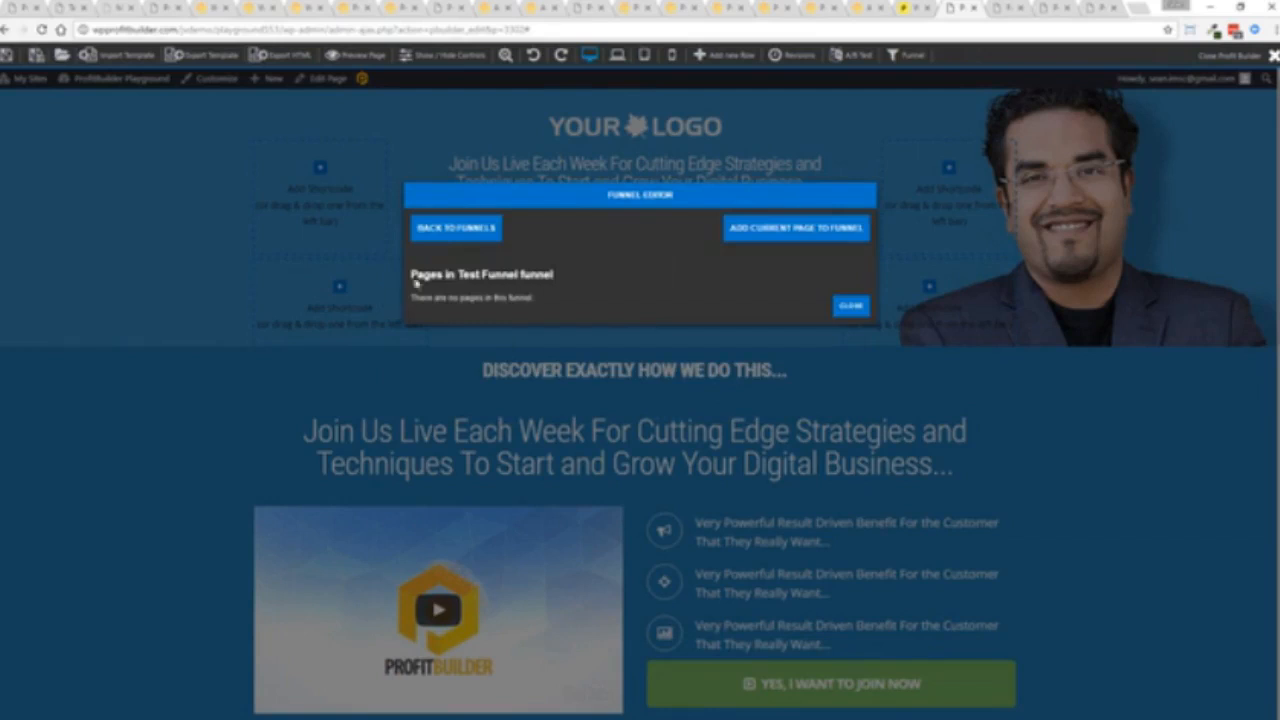
click(795, 228)
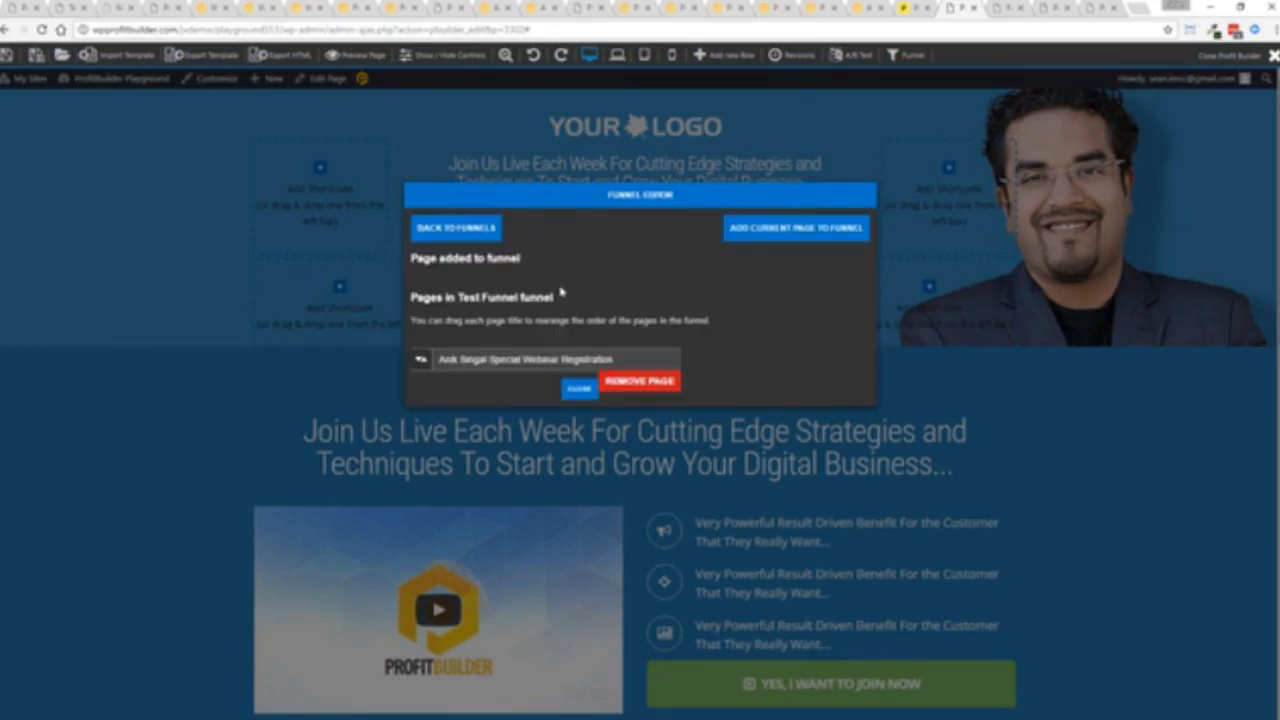
mouse_move(672, 346)
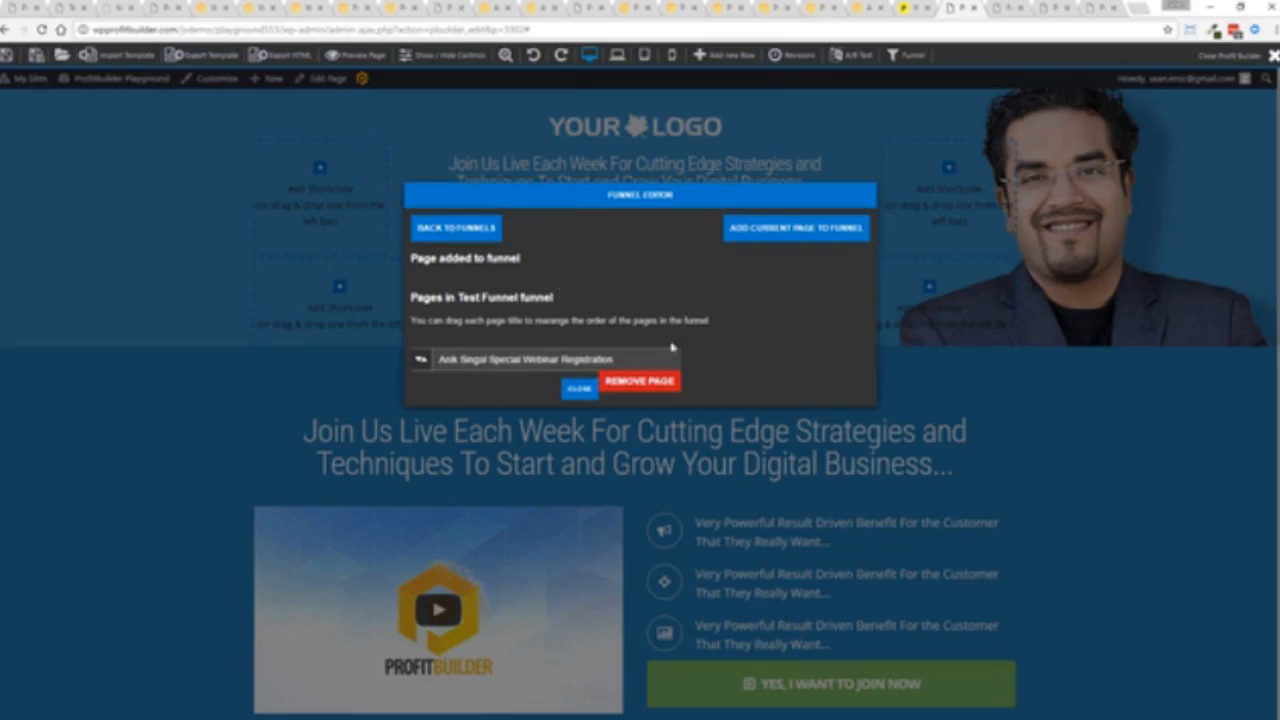
mouse_move(580, 388)
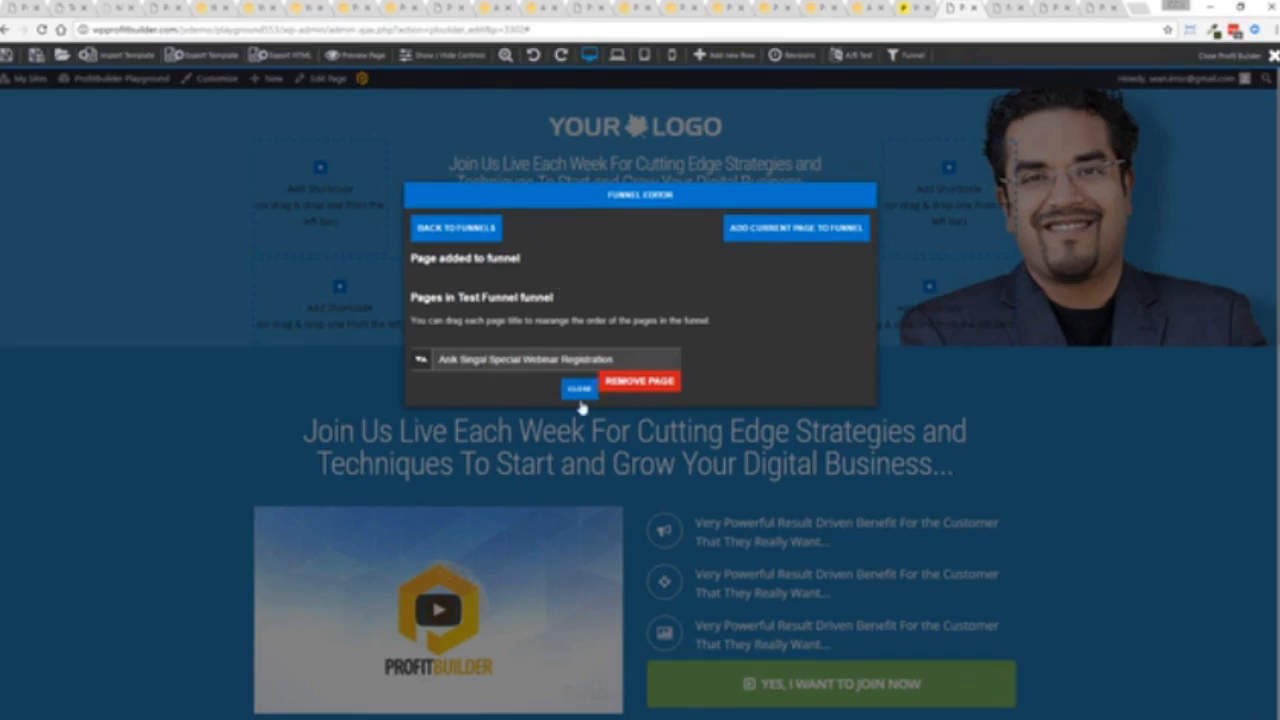
click(579, 388)
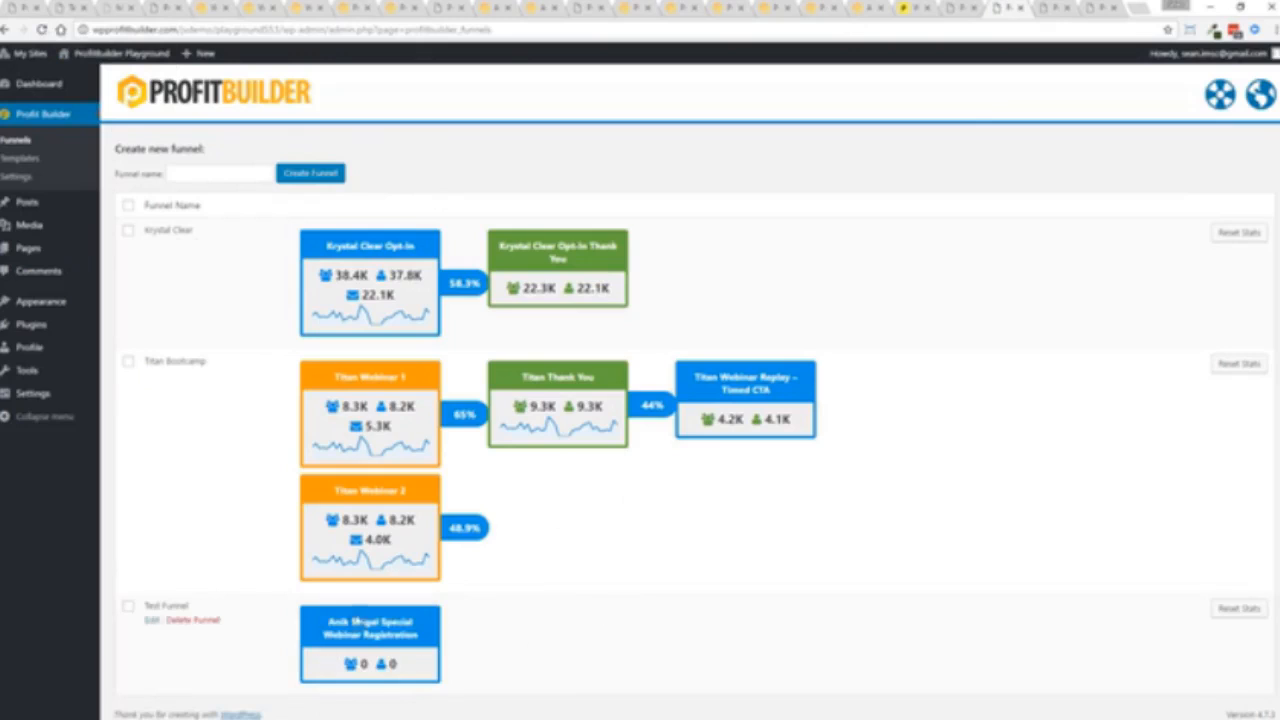
mouse_move(410, 662)
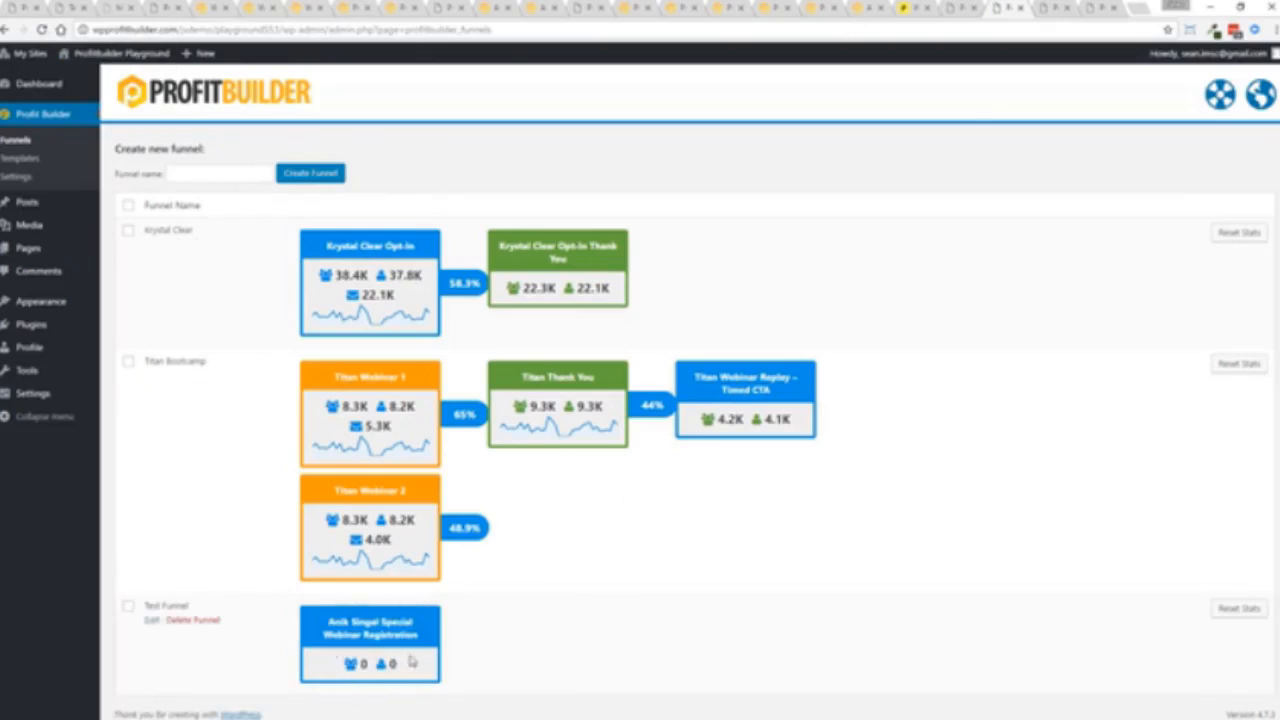
mouse_move(560, 660)
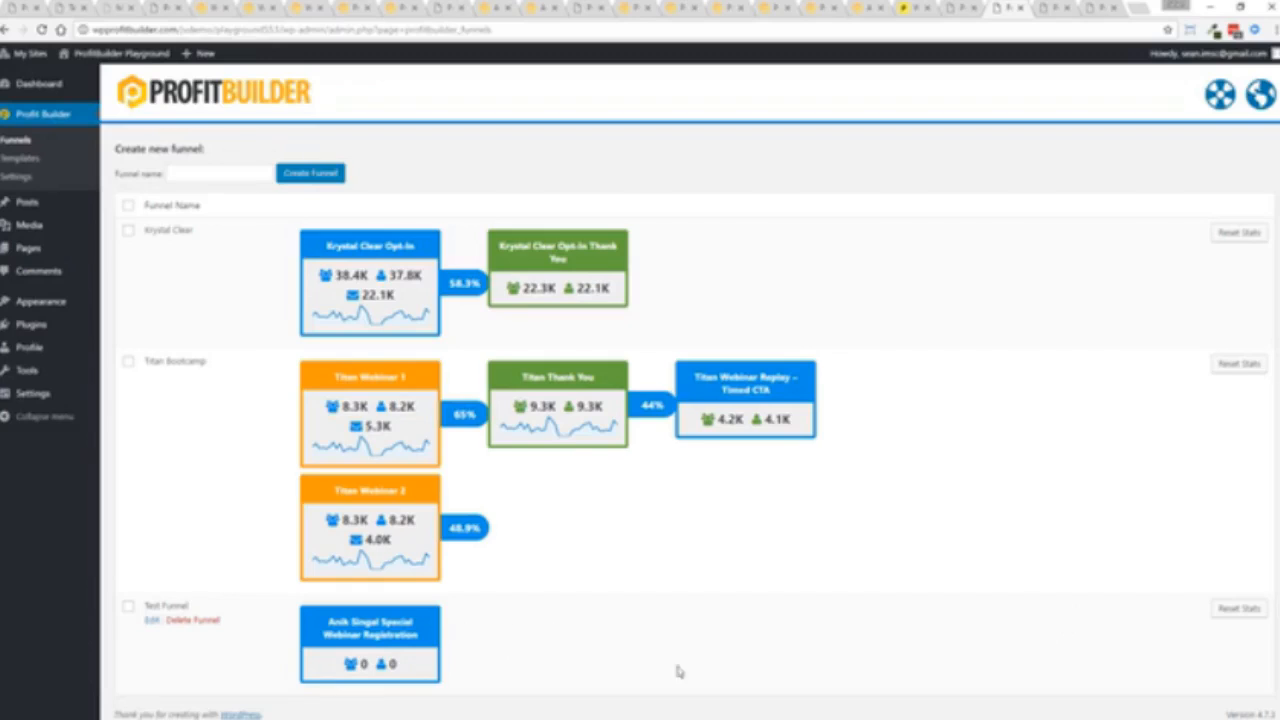
mouse_move(917, 648)
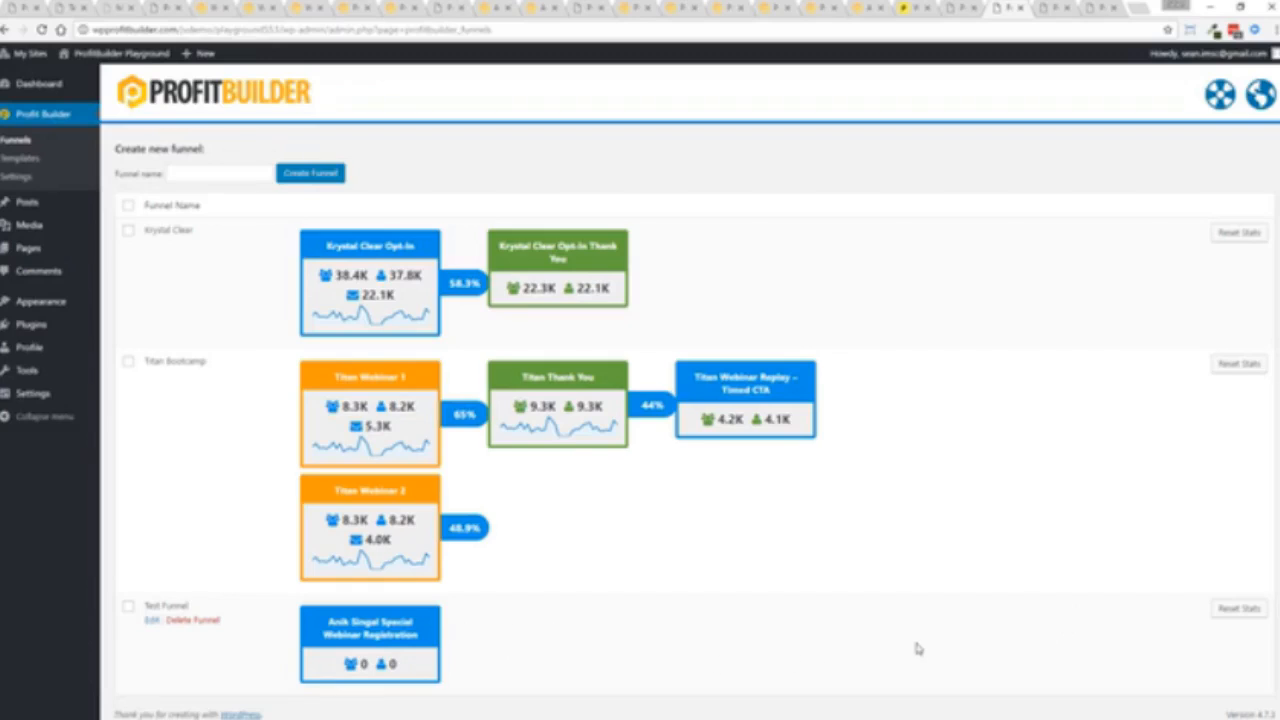
mouse_move(175, 361)
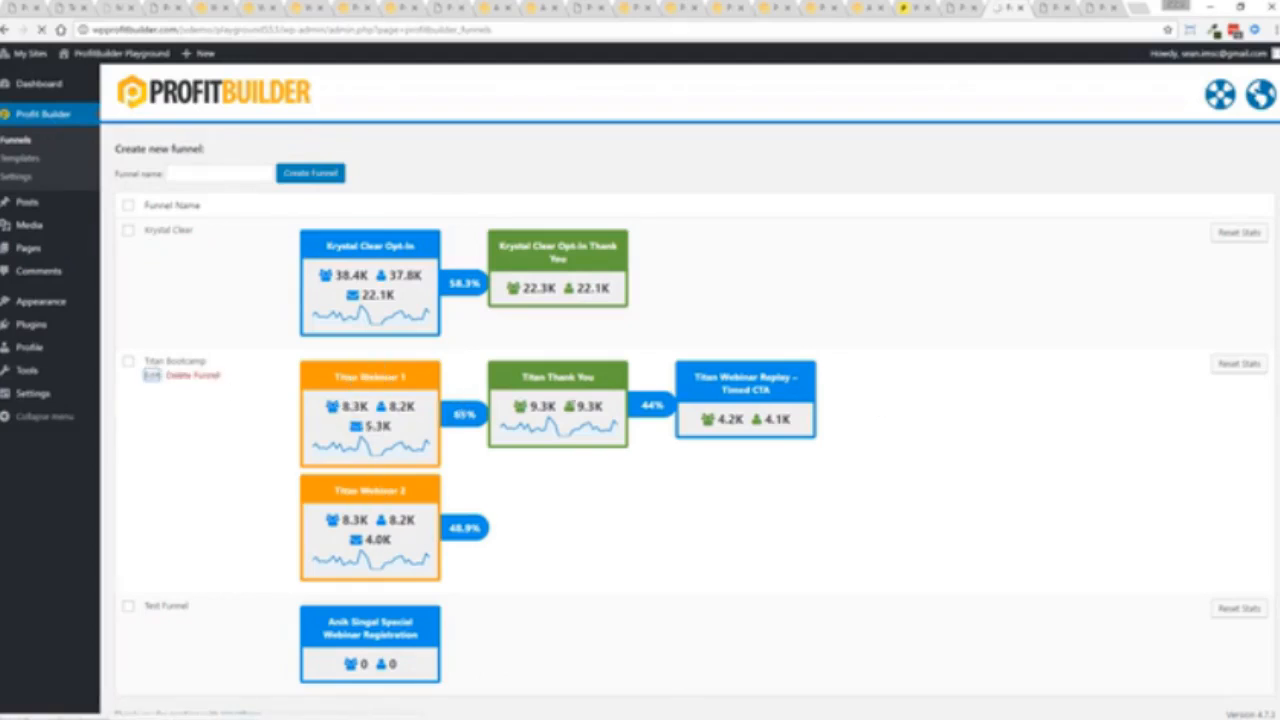
- Inspect the Titan Bootcamp funnel's pages, then go to Pages > All Pages
click(150, 375)
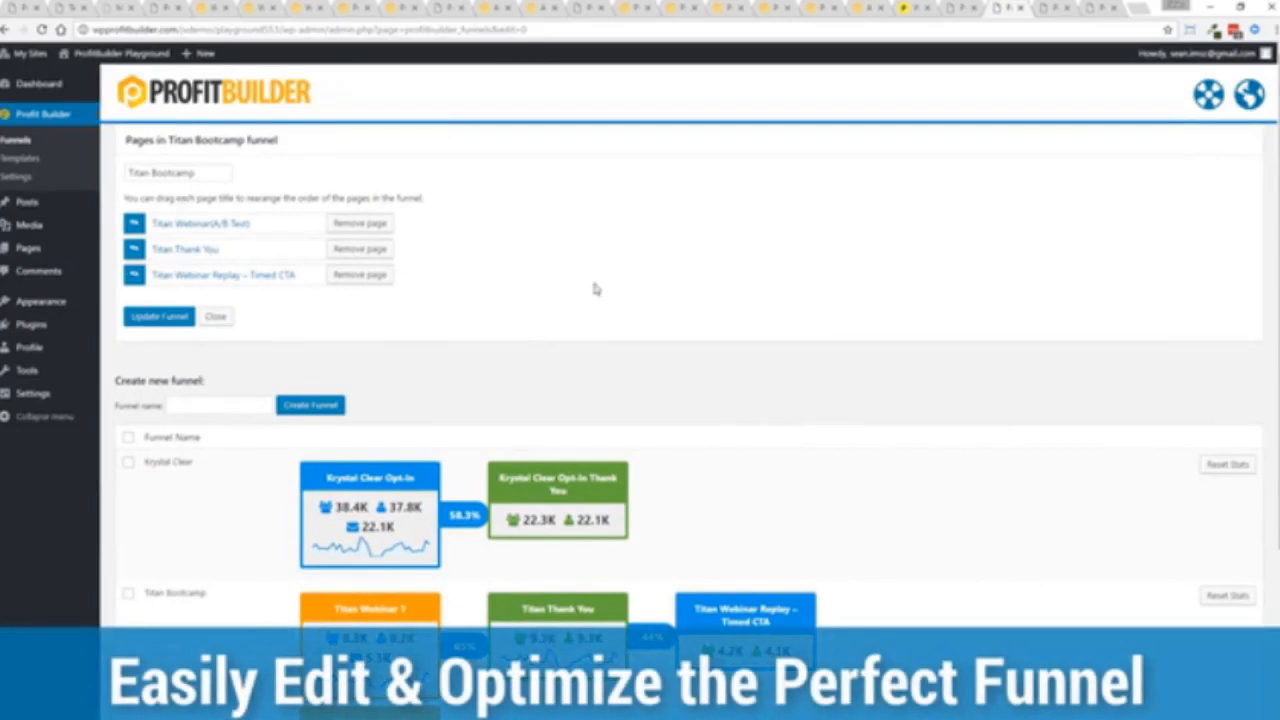
mouse_move(470, 303)
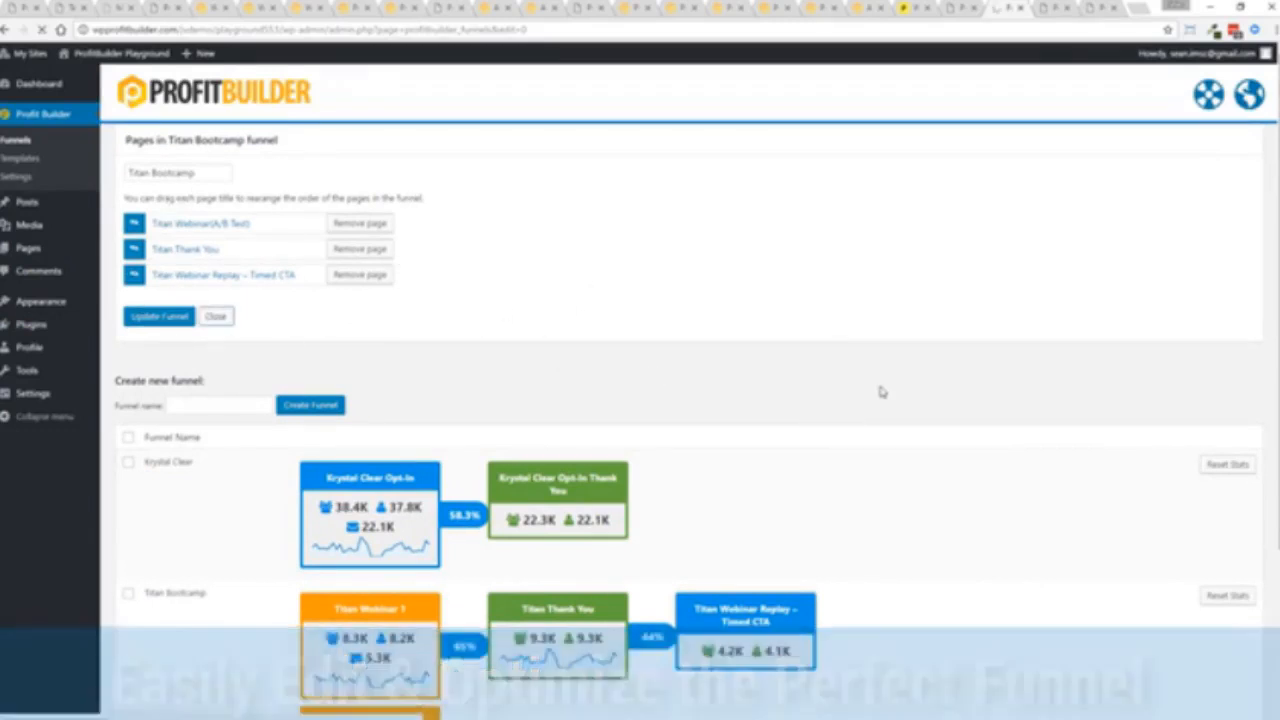
click(215, 316)
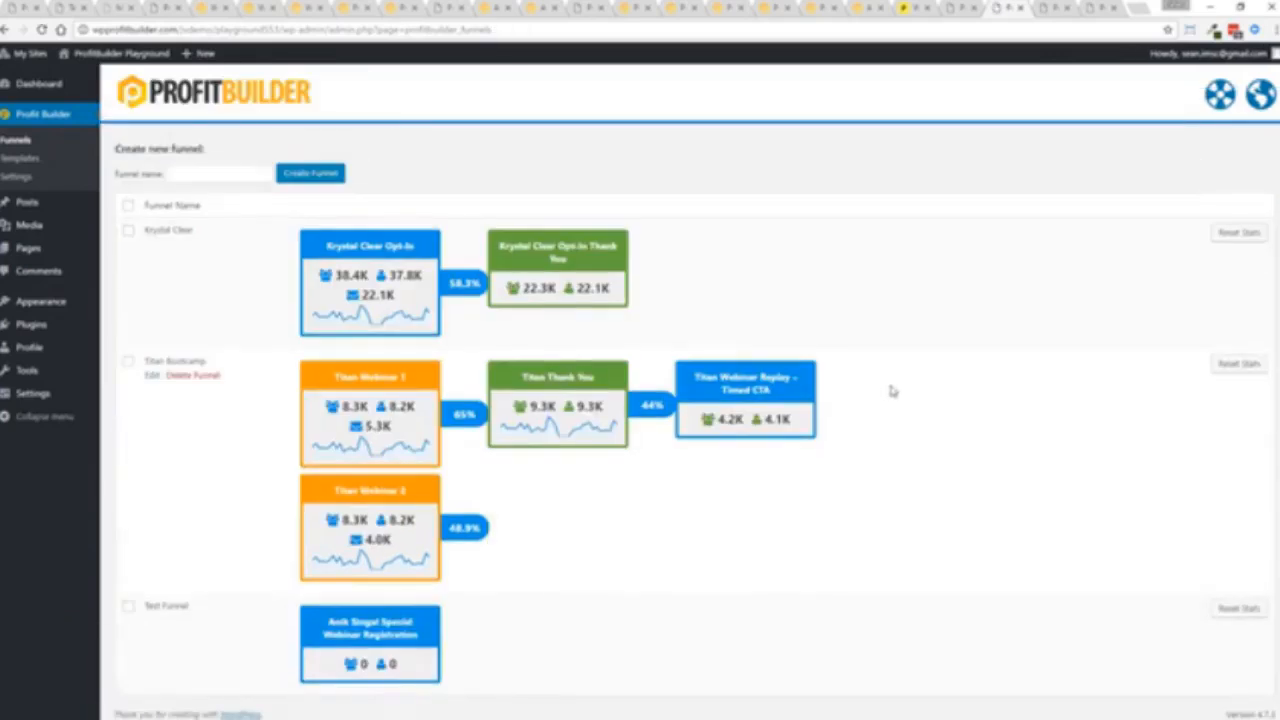
click(28, 248)
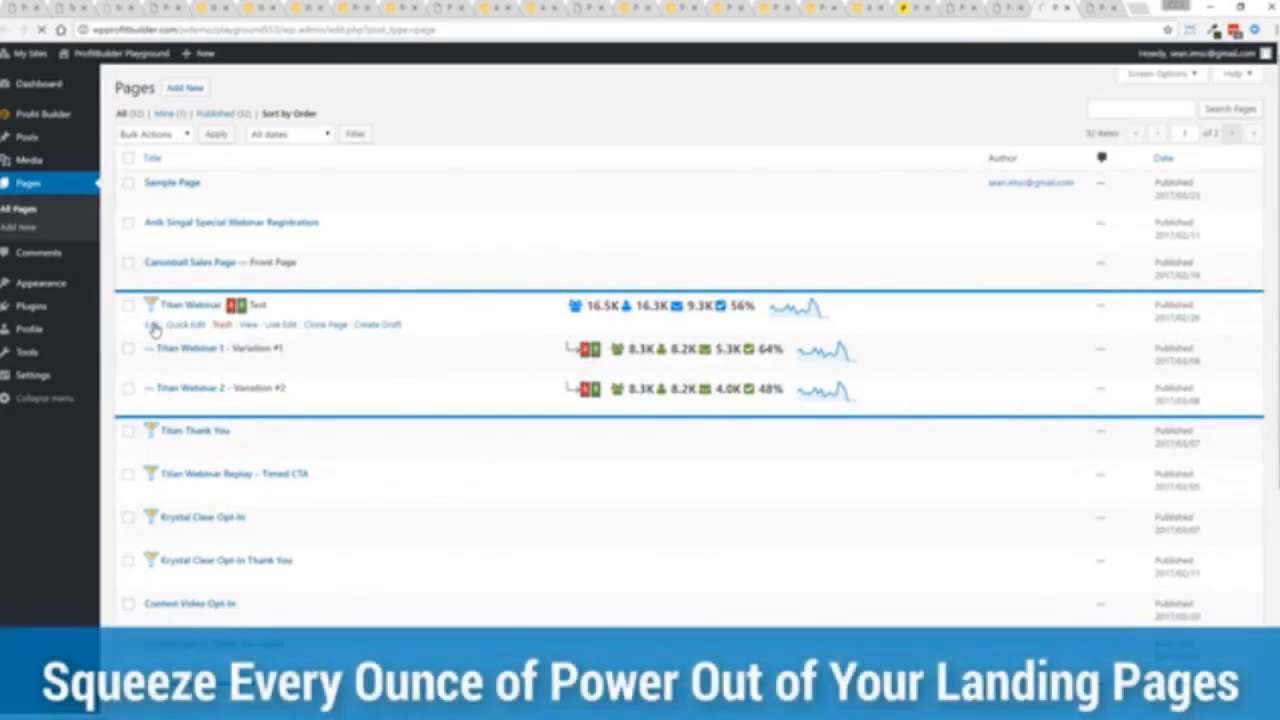
- Edit the Titan Webinar page and view its A/B Test and Funnel boxes
click(162, 324)
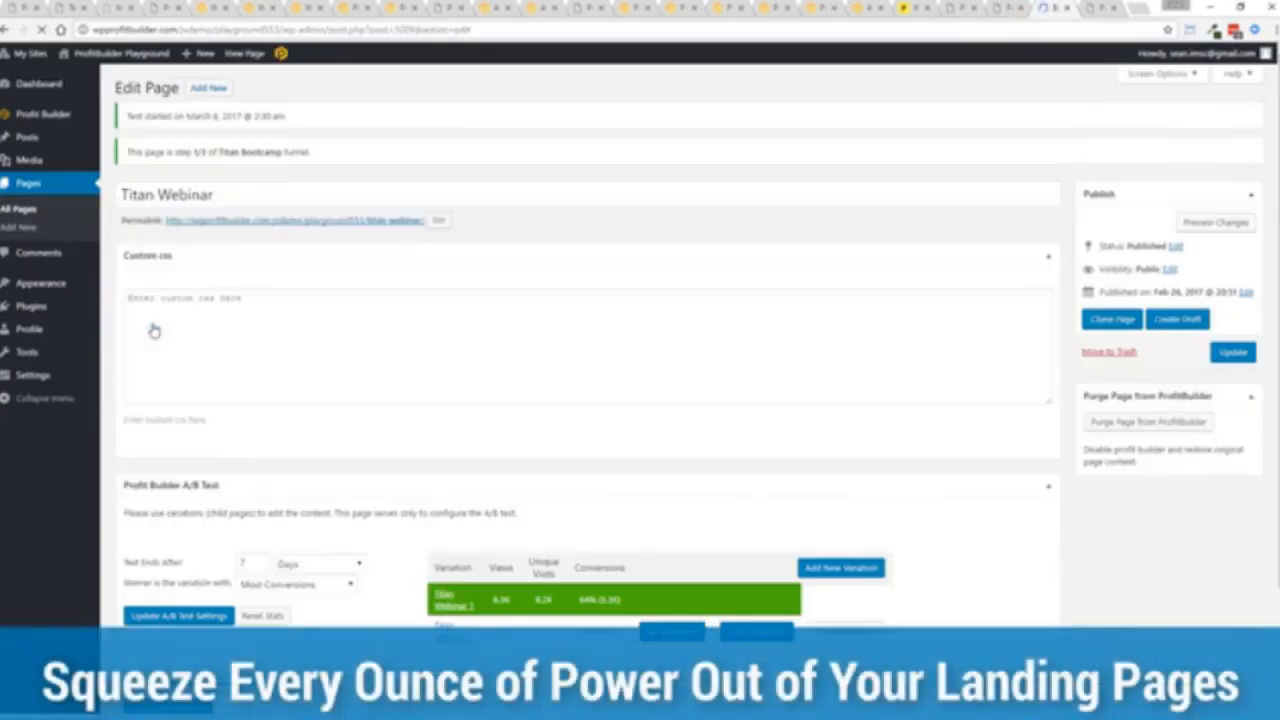
scroll(down, 3)
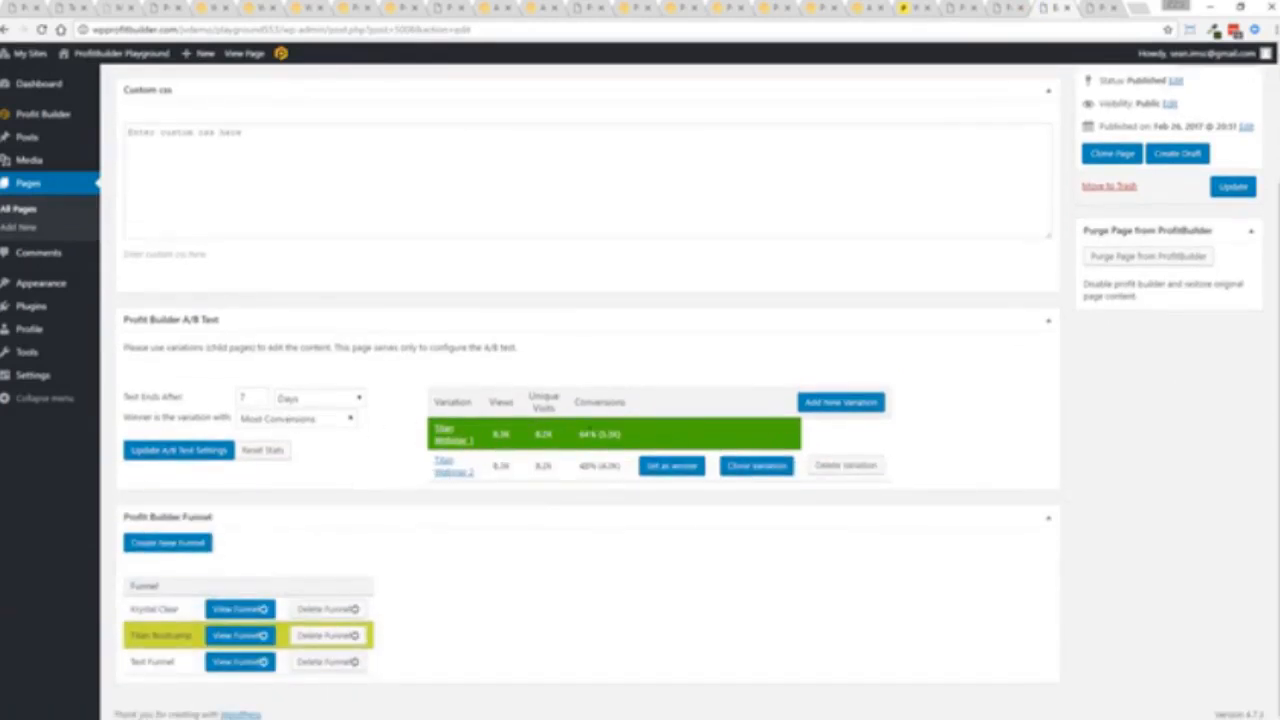
mouse_move(663, 434)
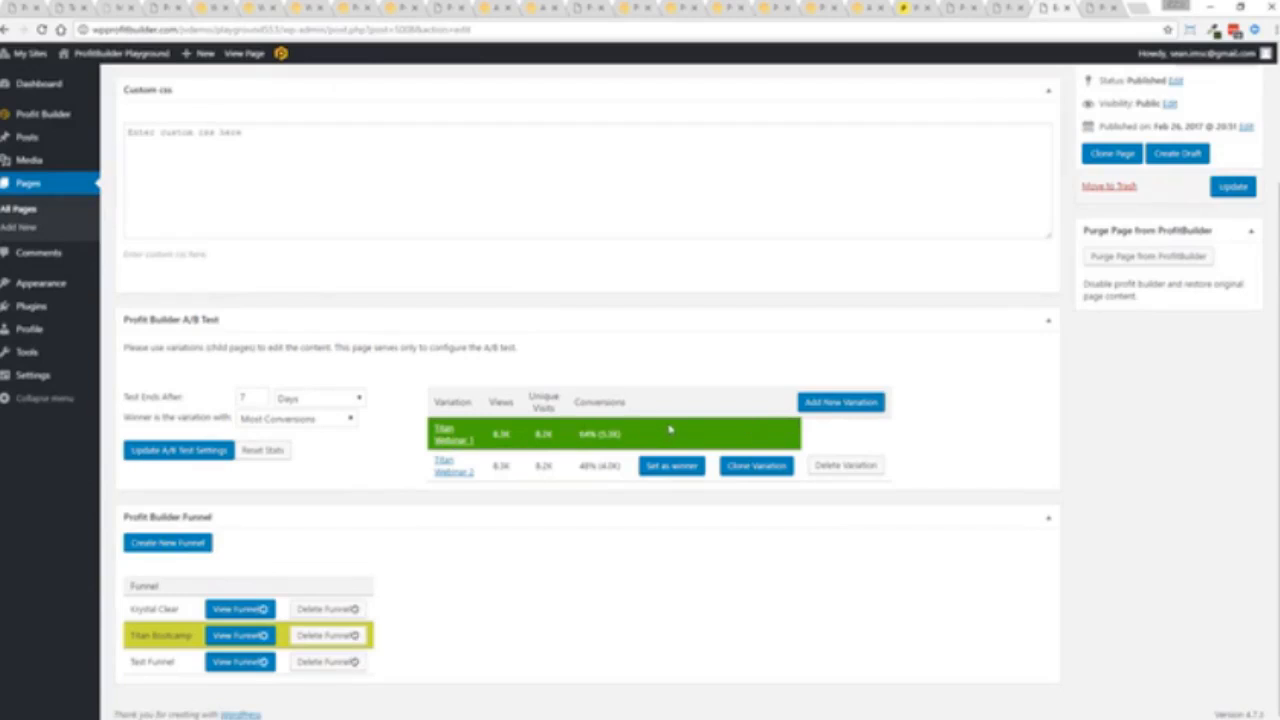
scroll(up, 3)
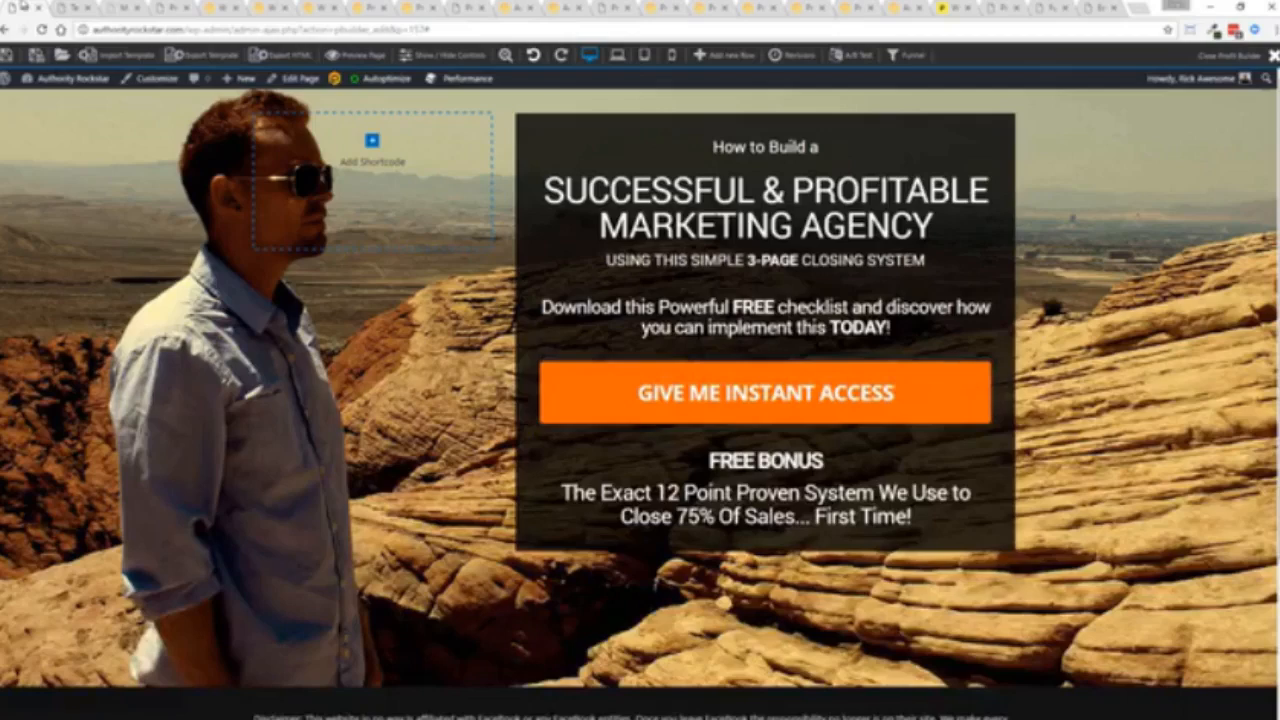
- Go from the agency opt-in page editor to ProfitBuilder's Templates library
click(70, 78)
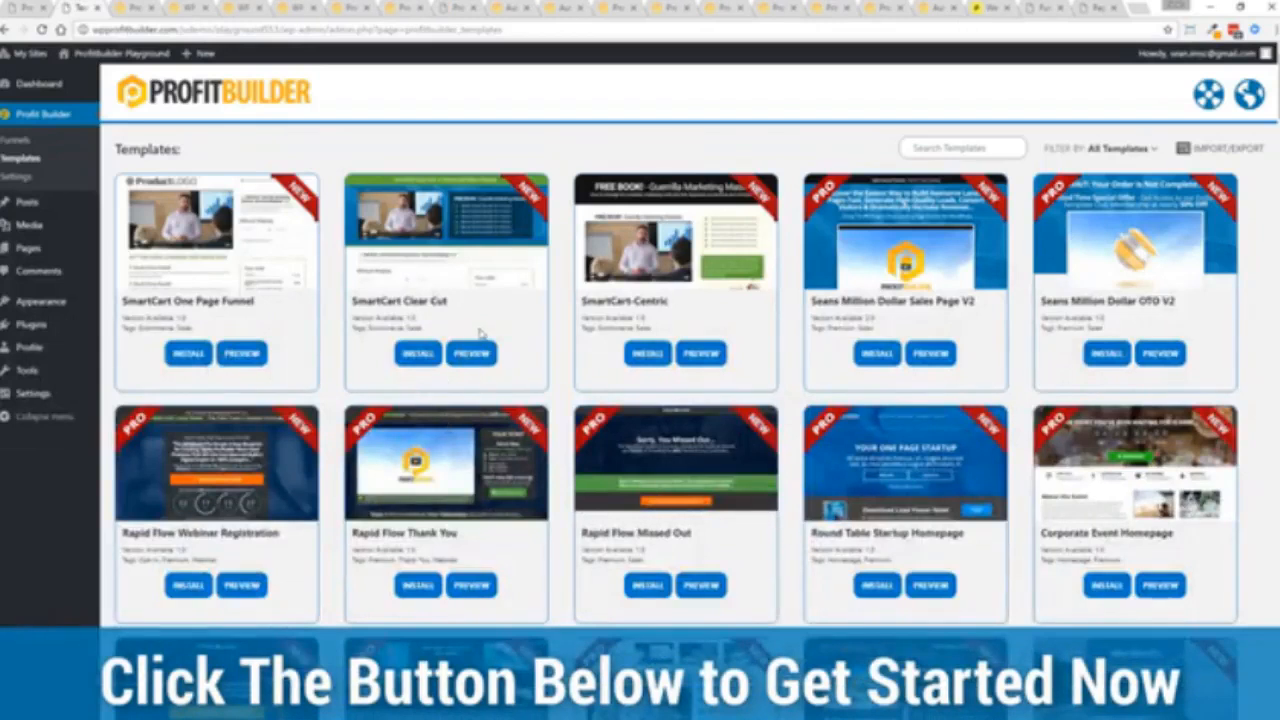
- Scroll down through the landing page template gallery and back up
scroll(down, 3)
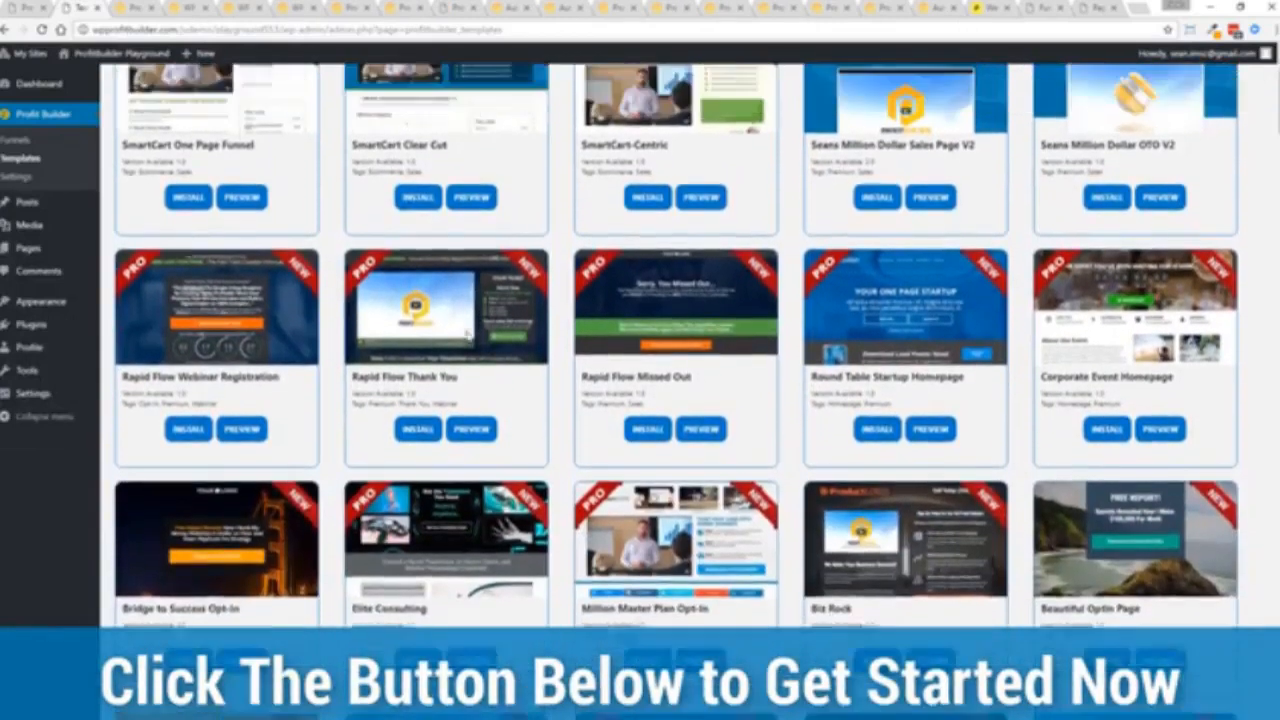
scroll(up, 3)
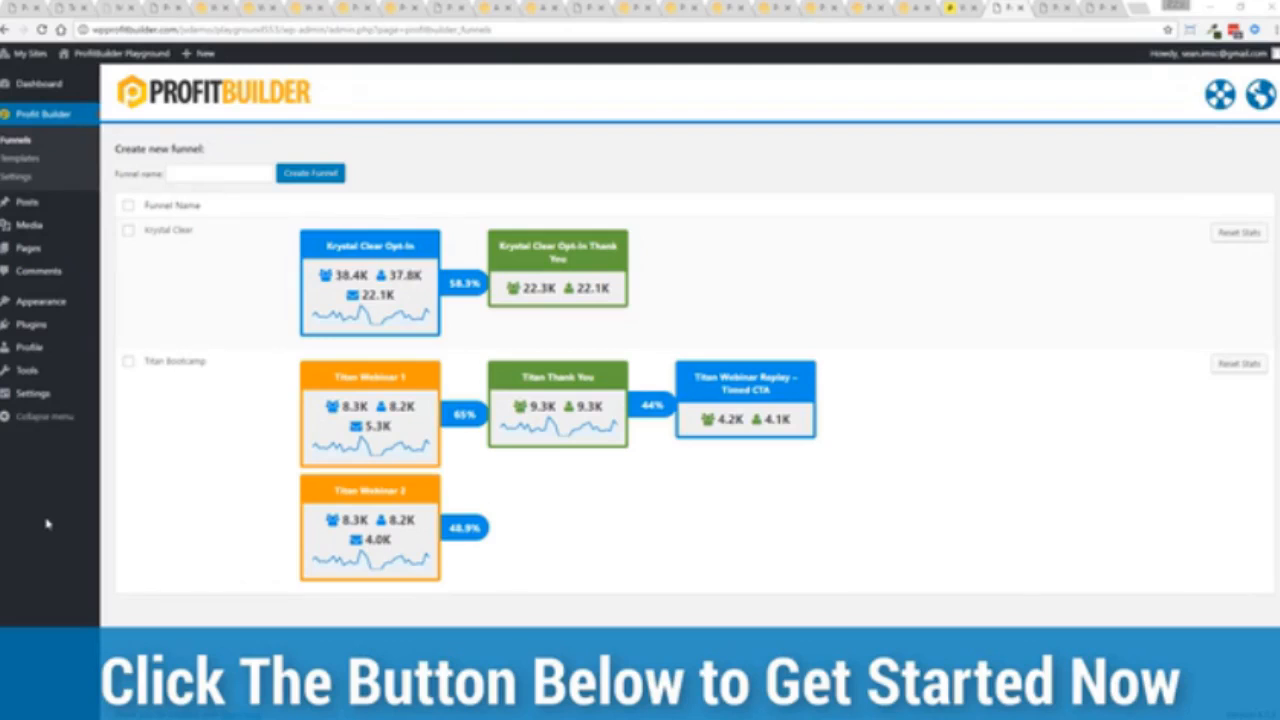
mouse_move(18, 354)
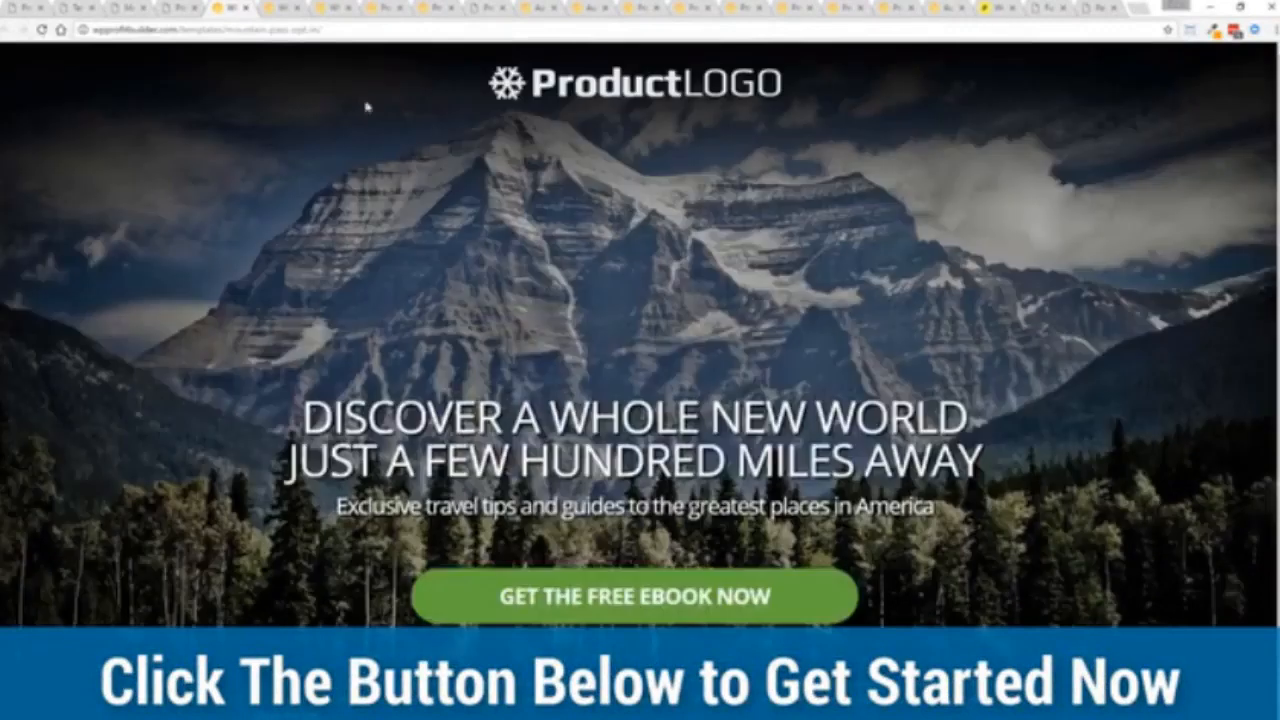
mouse_move(175, 273)
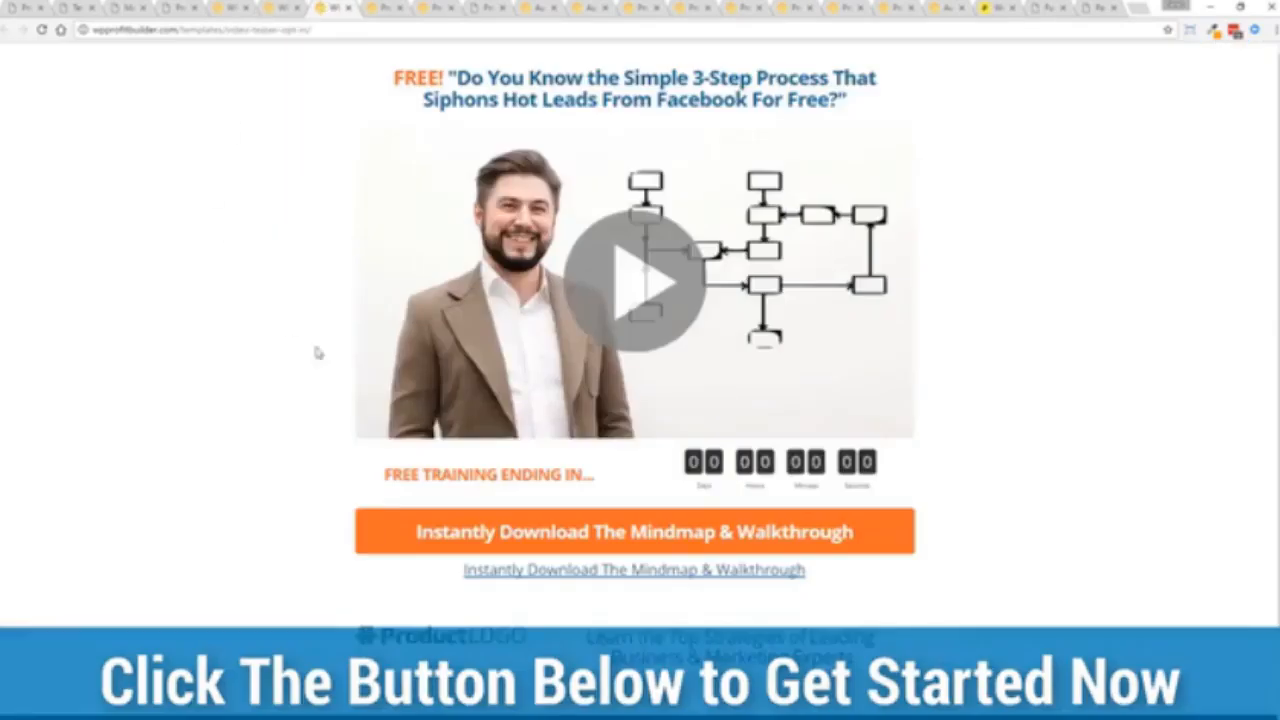
mouse_move(258, 338)
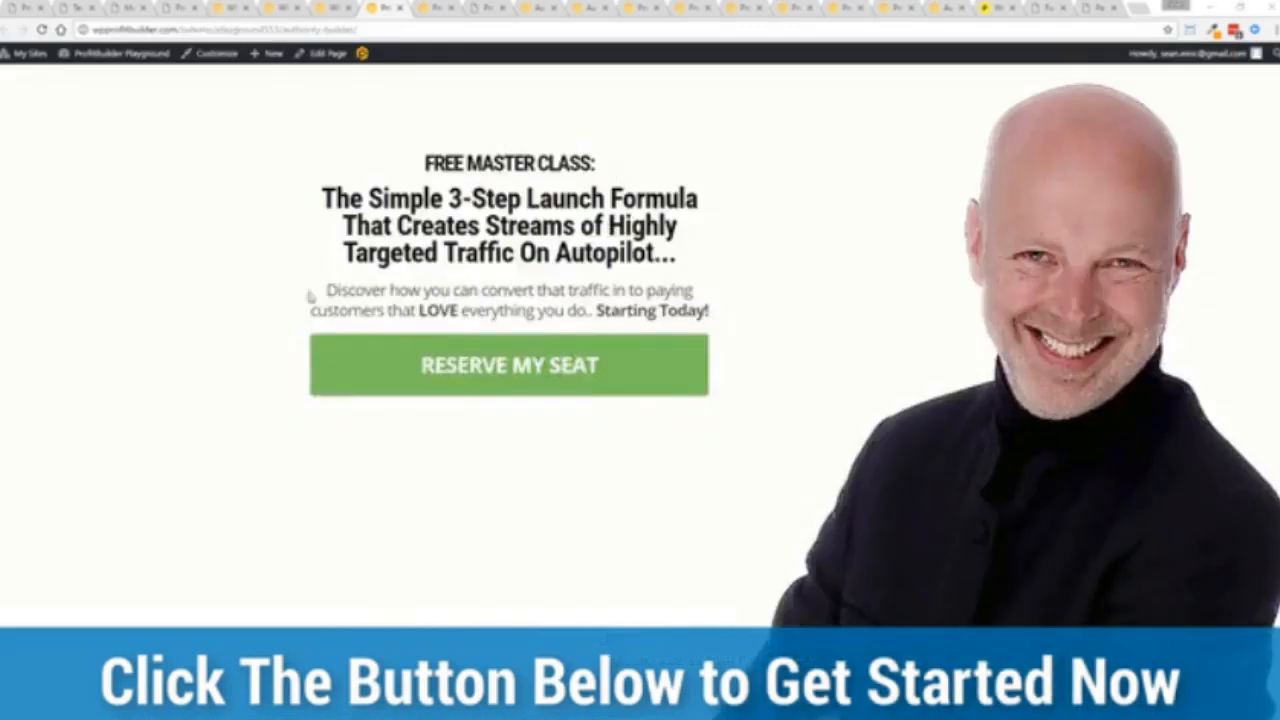
mouse_move(310, 295)
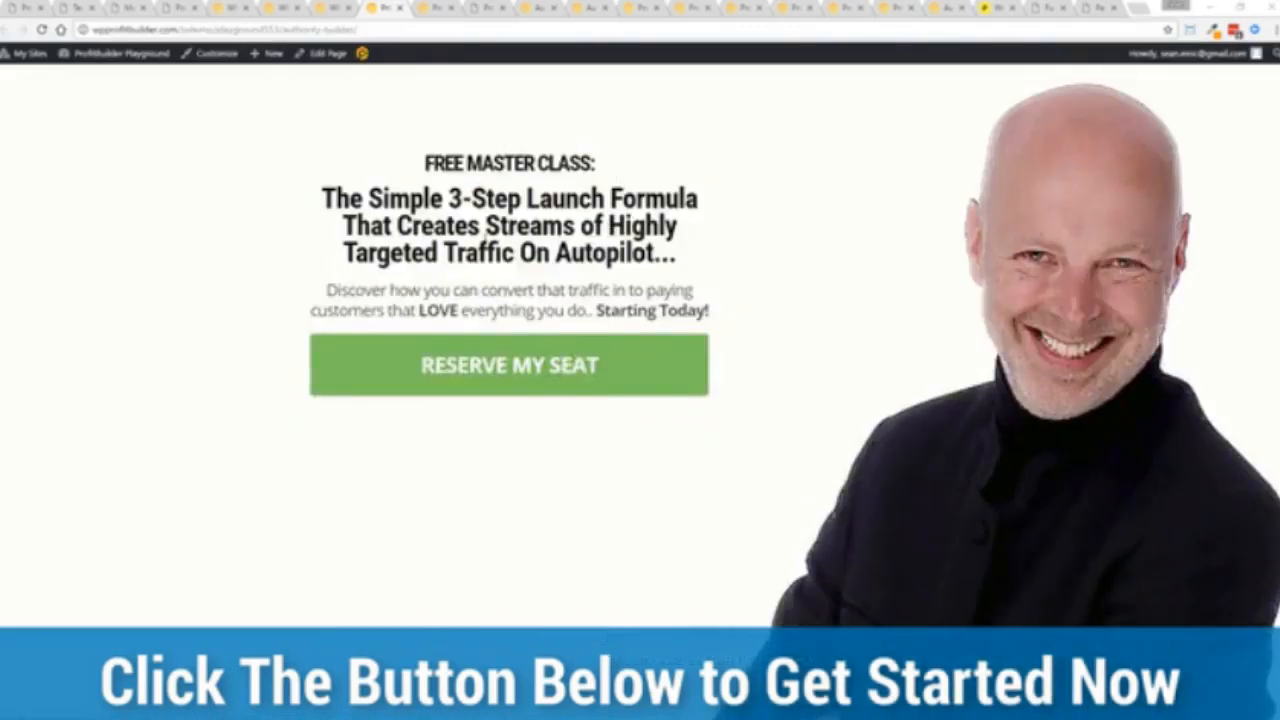